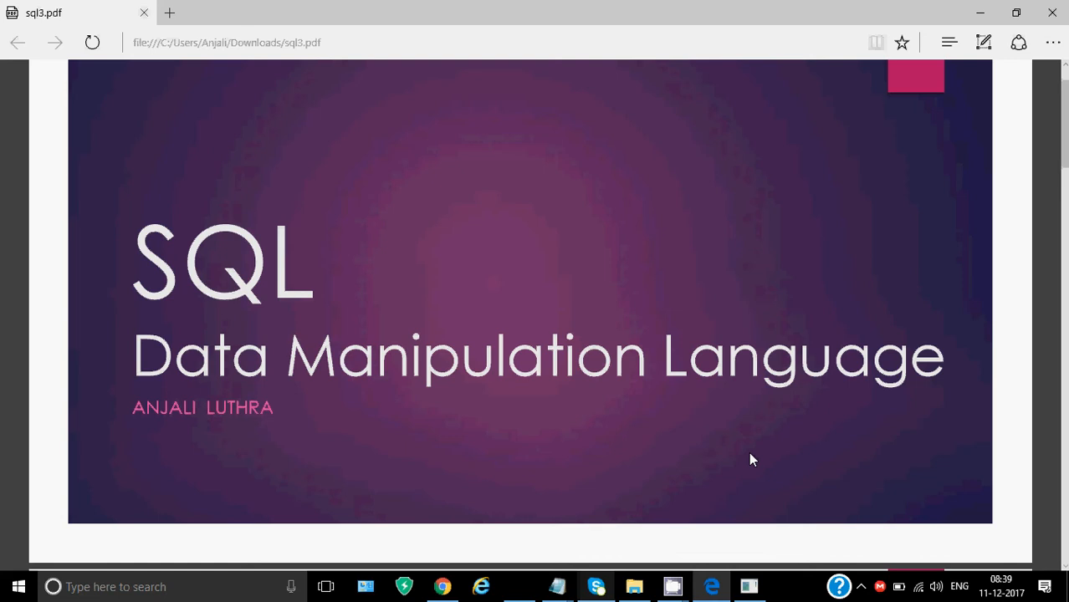
# Scroll the sql3.pdf notes down from the title slide to the Insert Into slide
pyautogui.scroll(-3)
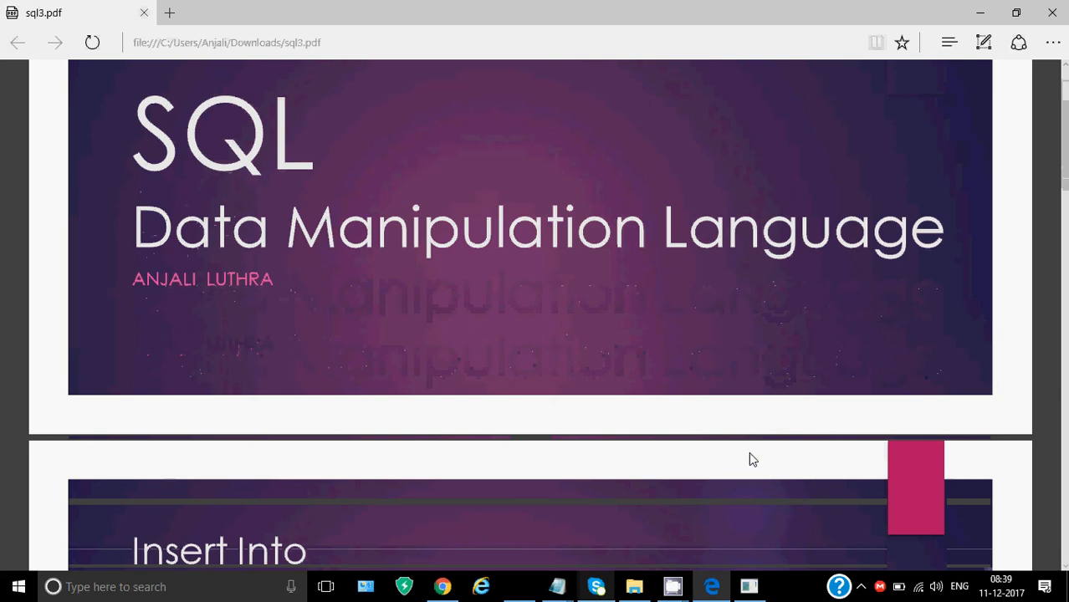
pyautogui.scroll(-3)
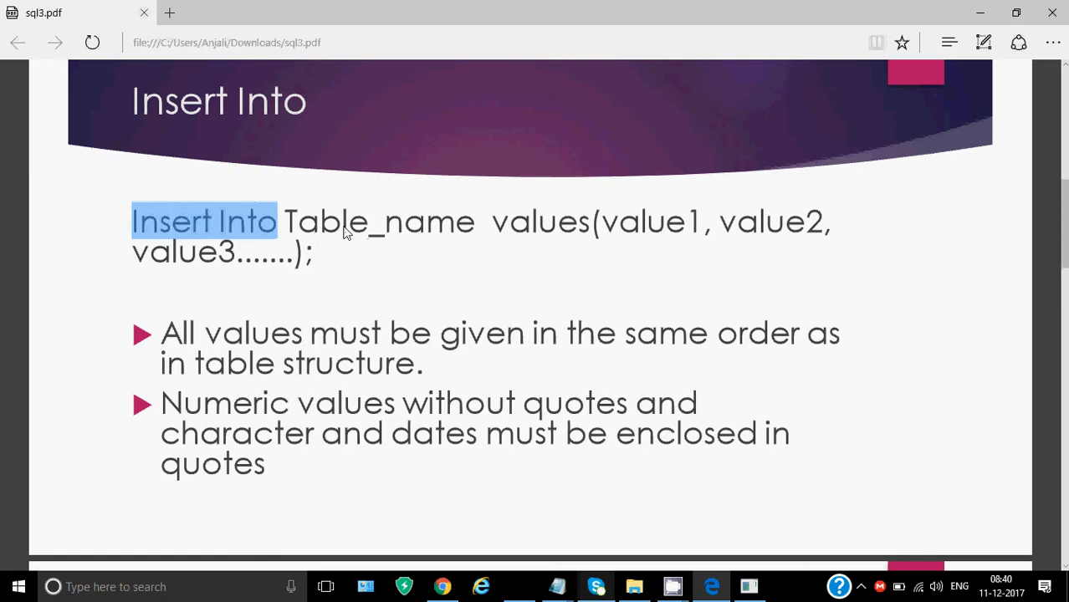
pyautogui.moveTo(424, 226)
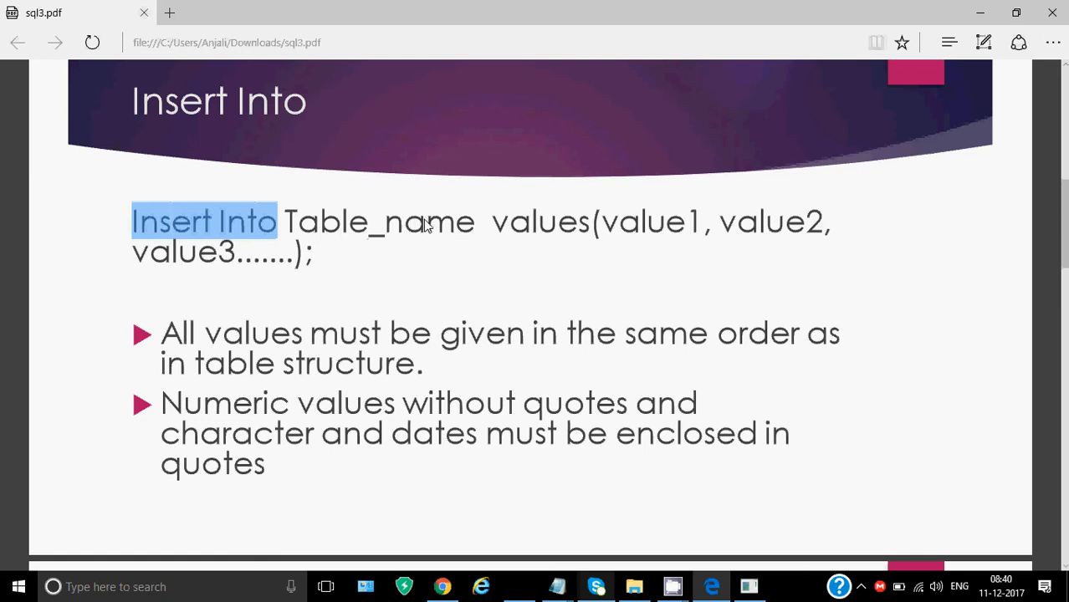
pyautogui.moveTo(565, 238)
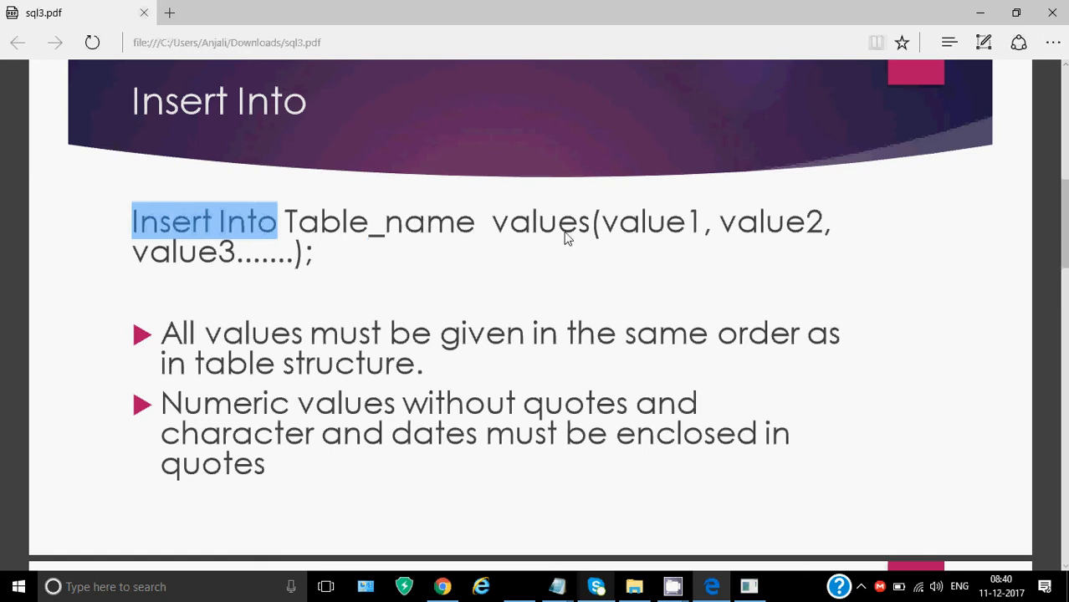
pyautogui.moveTo(613, 231)
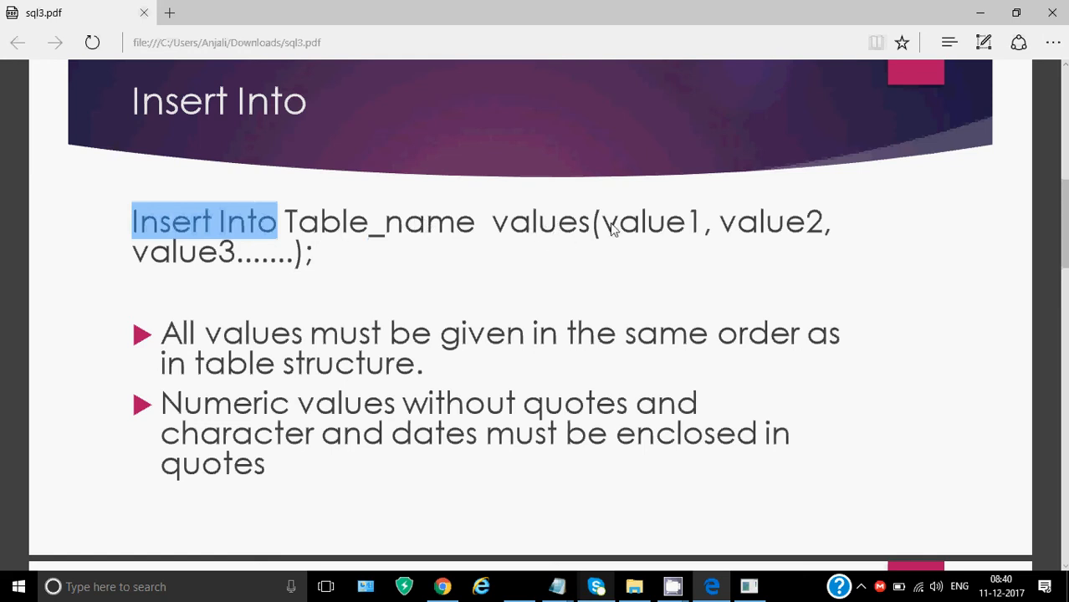
pyautogui.moveTo(828, 230)
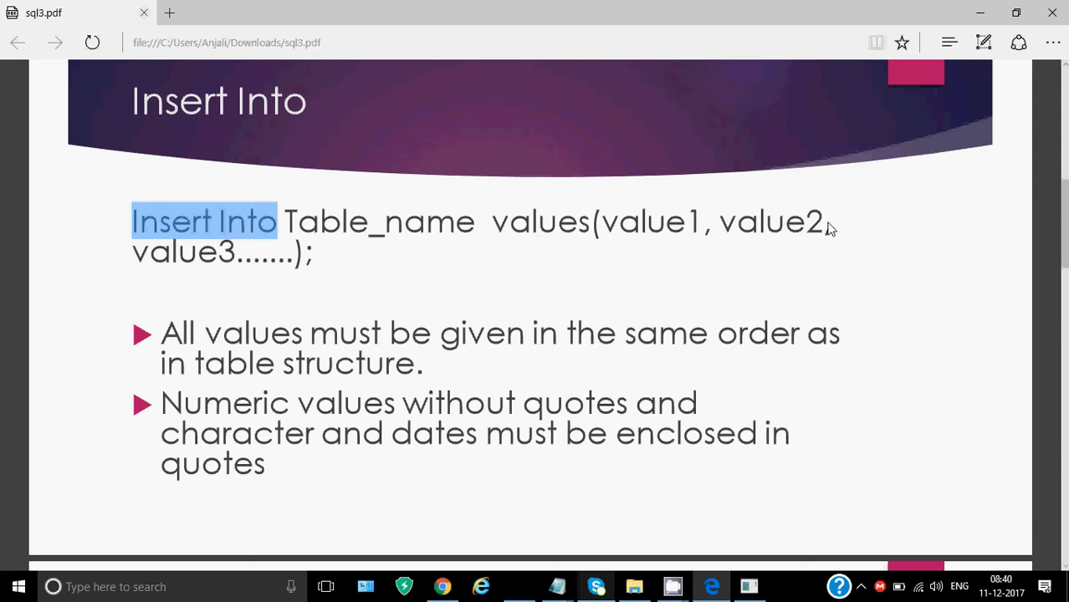
pyautogui.moveTo(857, 248)
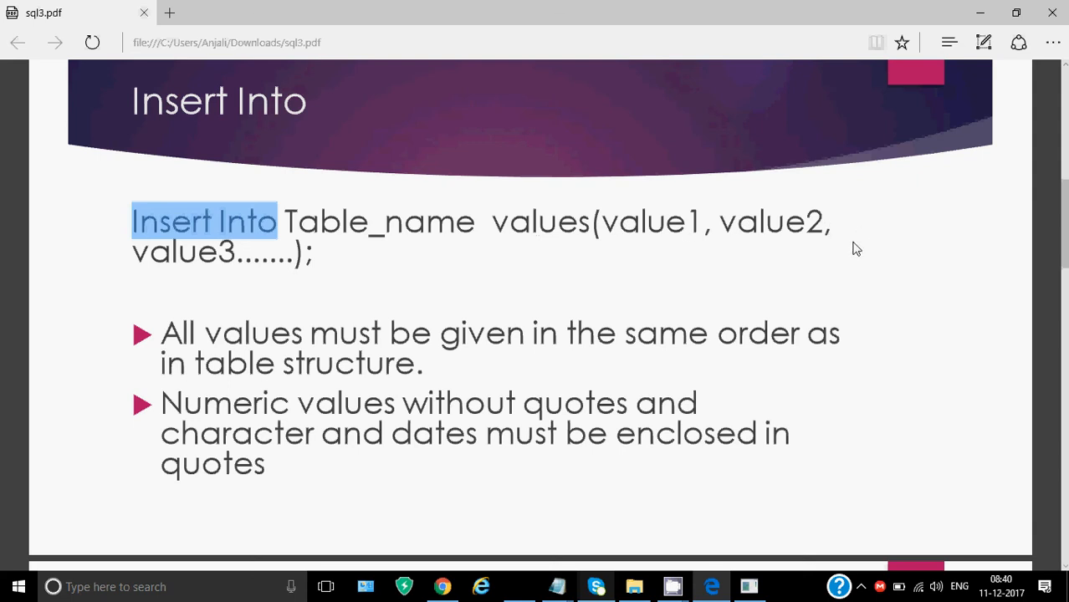
pyautogui.moveTo(809, 318)
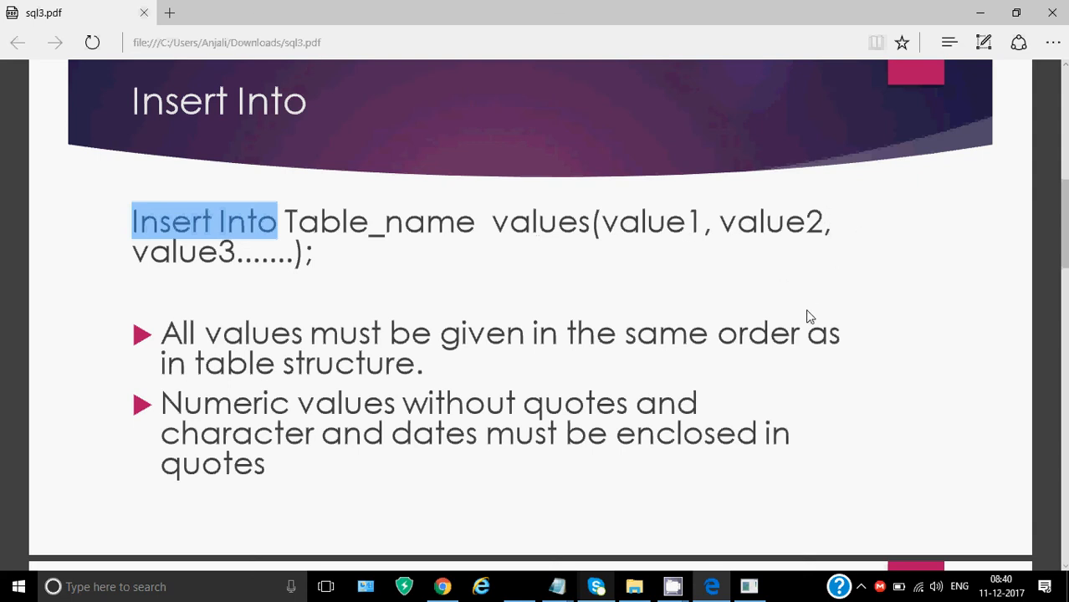
pyautogui.moveTo(702, 373)
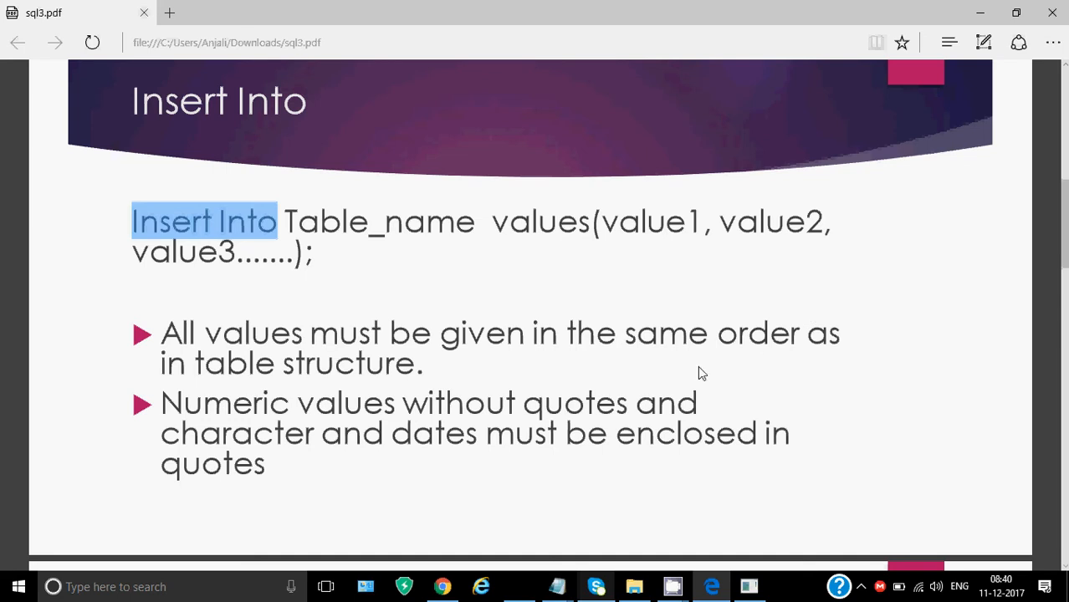
pyautogui.moveTo(651, 402)
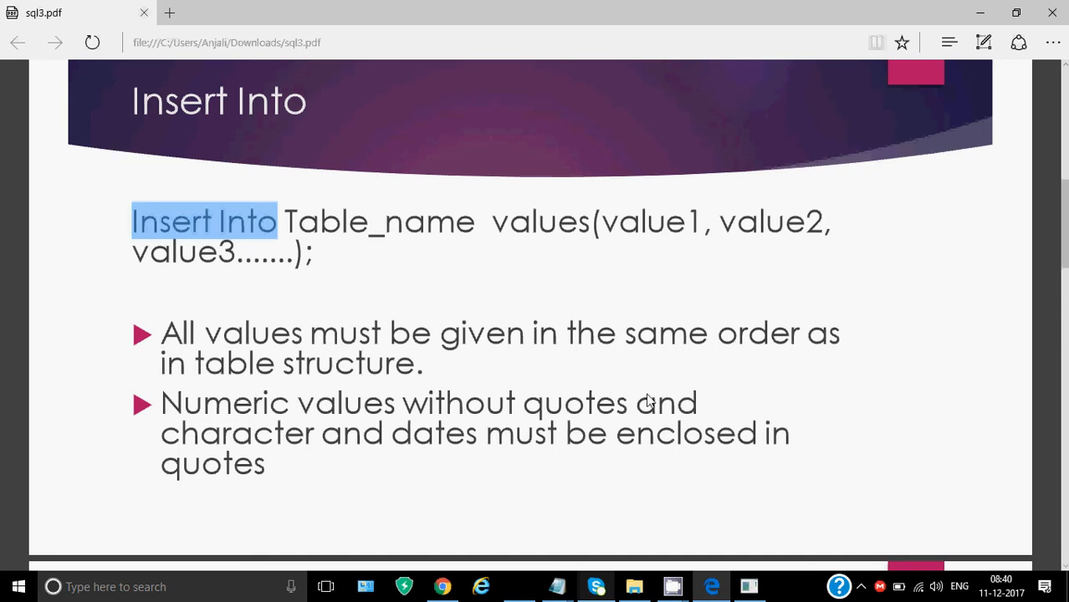
pyautogui.moveTo(626, 418)
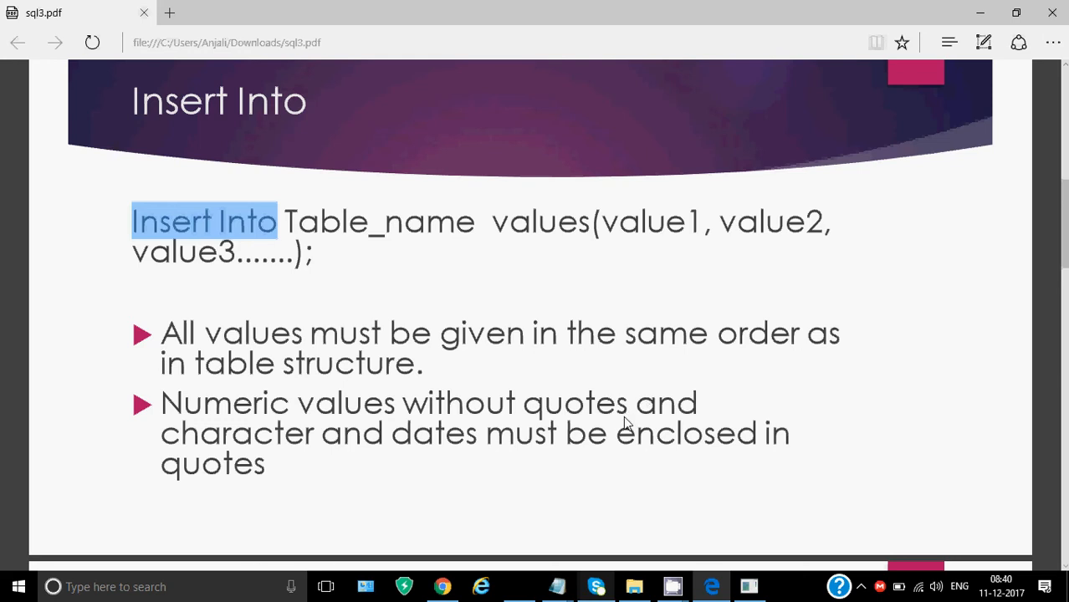
pyautogui.scroll(-3)
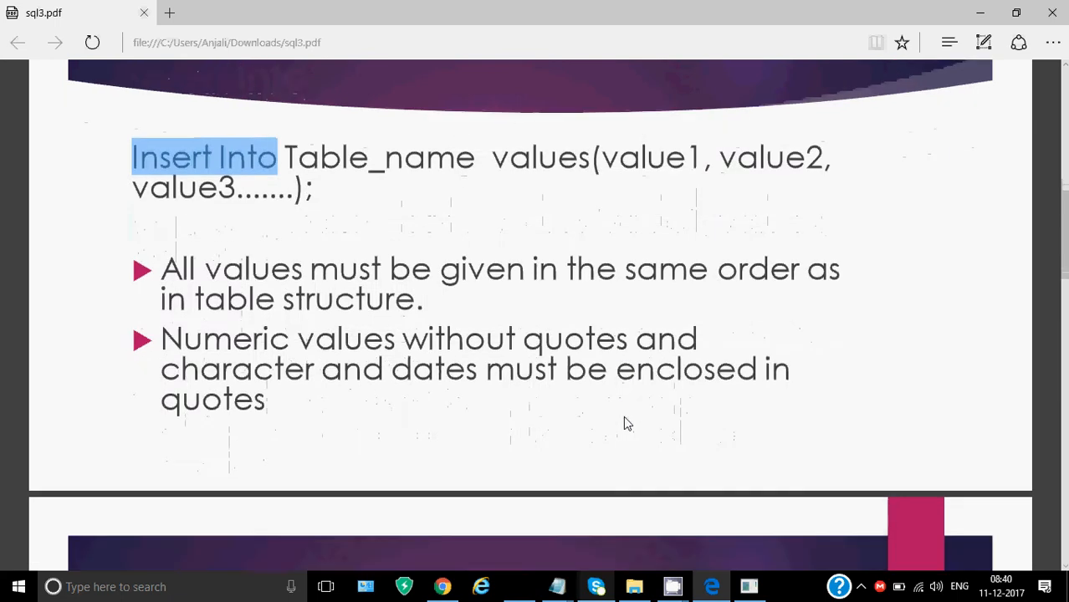
pyautogui.click(748, 586)
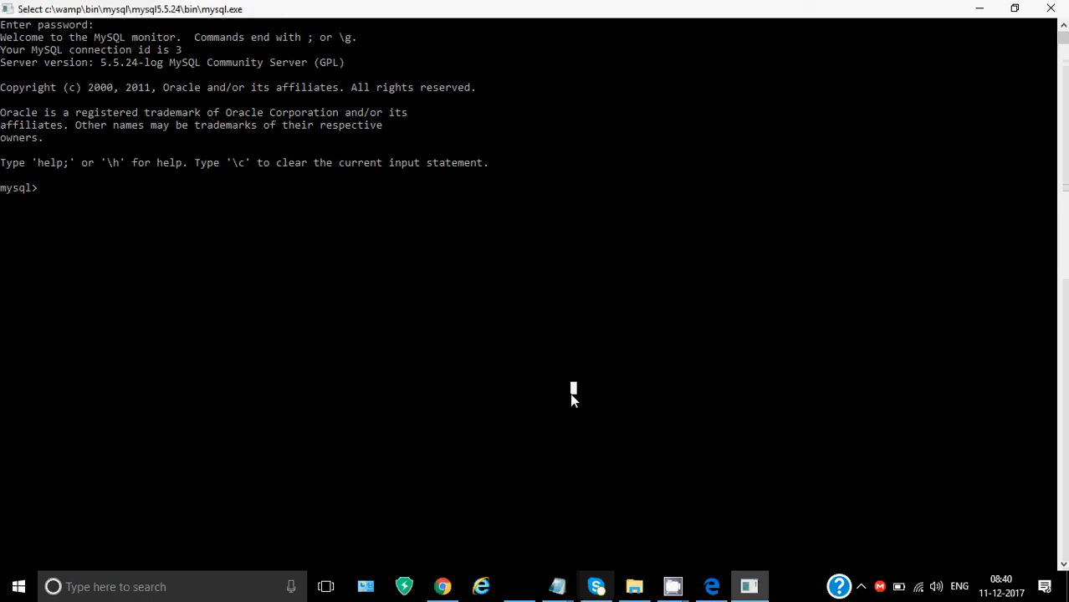
# Run use school, show tables and desc student to reveal the student table's six columns
pyautogui.write('use st')
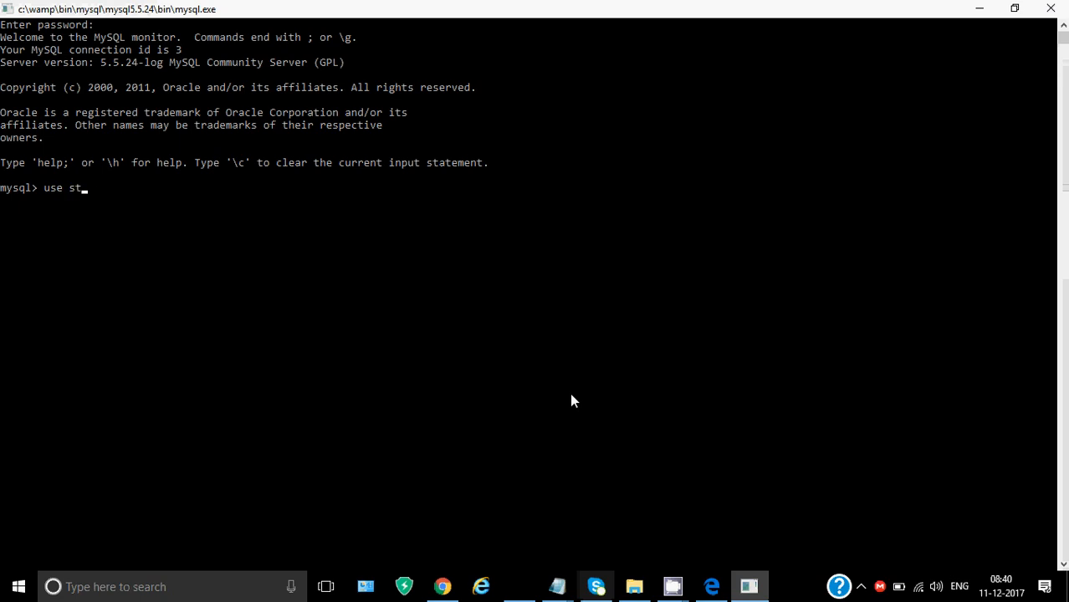
pyautogui.press('Backspace')
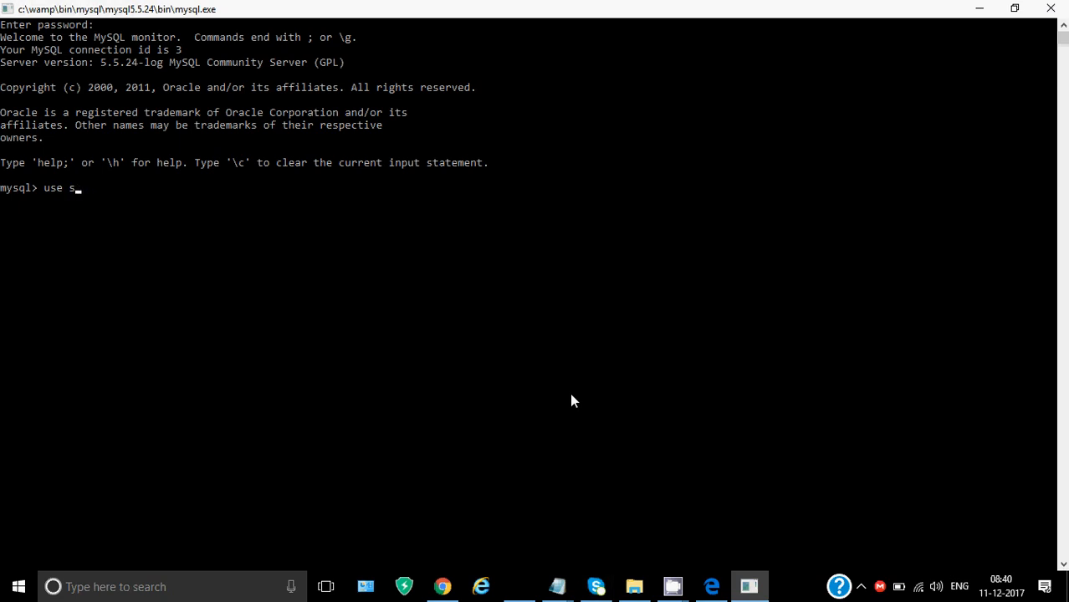
pyautogui.write('chool;')
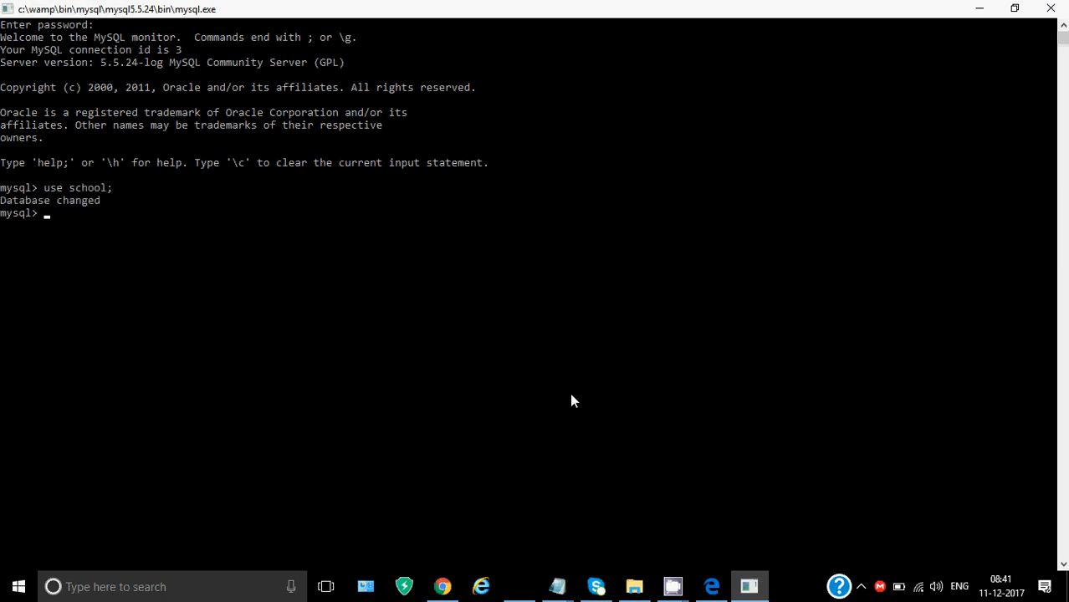
pyautogui.write('show')
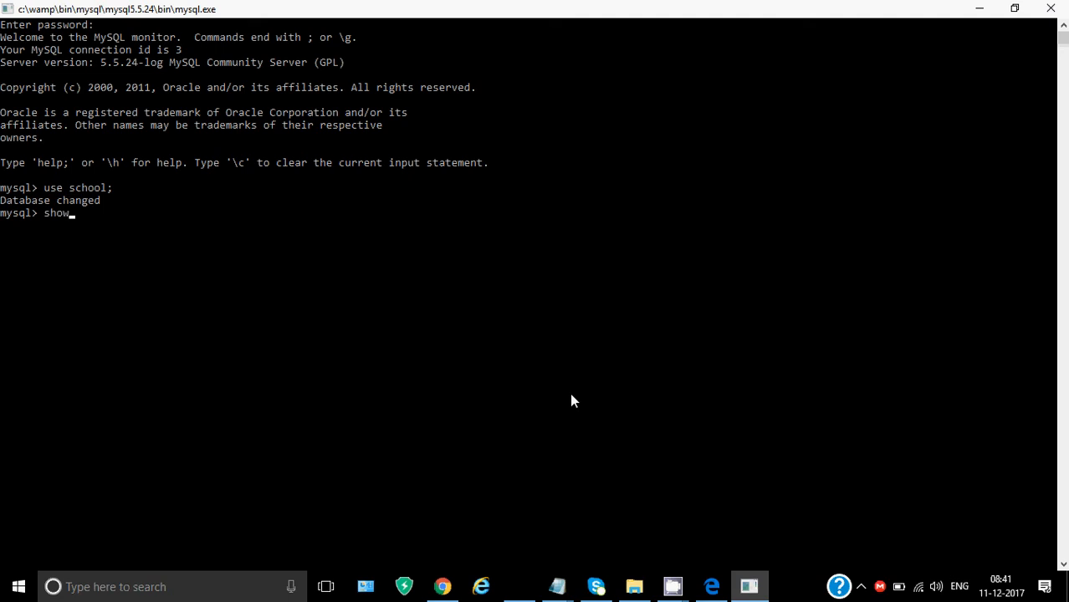
pyautogui.write('tables;')
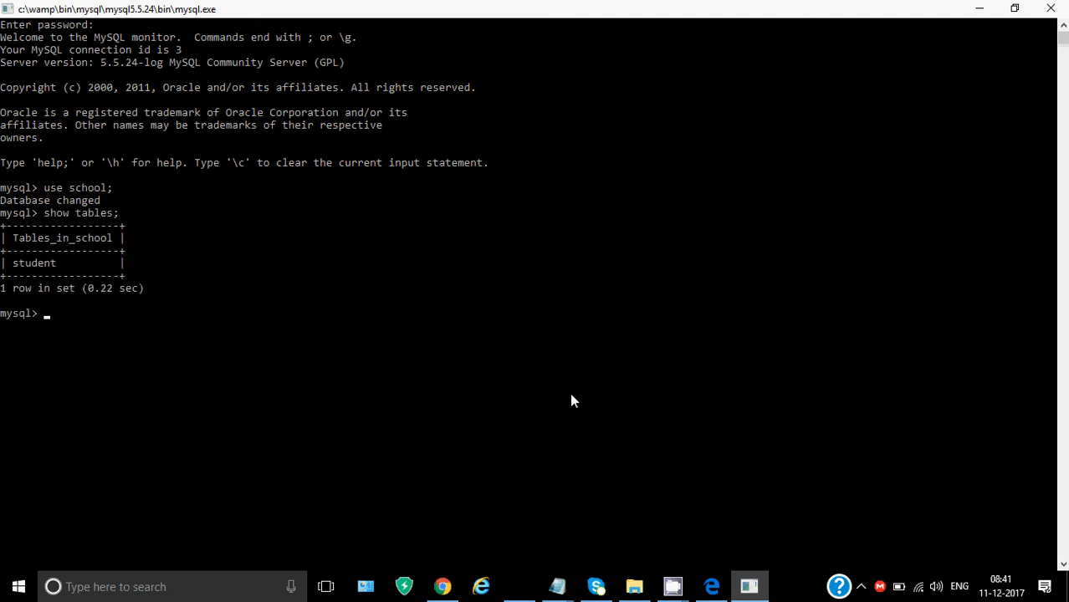
pyautogui.write('desc stu')
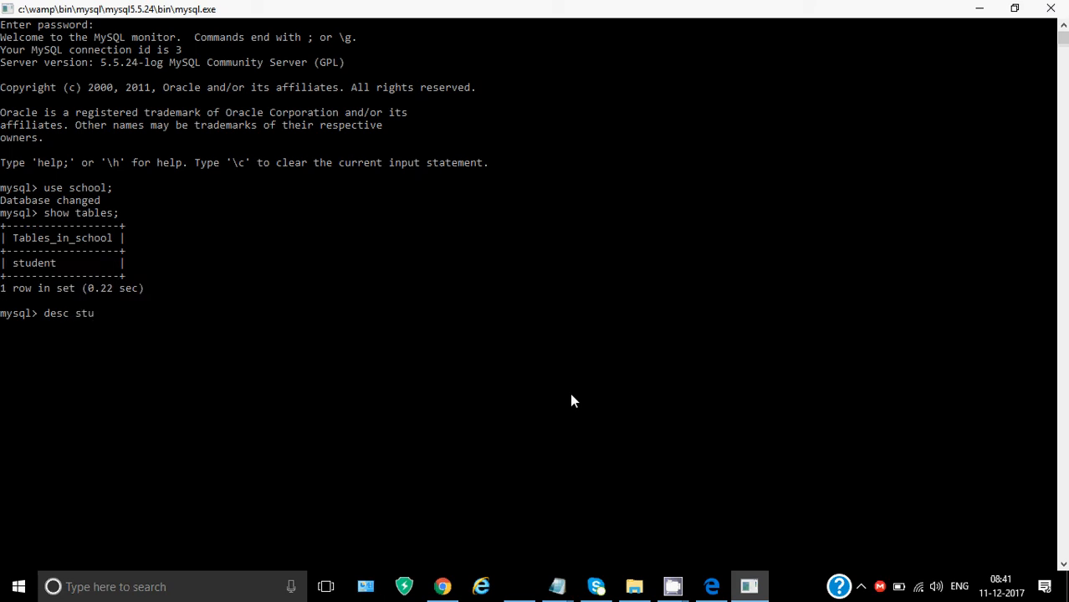
pyautogui.write('dent;')
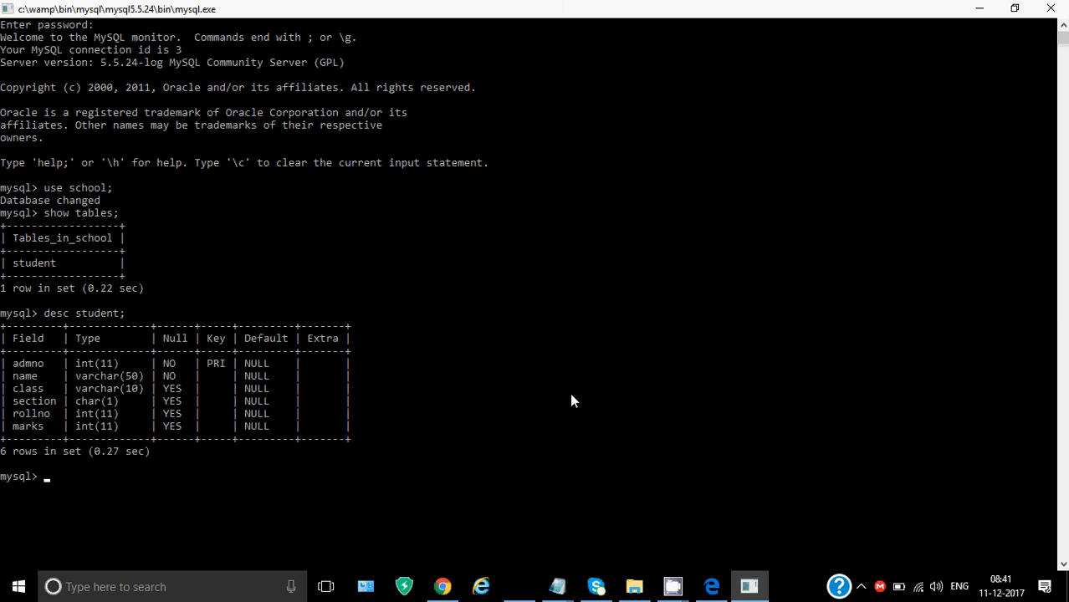
# Insert the row (1280,'Ankit','XII','A',23,89) into the student table
pyautogui.write('insert')
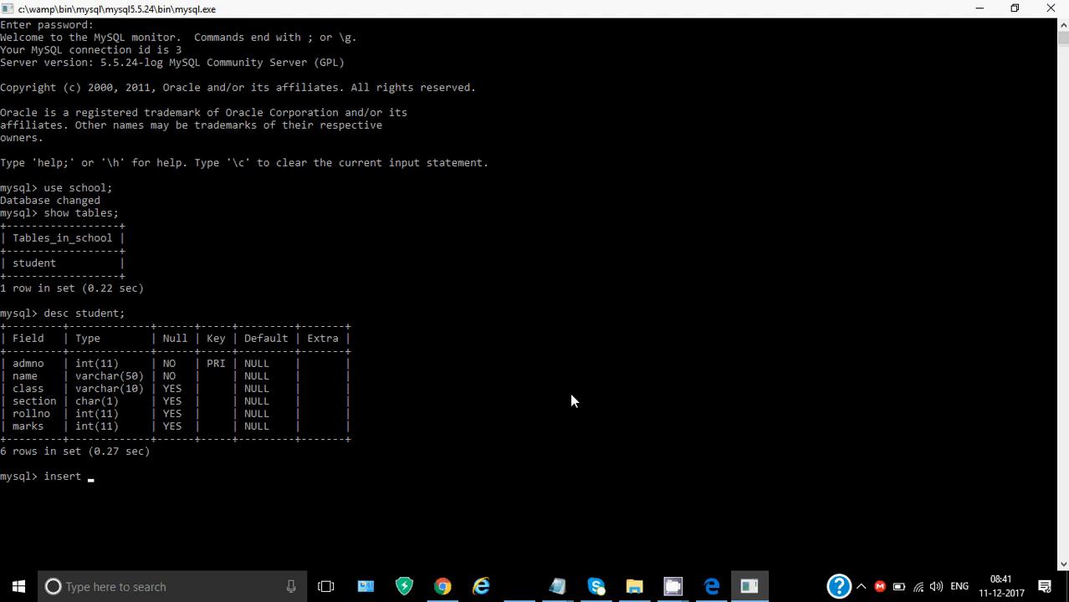
pyautogui.write('into')
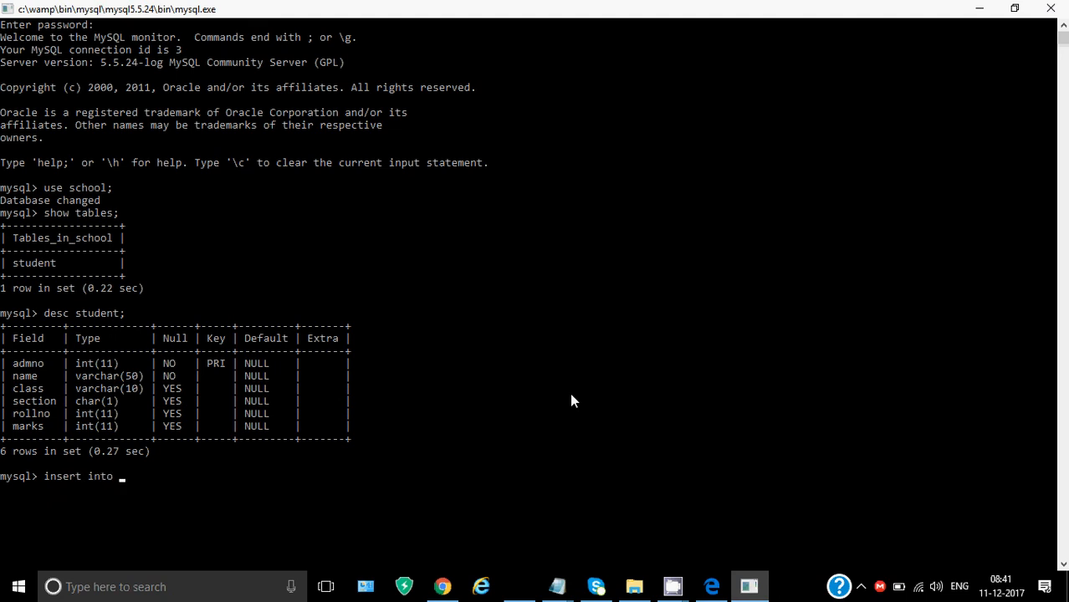
pyautogui.write('stude')
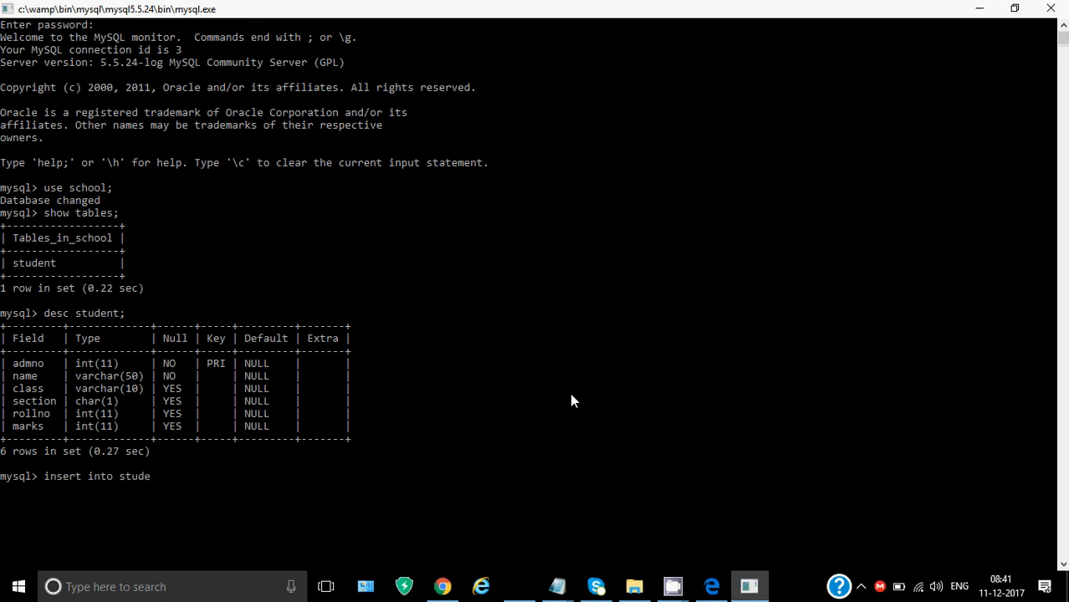
pyautogui.write('nt')
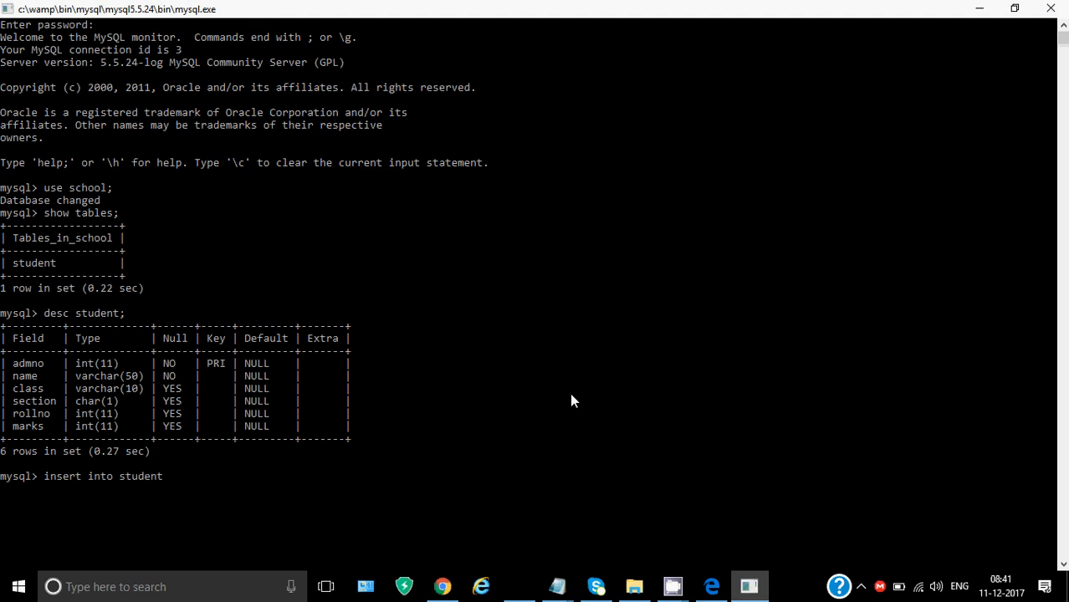
pyautogui.write('values')
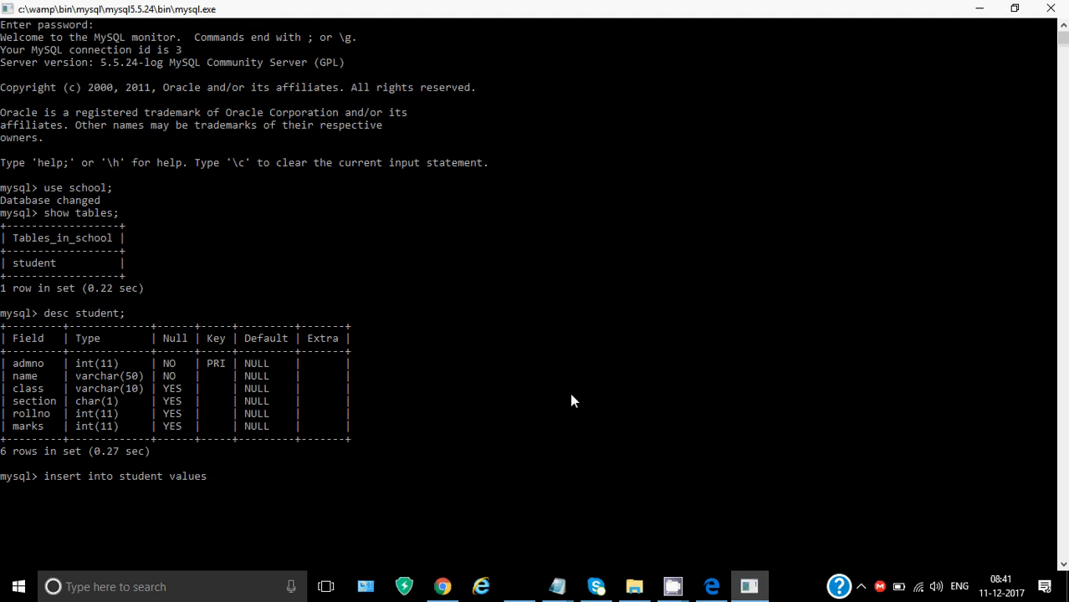
pyautogui.write('(')
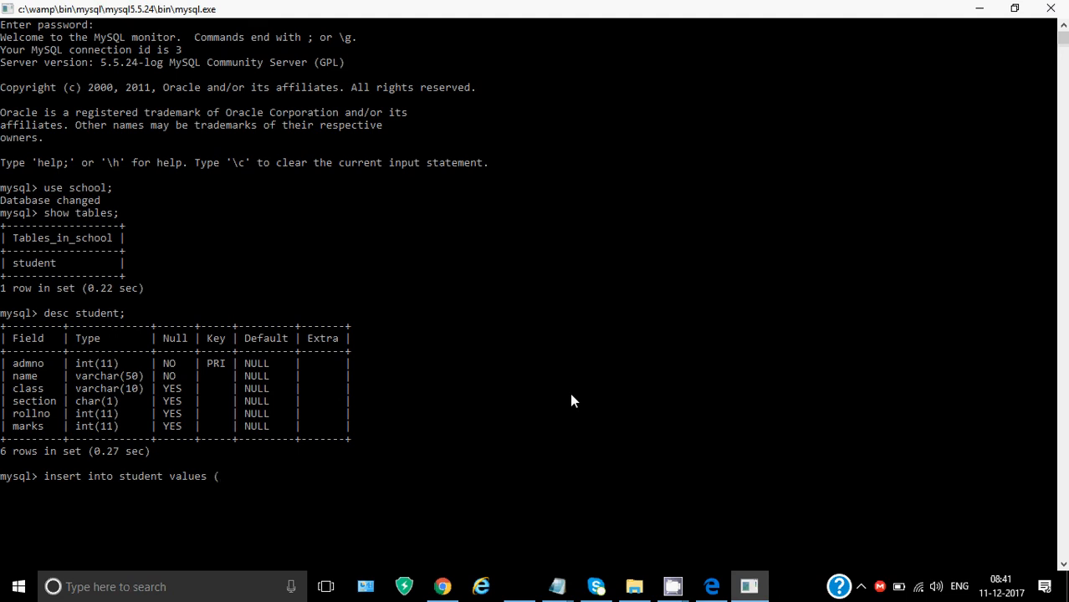
pyautogui.write('12')
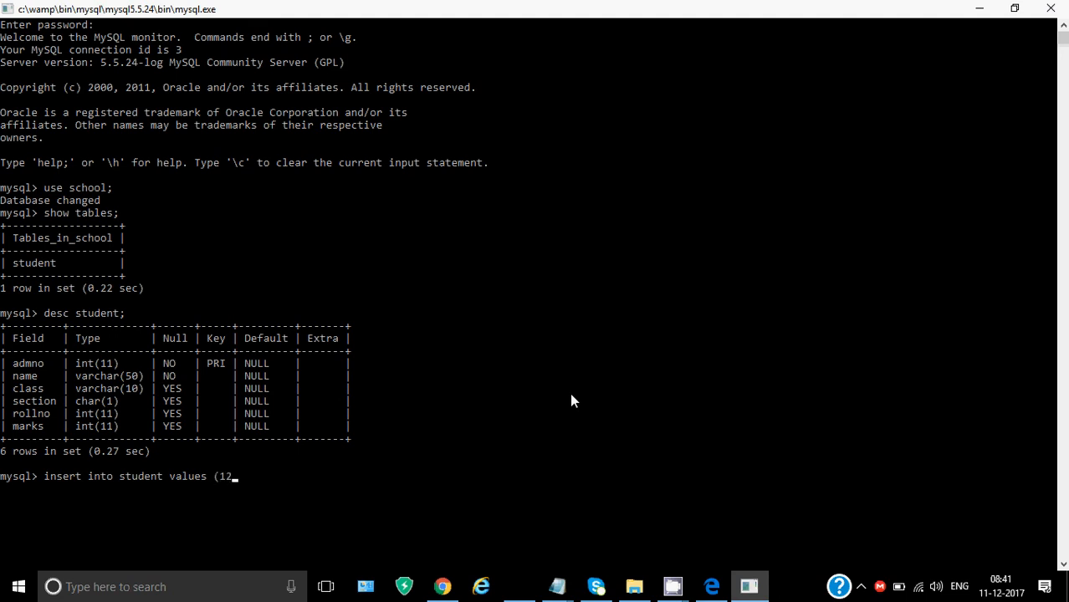
pyautogui.write('80')
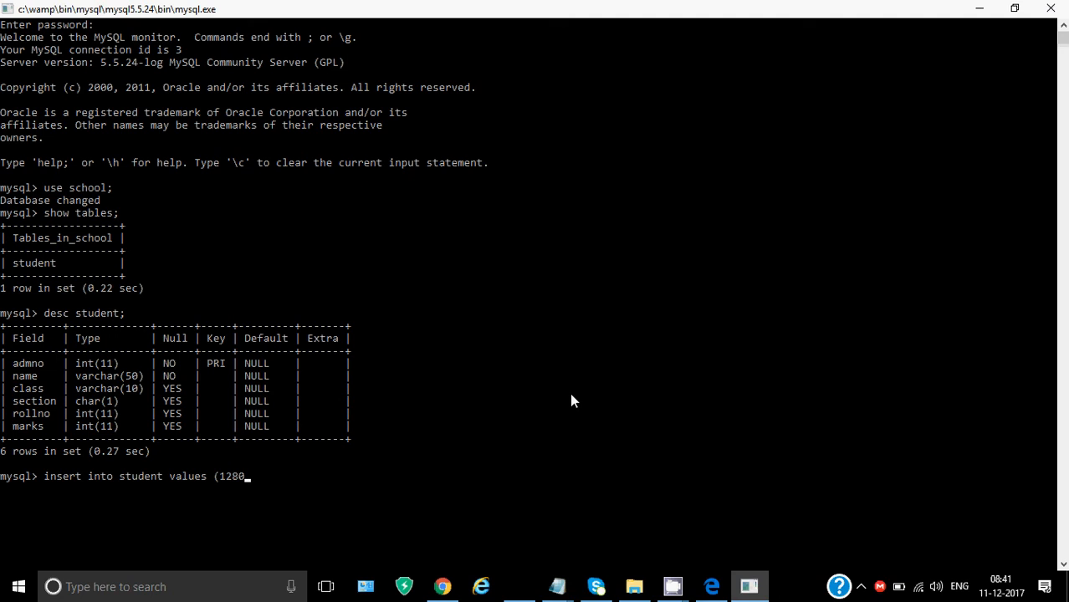
pyautogui.write(",'")
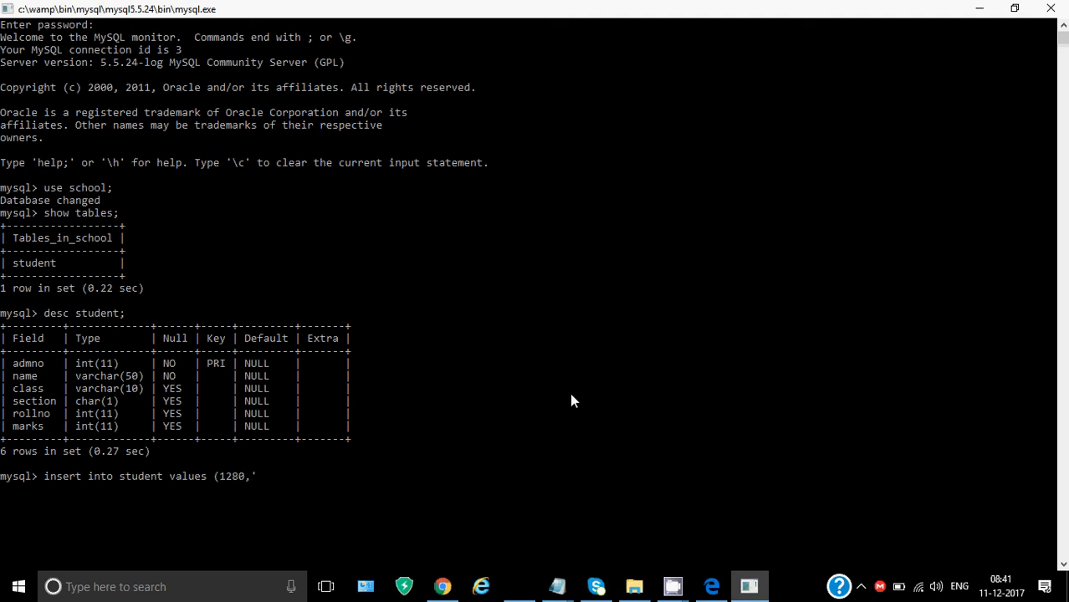
pyautogui.write('Ankit')
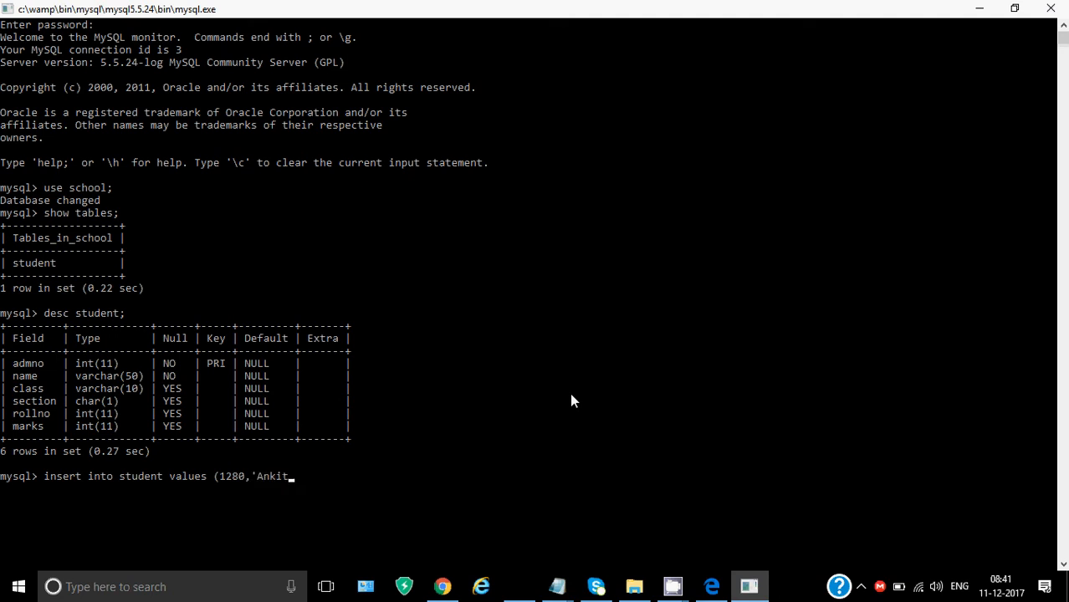
pyautogui.write("',")
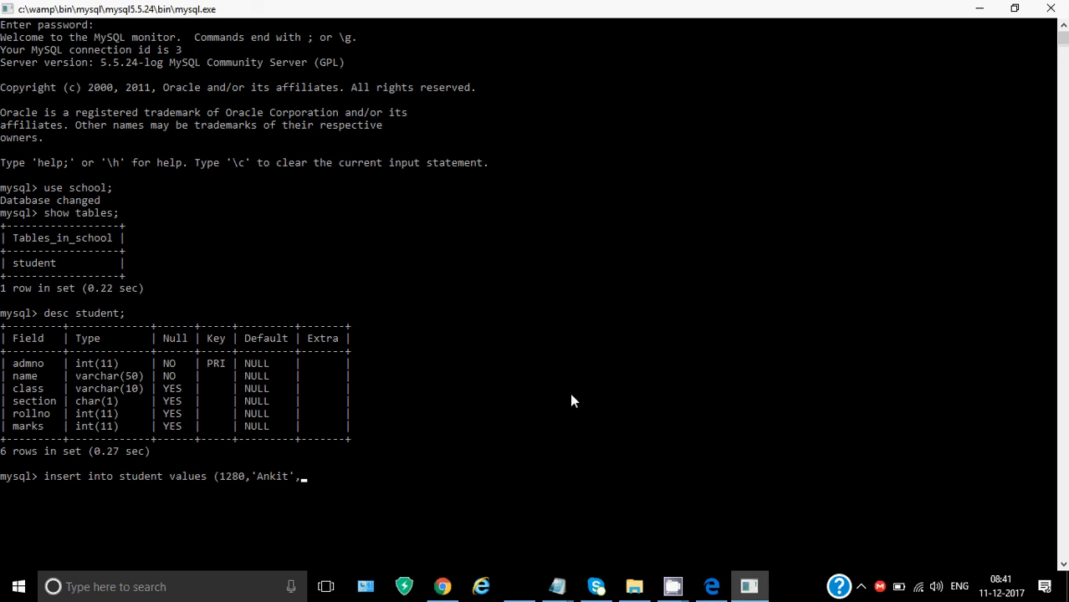
pyautogui.write("'")
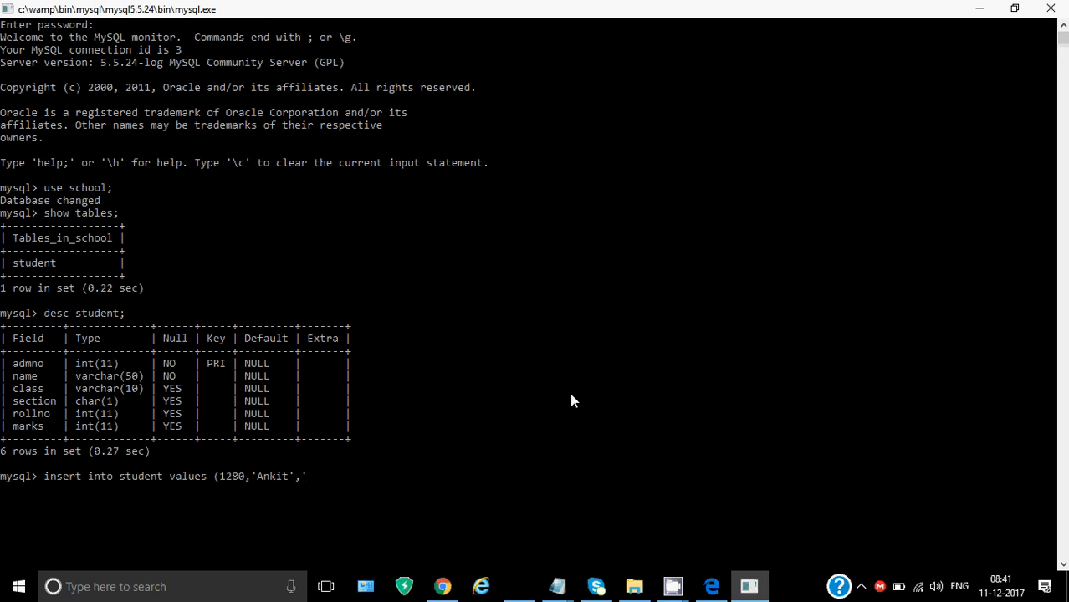
pyautogui.write('XII')
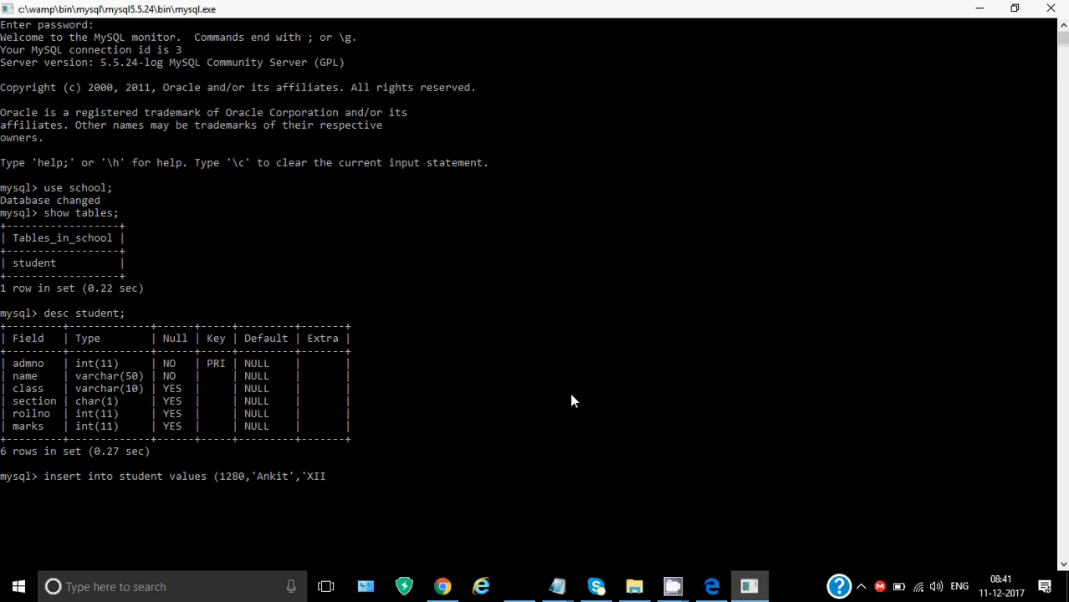
pyautogui.write("',")
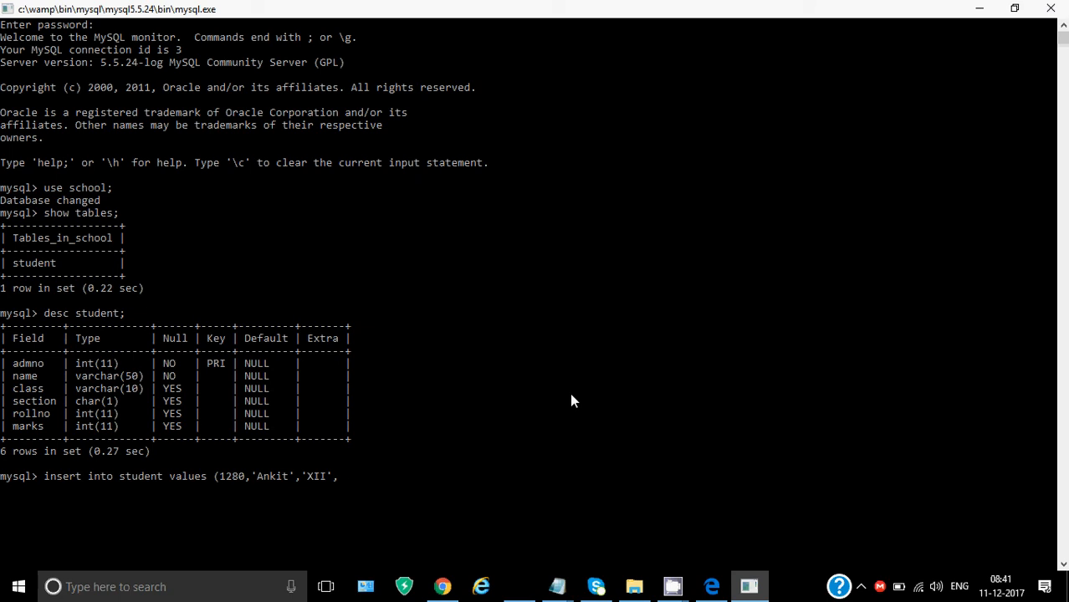
pyautogui.write("'")
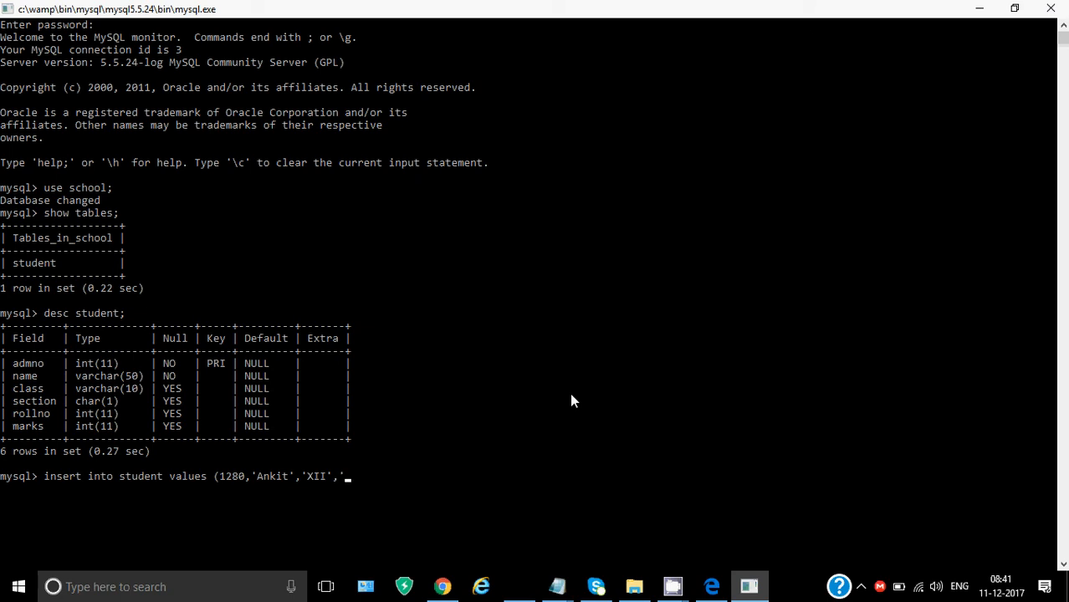
pyautogui.write("A',")
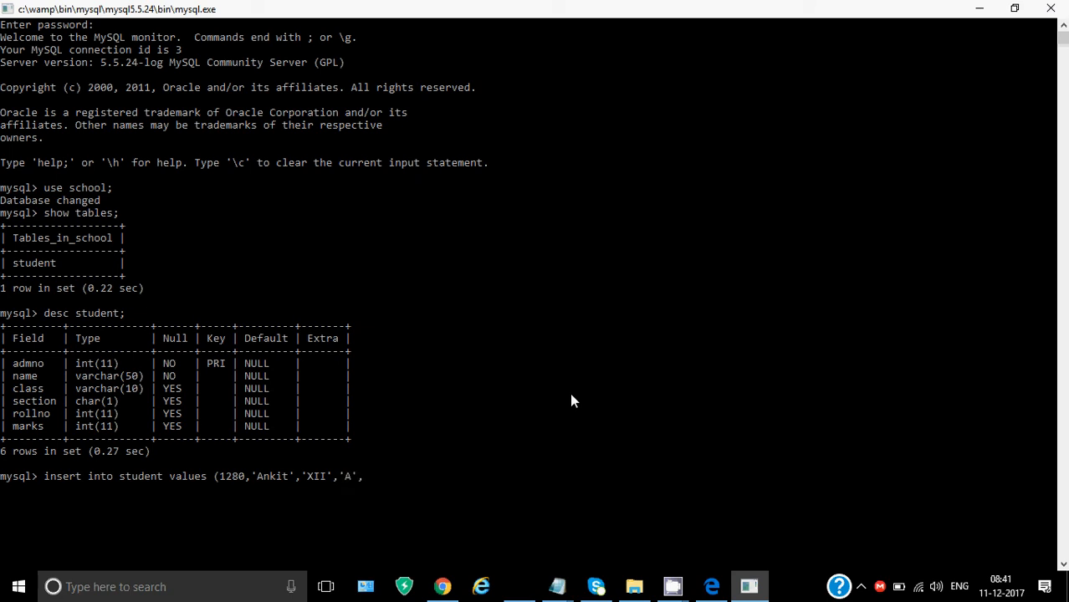
pyautogui.write(',23')
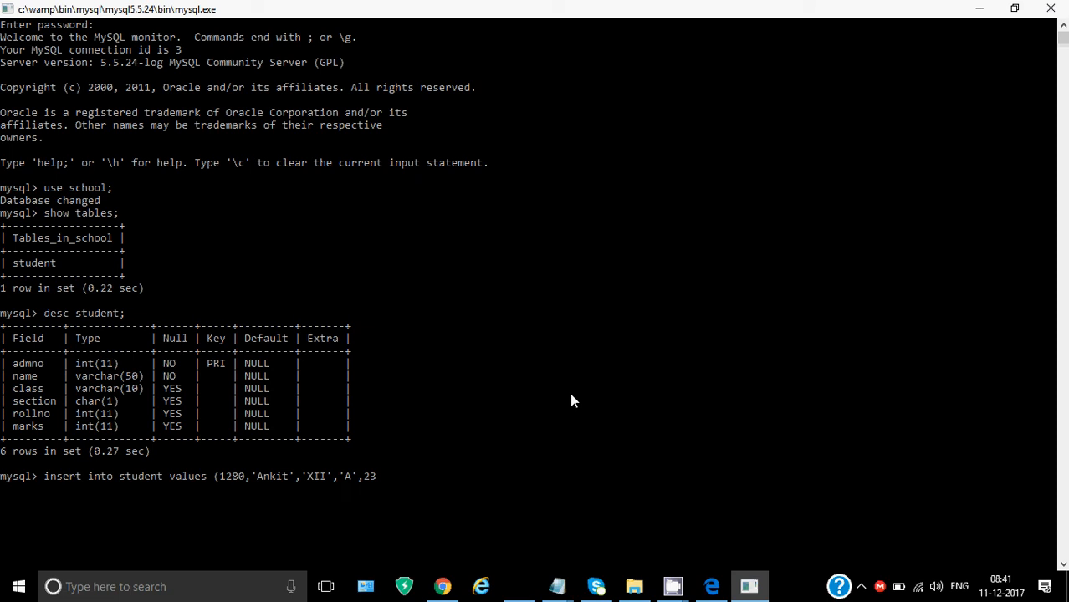
pyautogui.write(',89')
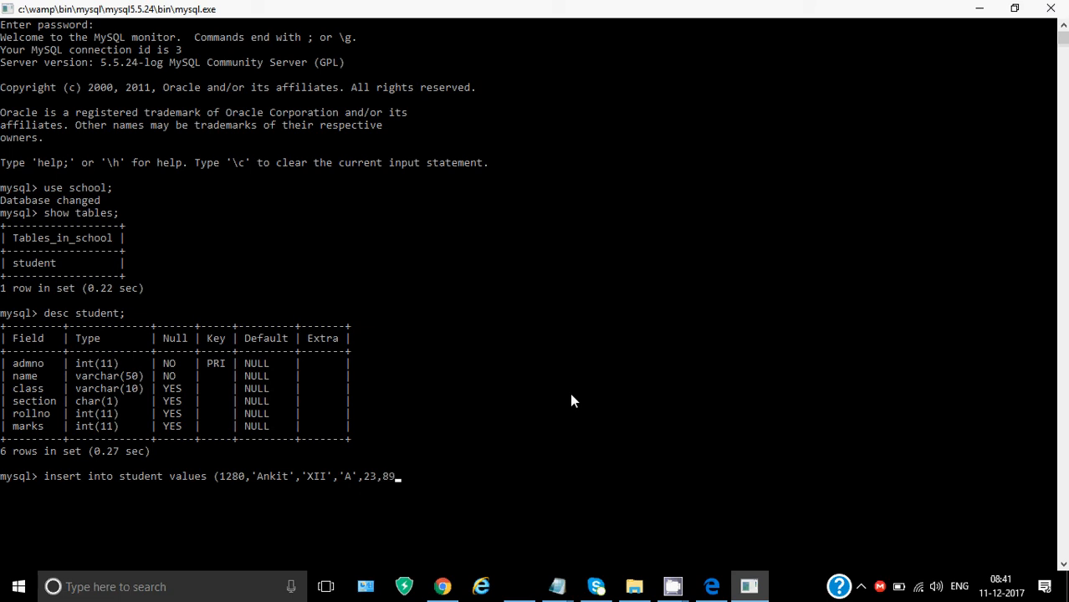
pyautogui.write(')')
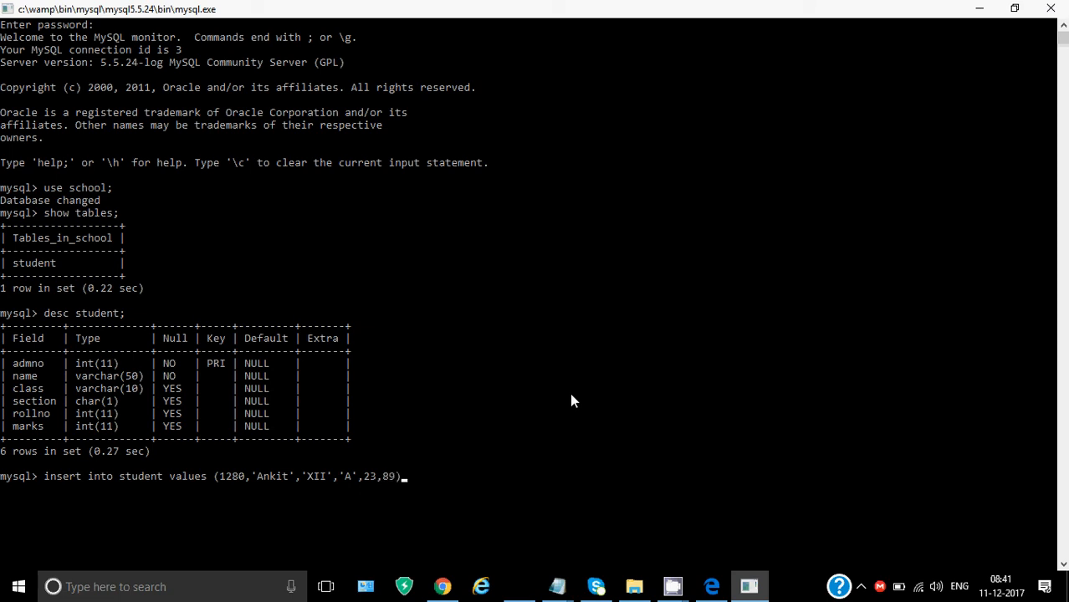
pyautogui.write(';')
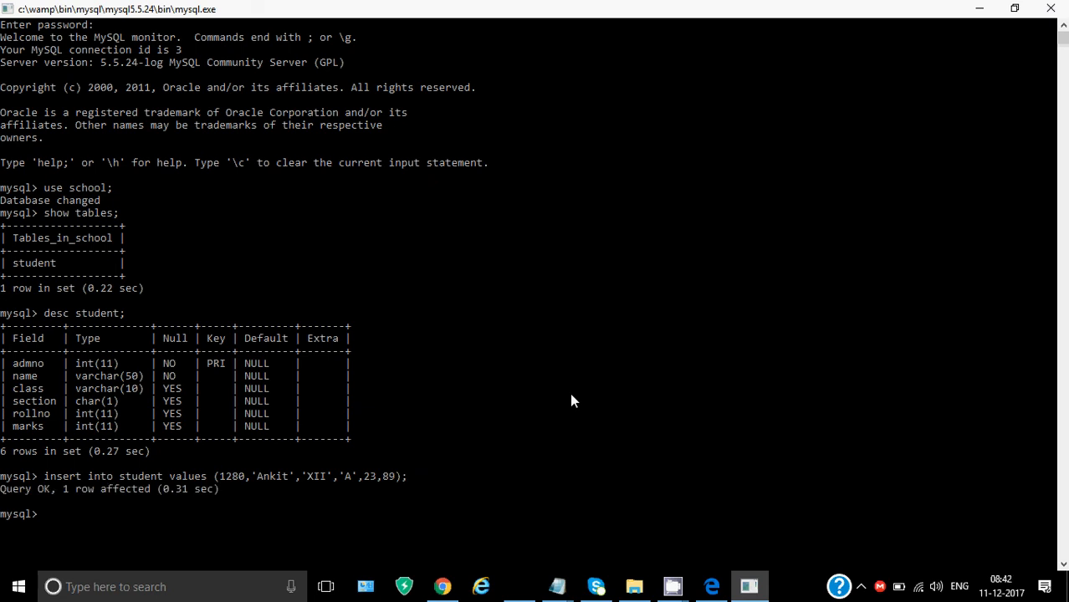
pyautogui.moveTo(527, 407)
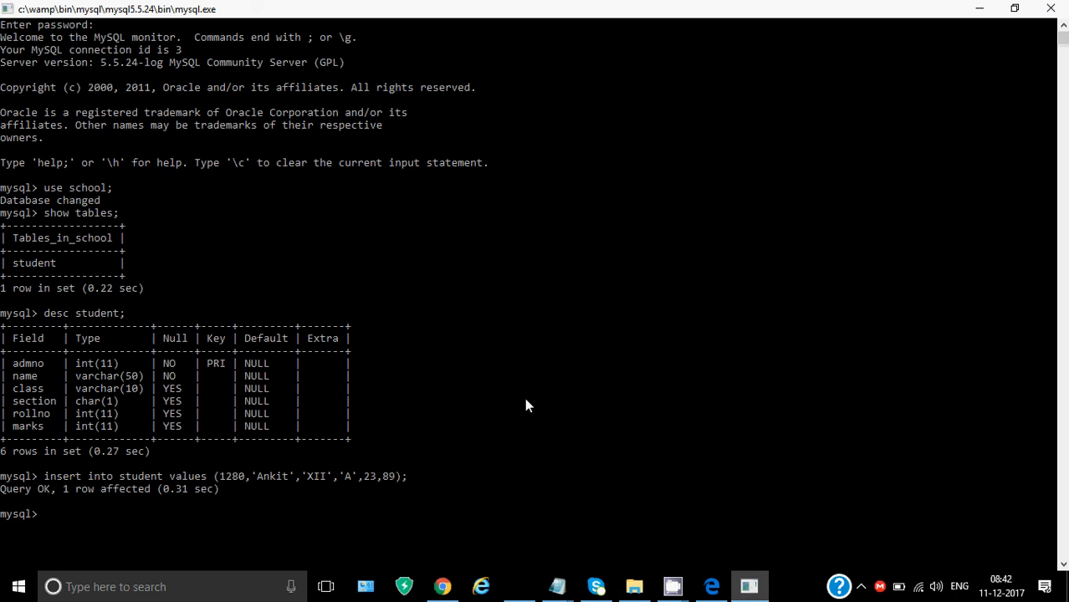
pyautogui.moveTo(380, 476)
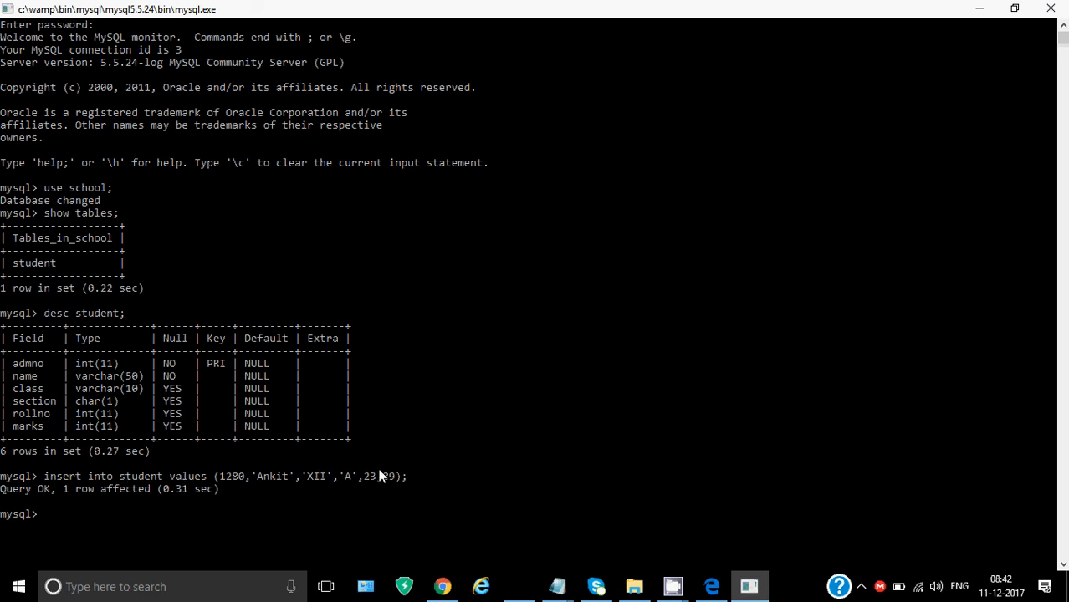
pyautogui.moveTo(668, 546)
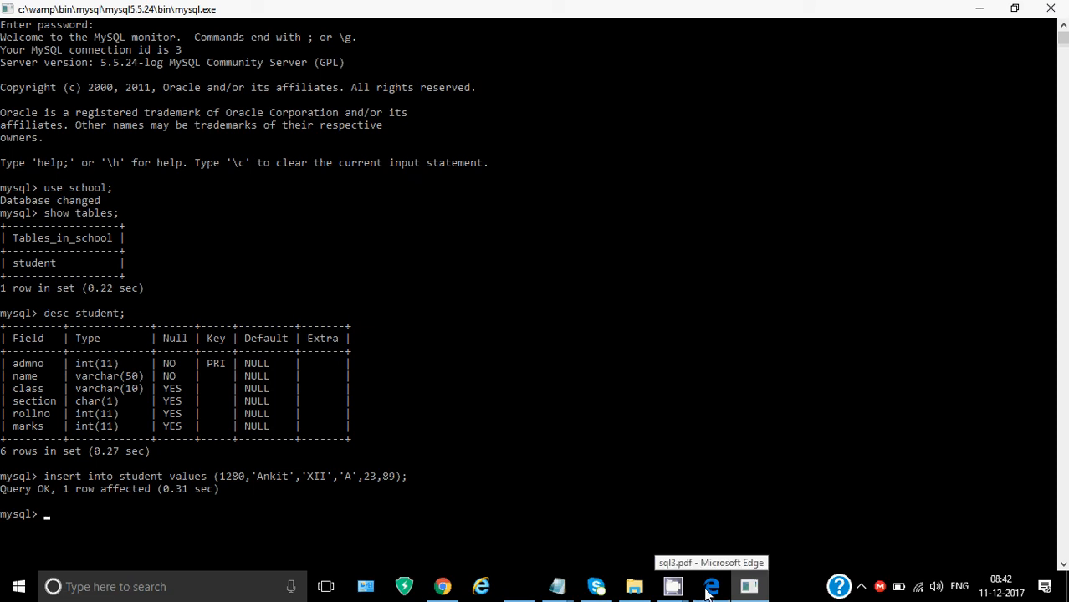
# Return to the sql3.pdf notes and scroll down to the Delete From syntax slide
pyautogui.click(709, 586)
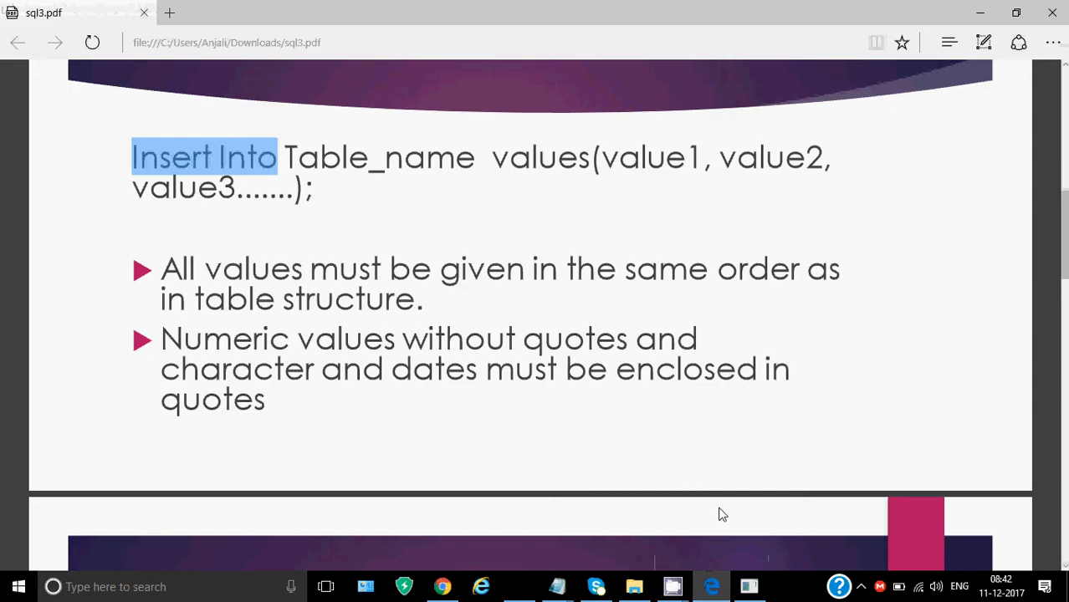
pyautogui.scroll(-3)
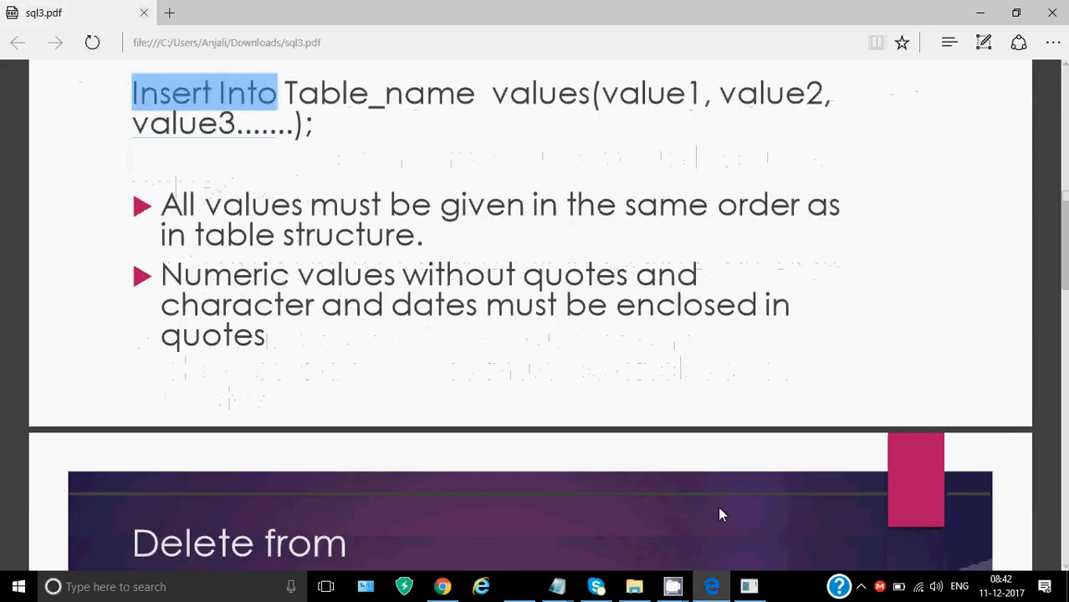
pyautogui.scroll(-3)
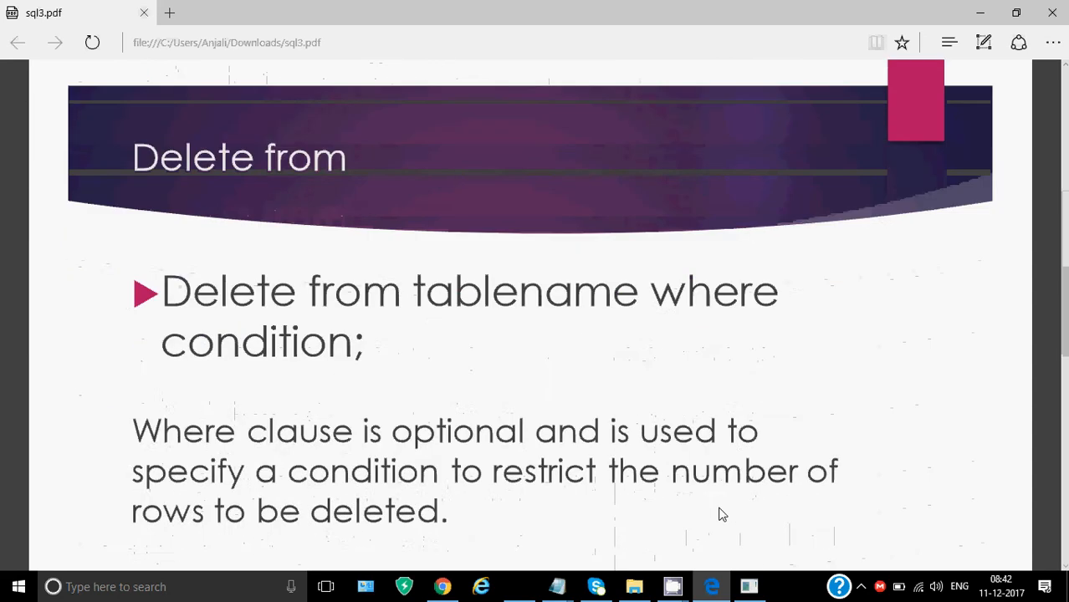
pyautogui.scroll(-3)
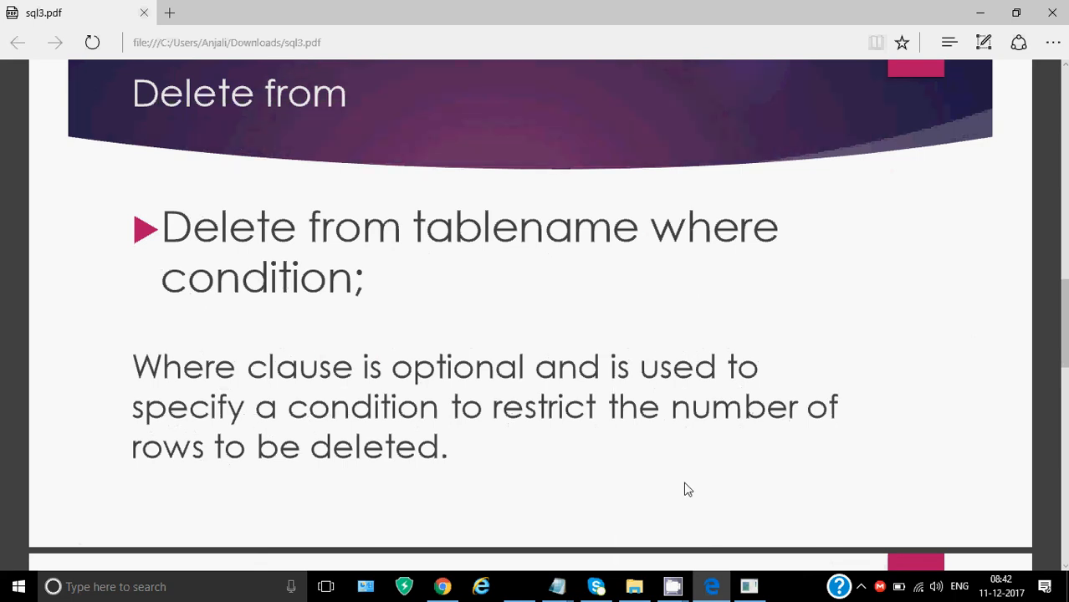
pyautogui.moveTo(383, 238)
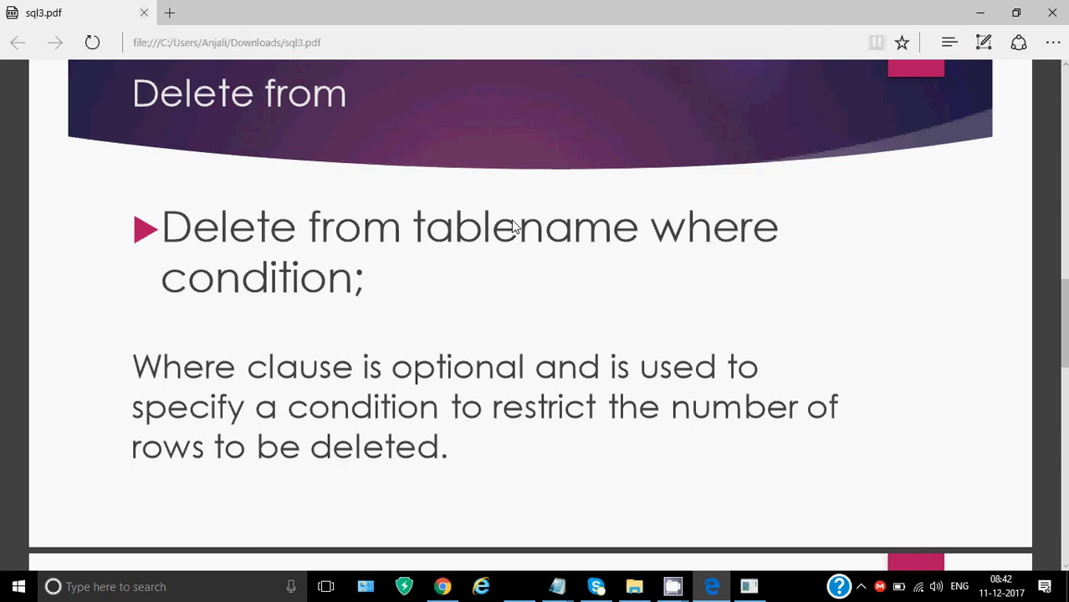
pyautogui.moveTo(645, 236)
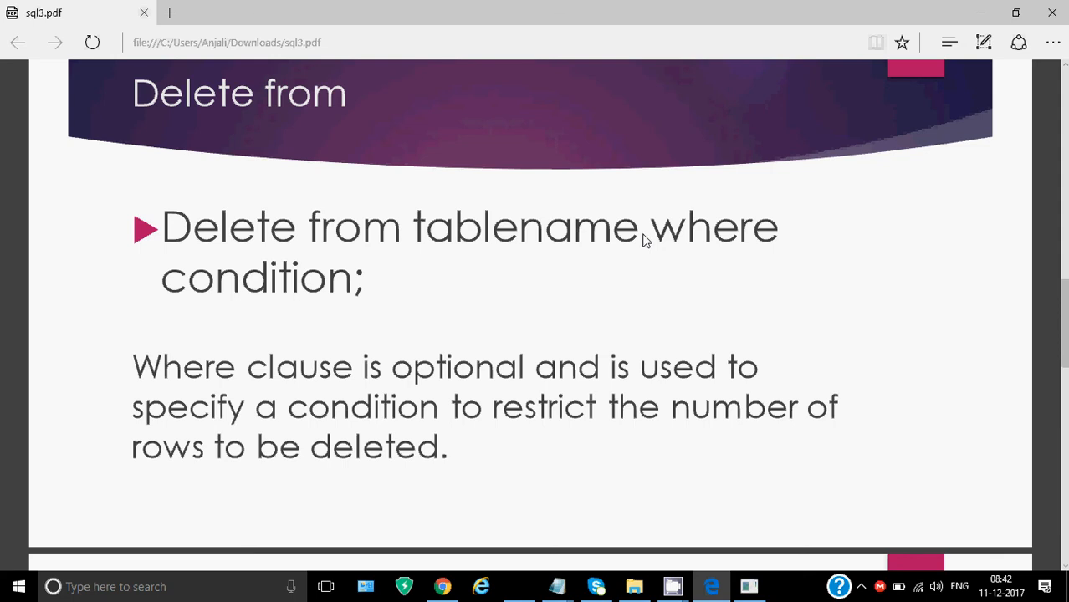
pyautogui.moveTo(652, 241)
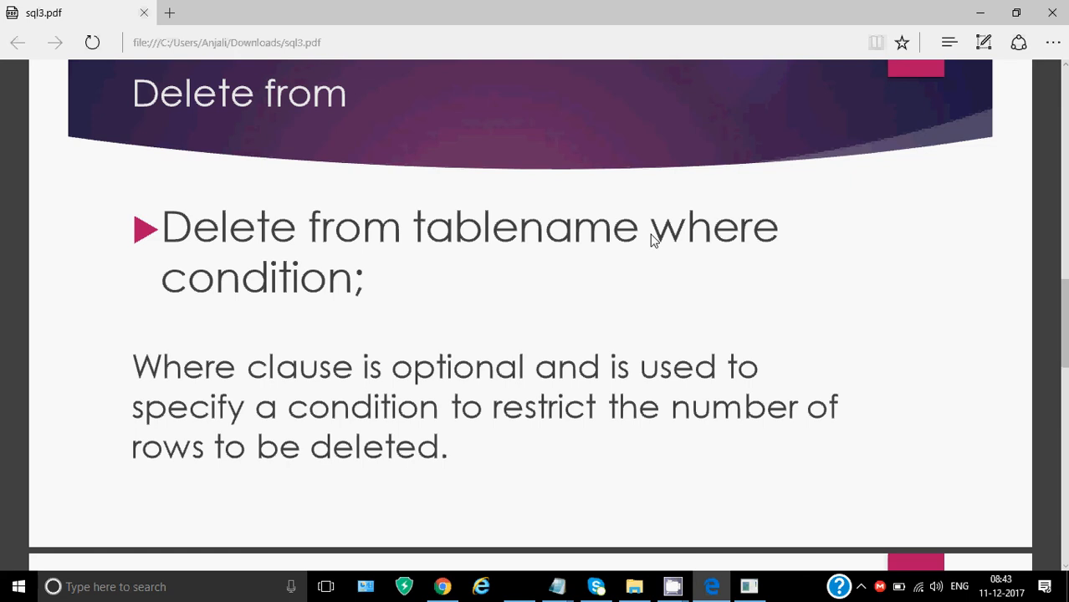
# Scroll further down to the Update syntax slide with its example
pyautogui.scroll(-3)
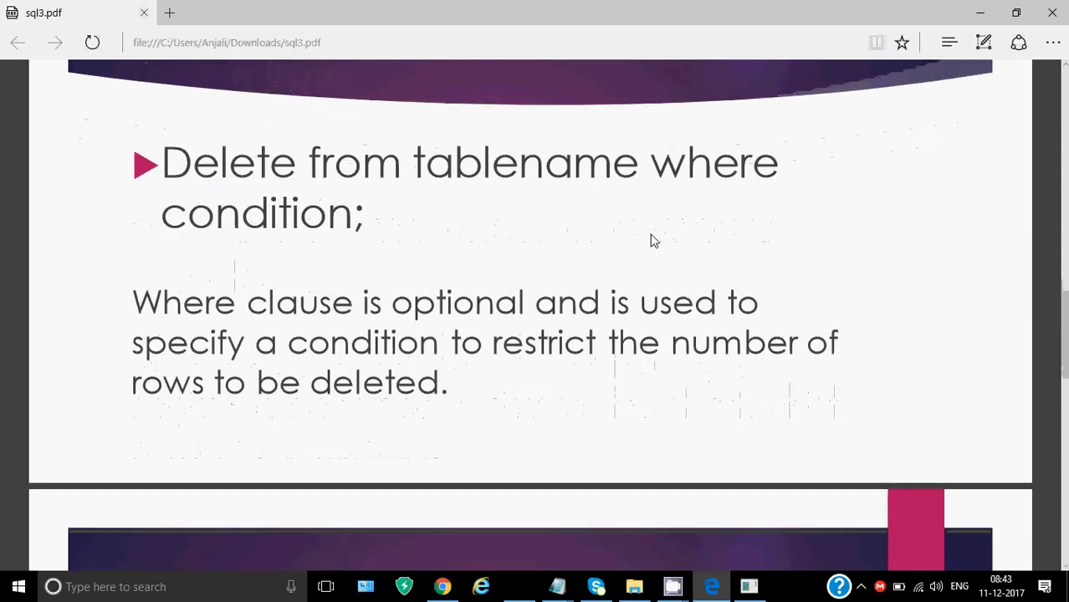
pyautogui.scroll(-3)
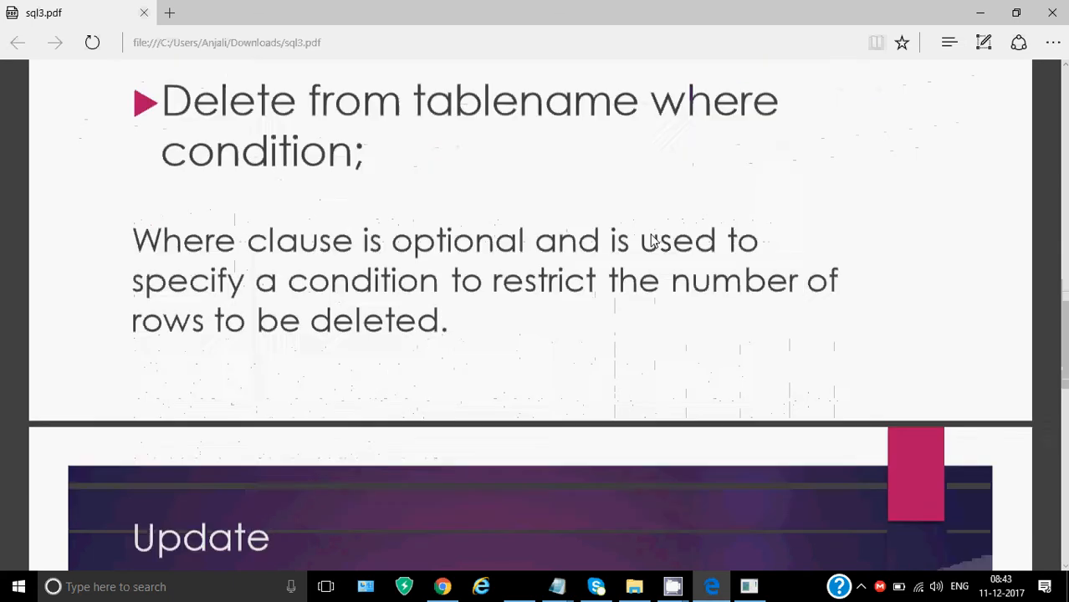
pyautogui.scroll(-3)
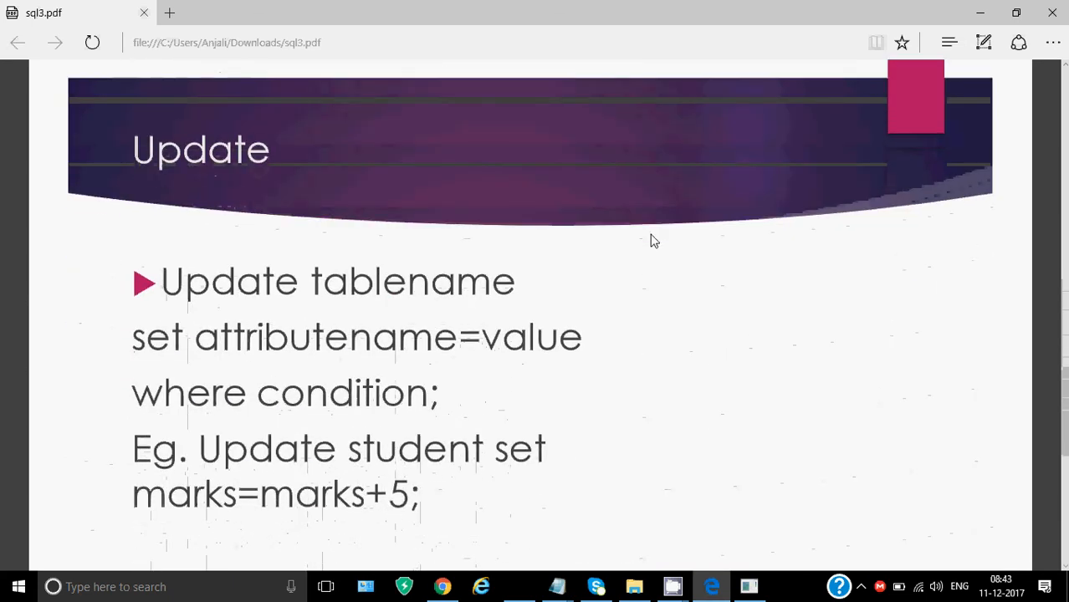
# Scroll past the Update slide's marks=marks+5 example toward the Select slide
pyautogui.scroll(-3)
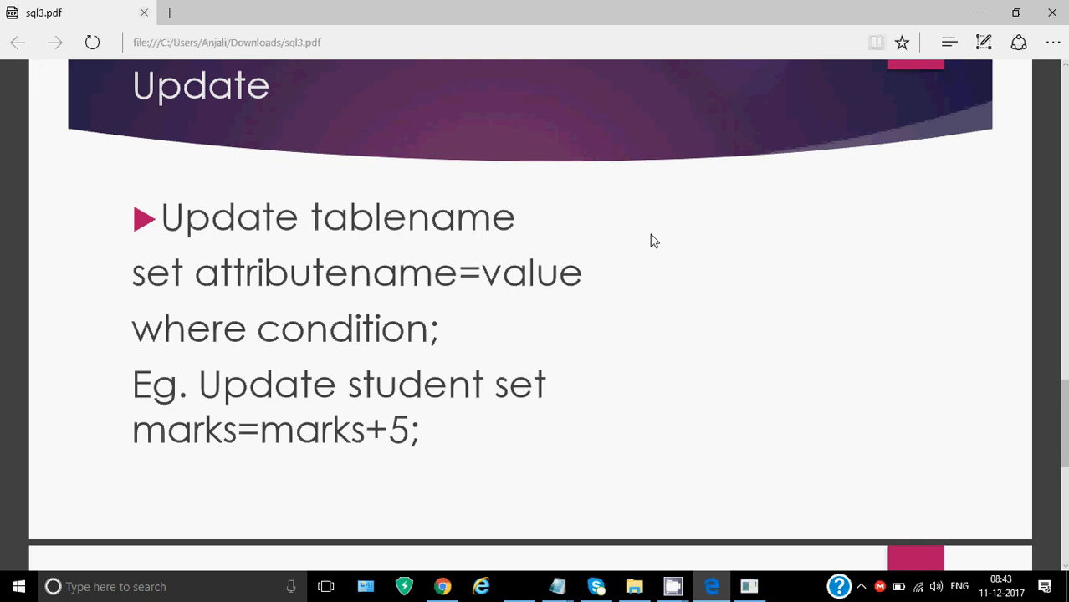
pyautogui.moveTo(795, 70)
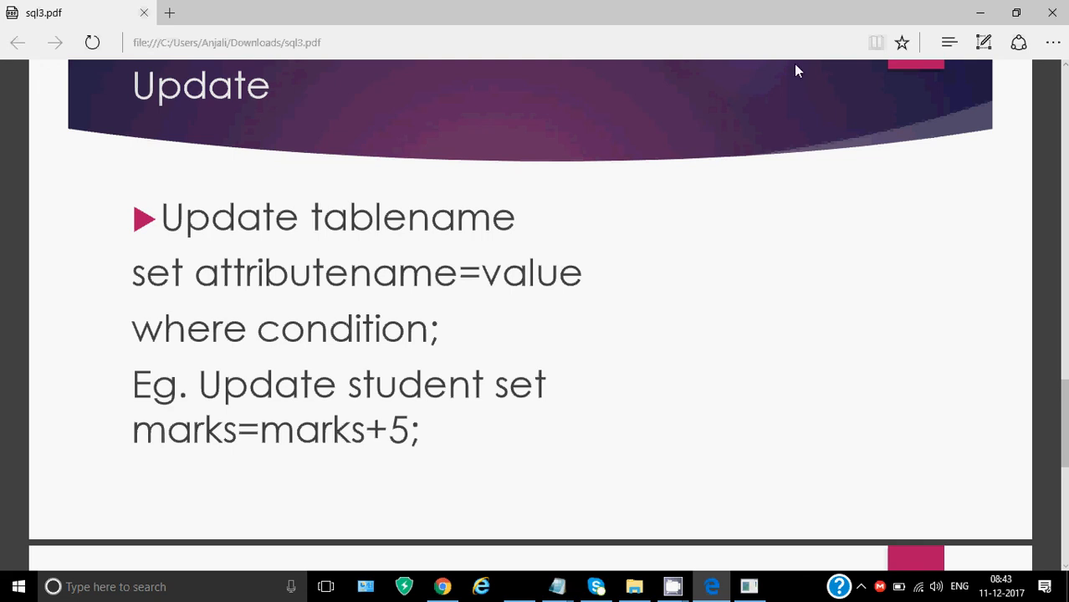
pyautogui.moveTo(158, 291)
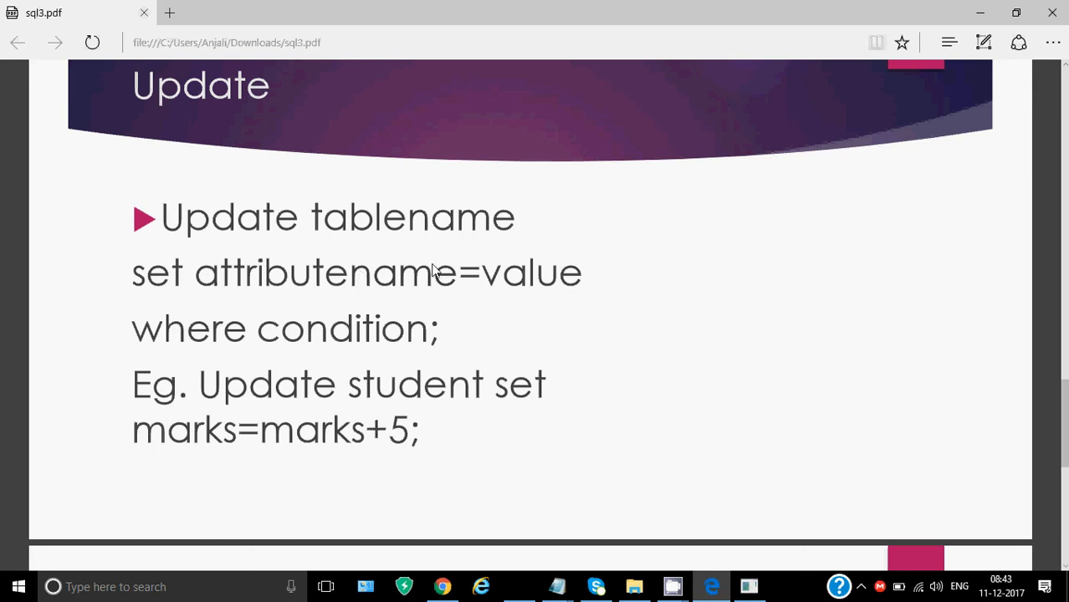
pyautogui.moveTo(475, 281)
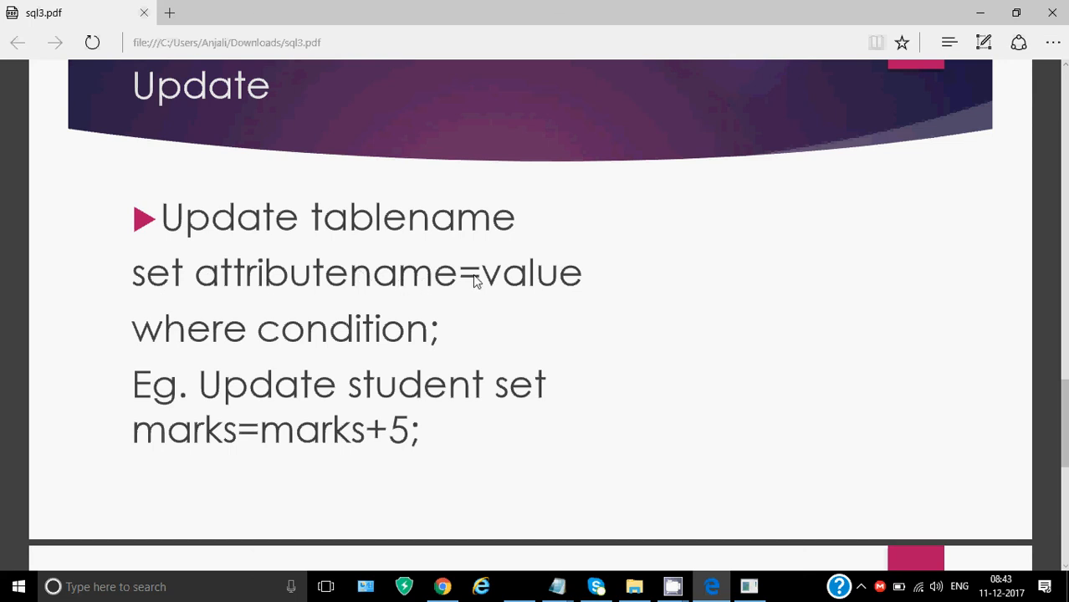
pyautogui.moveTo(529, 282)
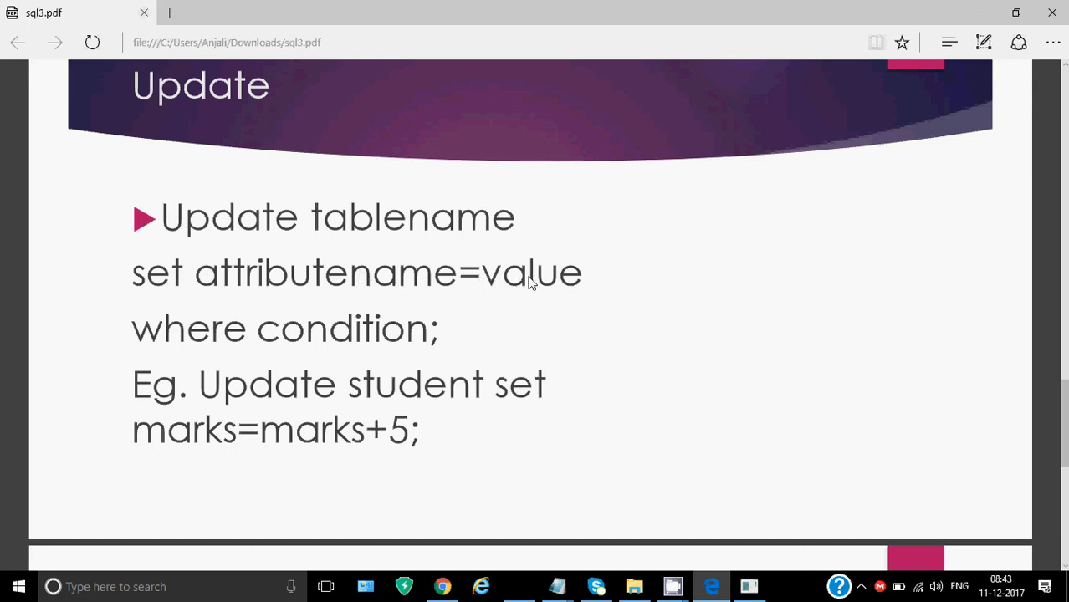
pyautogui.moveTo(492, 288)
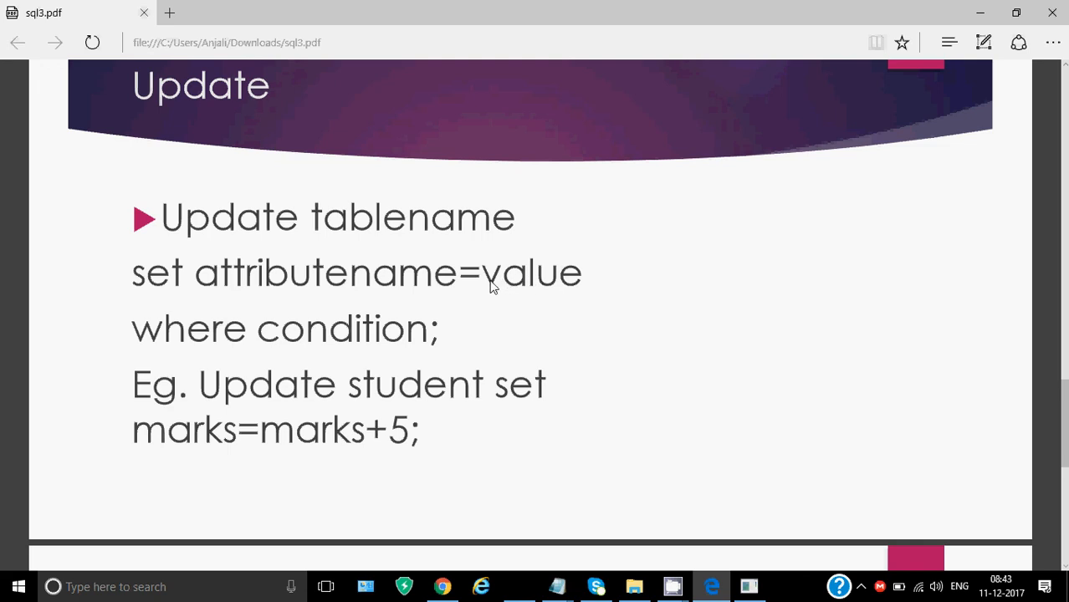
pyautogui.moveTo(381, 333)
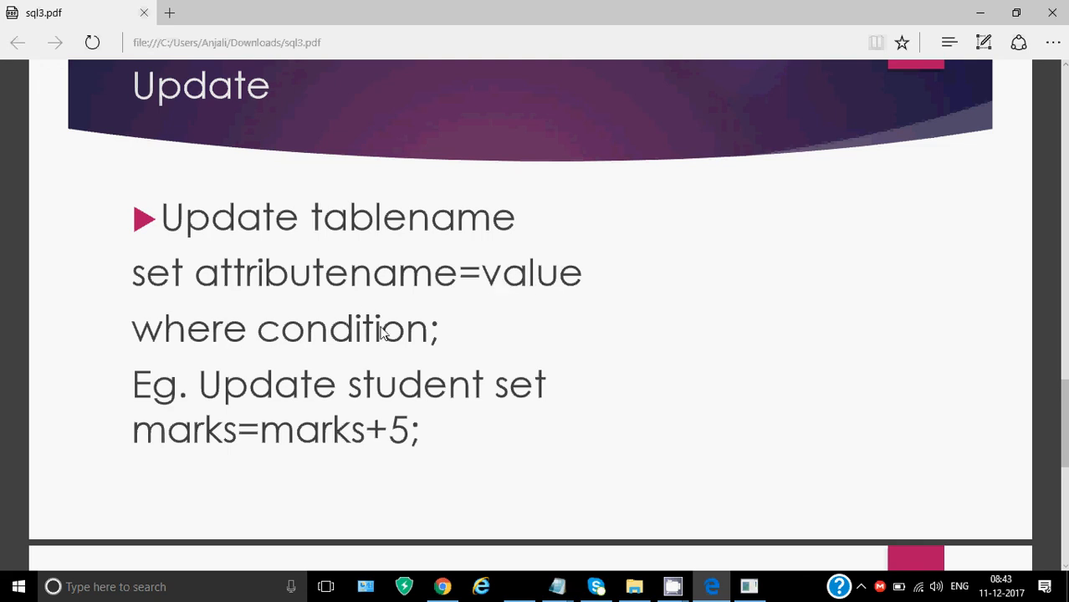
pyautogui.moveTo(365, 338)
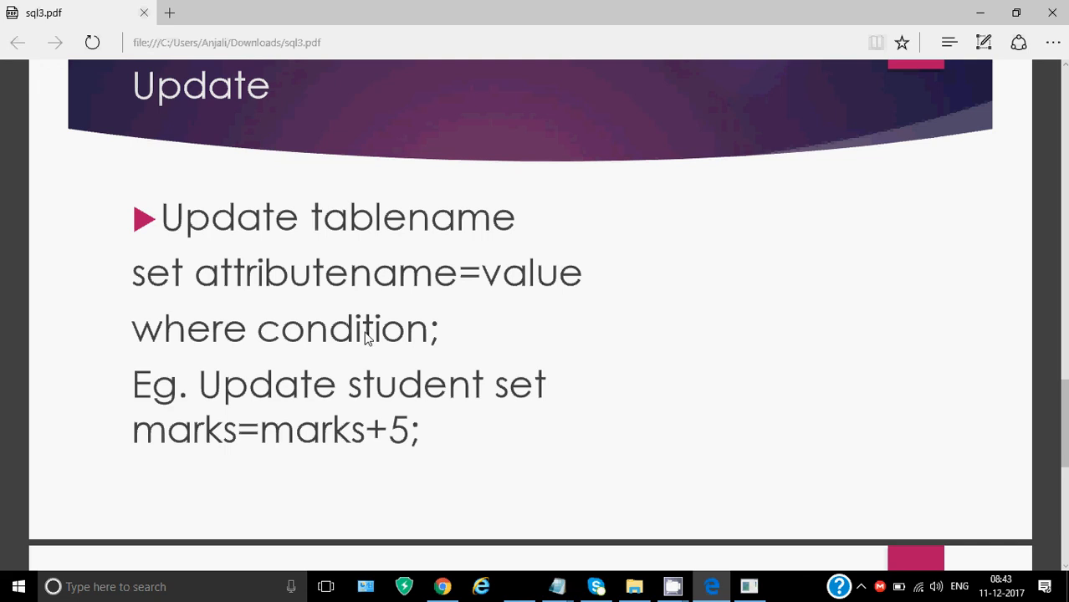
pyautogui.moveTo(255, 399)
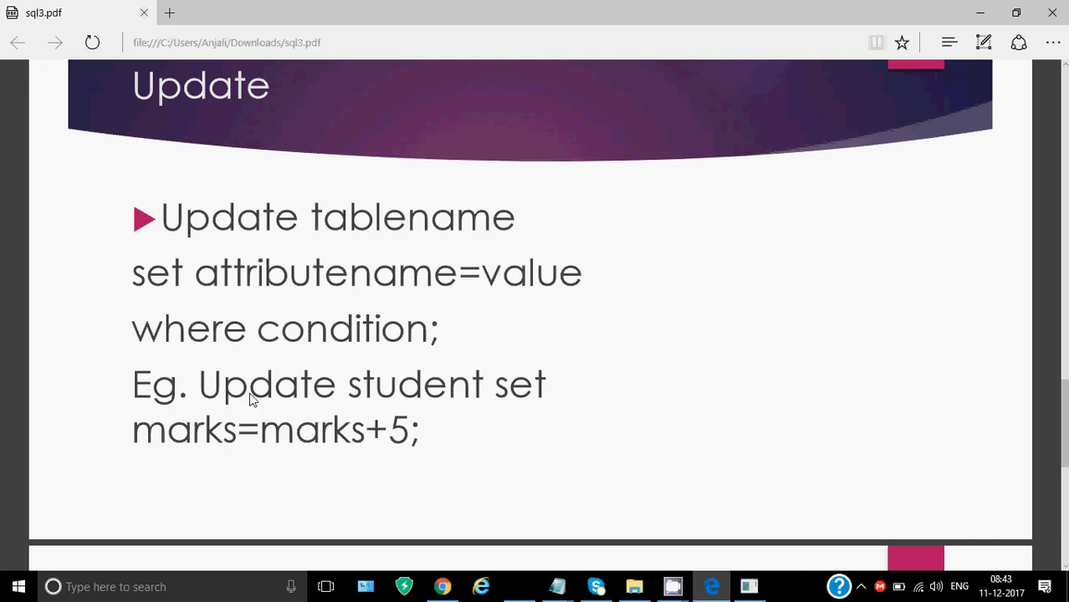
pyautogui.moveTo(518, 393)
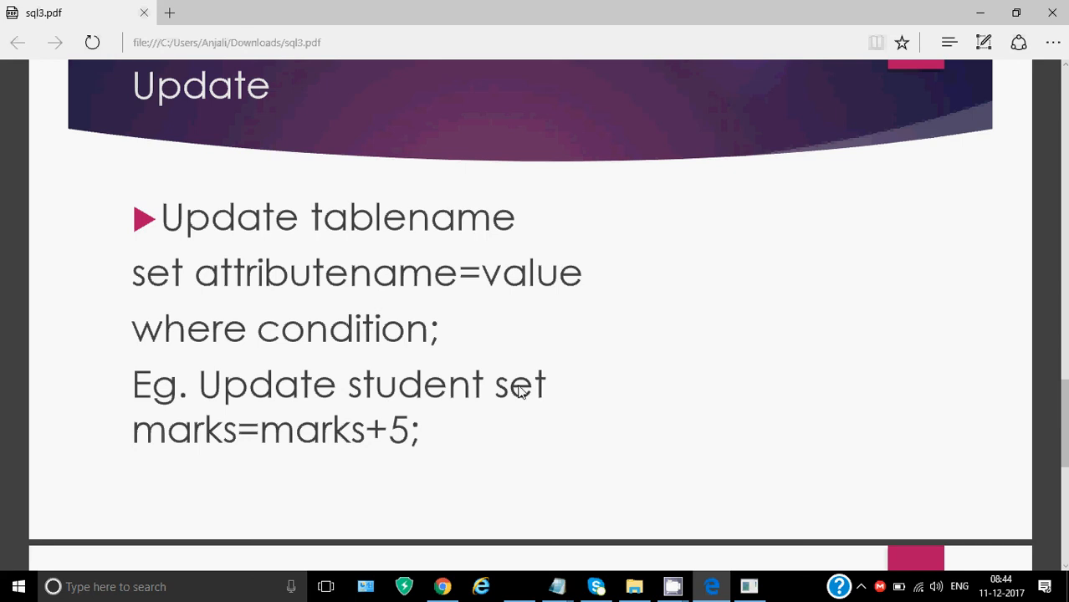
pyautogui.moveTo(409, 439)
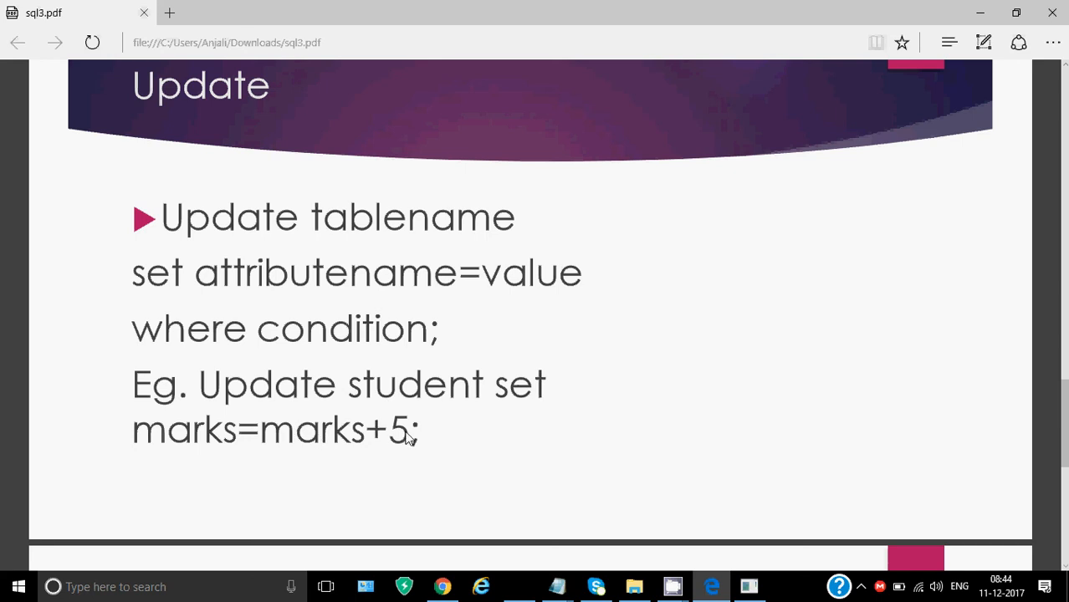
pyautogui.moveTo(408, 442)
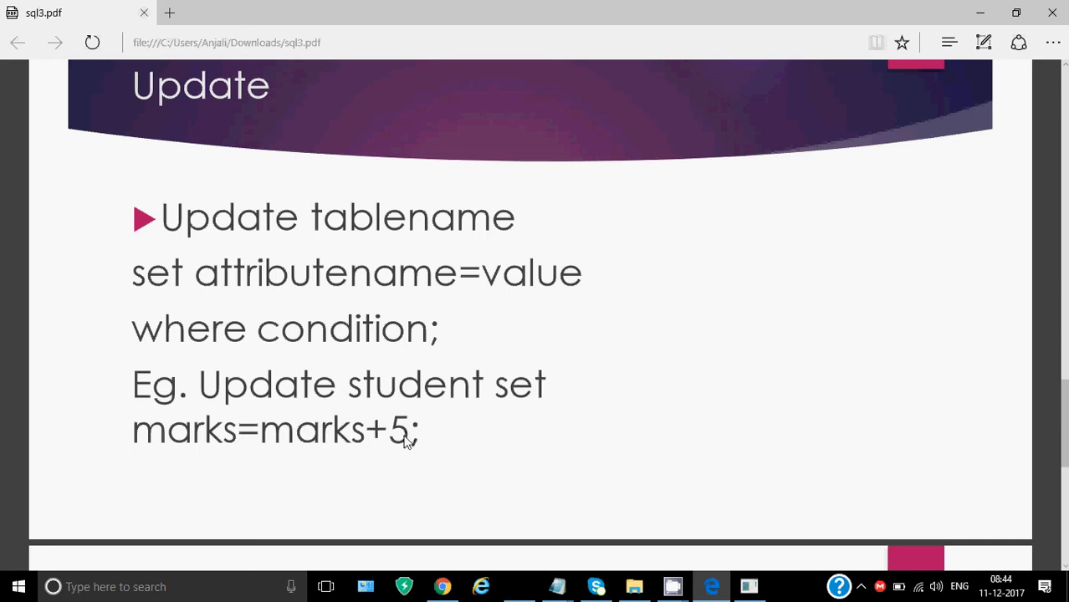
pyautogui.moveTo(459, 465)
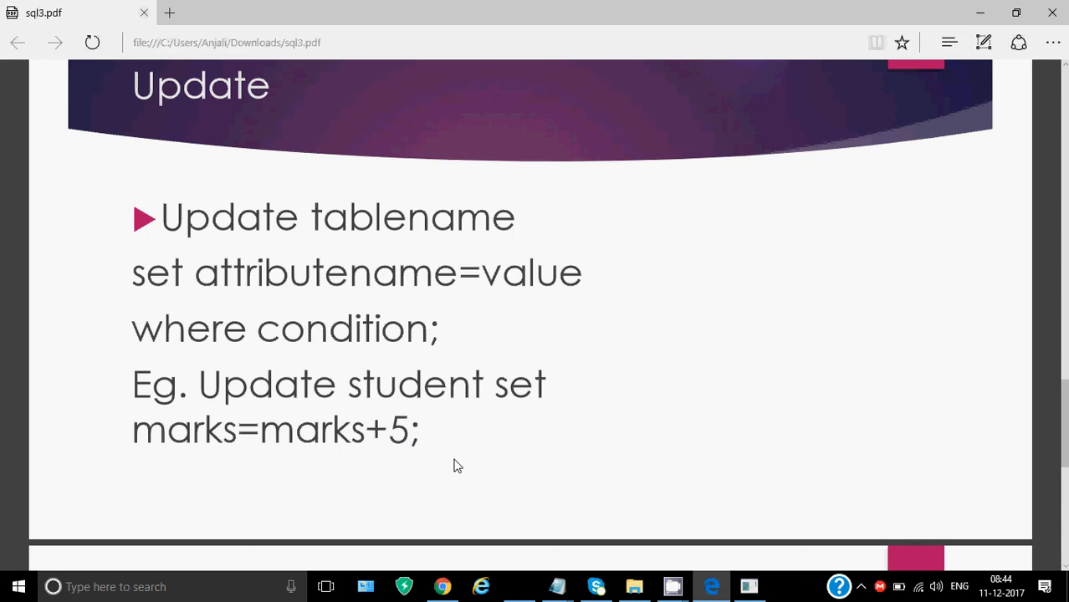
pyautogui.moveTo(469, 469)
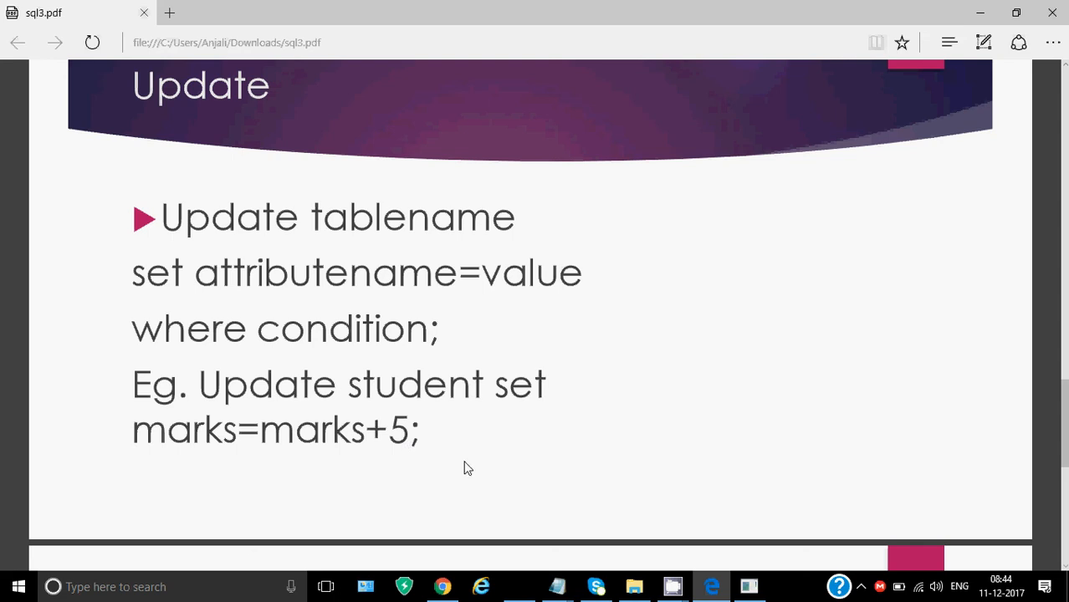
pyautogui.scroll(-3)
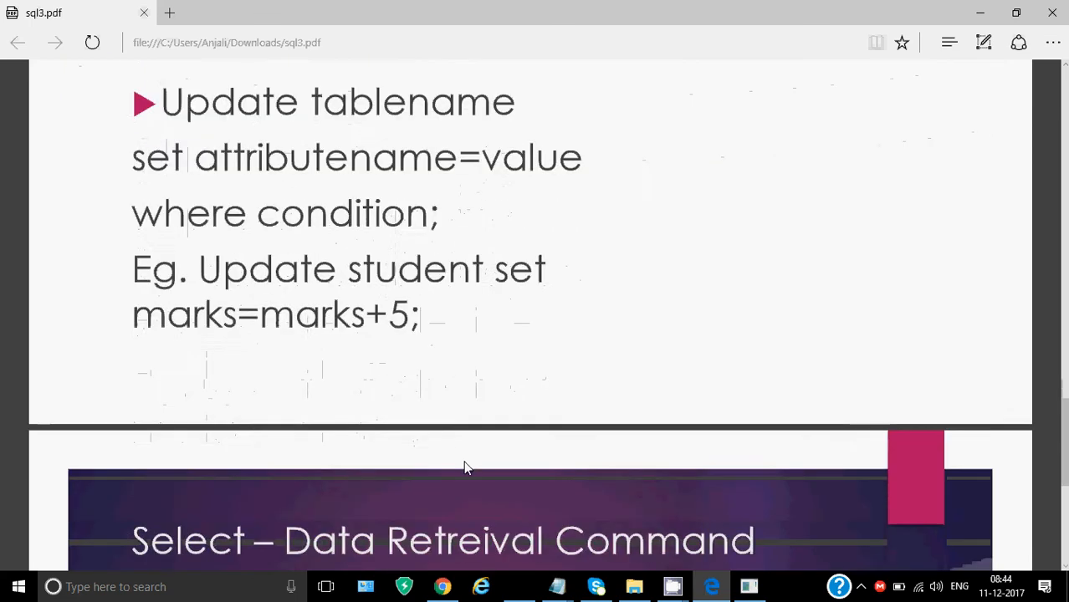
# Scroll until the Select – Data Retreival Command slide fills the view
pyautogui.scroll(-3)
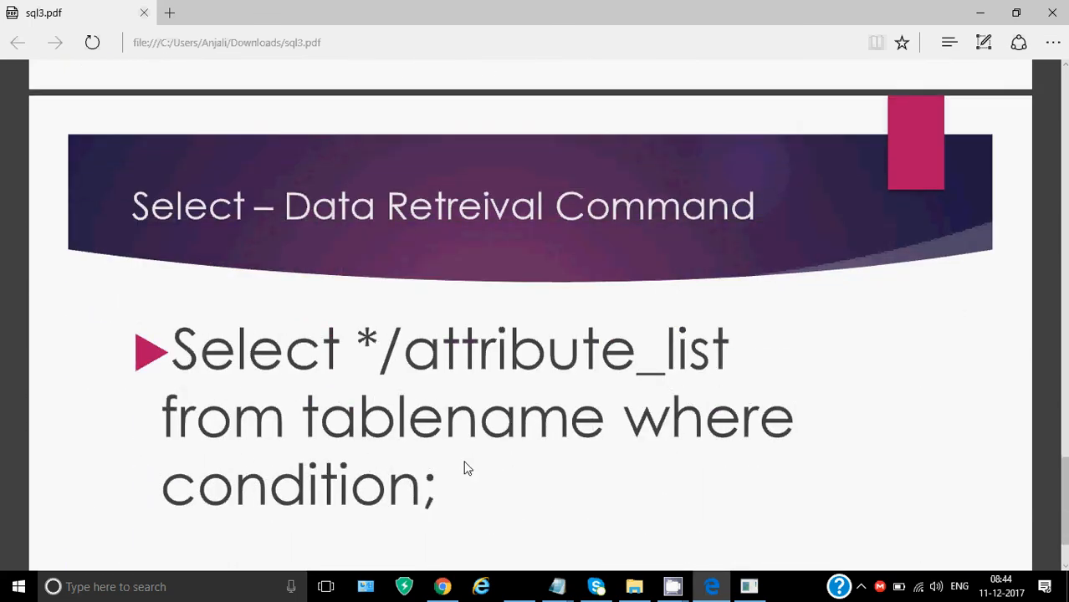
pyautogui.scroll(-3)
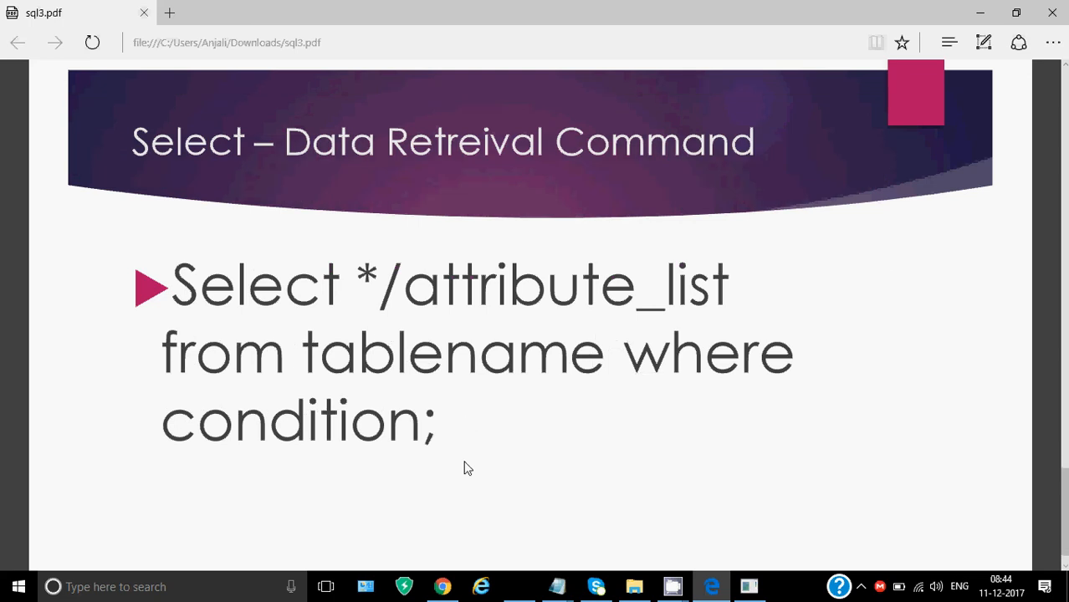
pyautogui.scroll(-3)
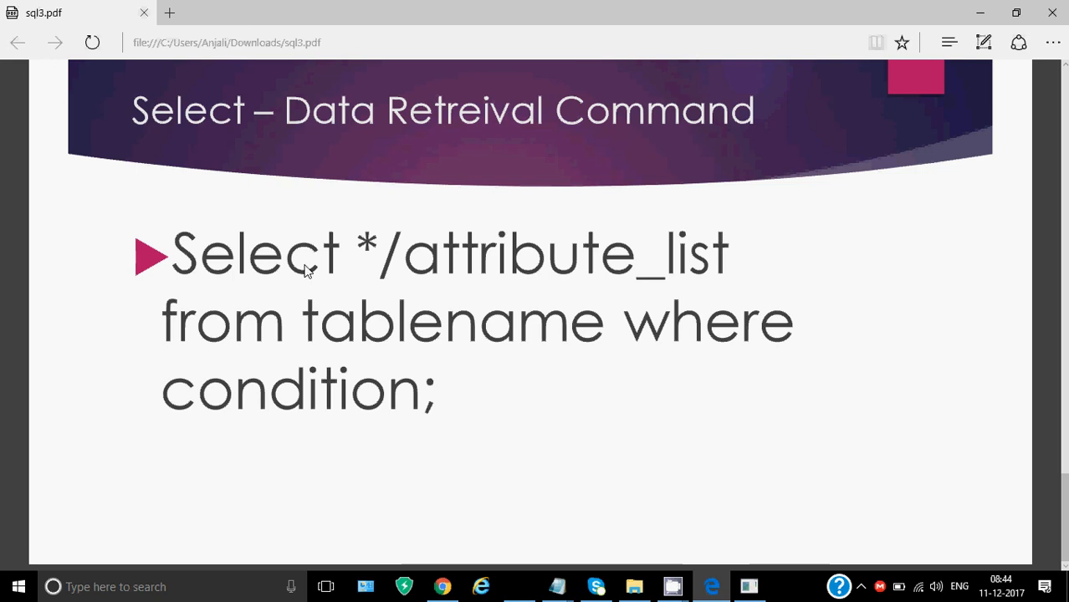
pyautogui.moveTo(372, 251)
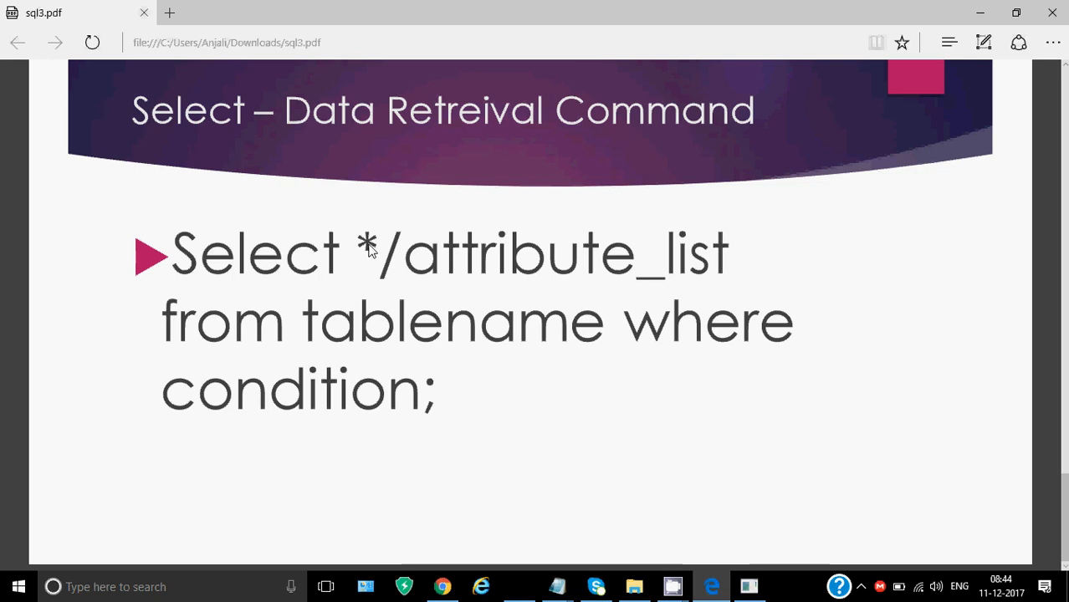
pyautogui.moveTo(400, 257)
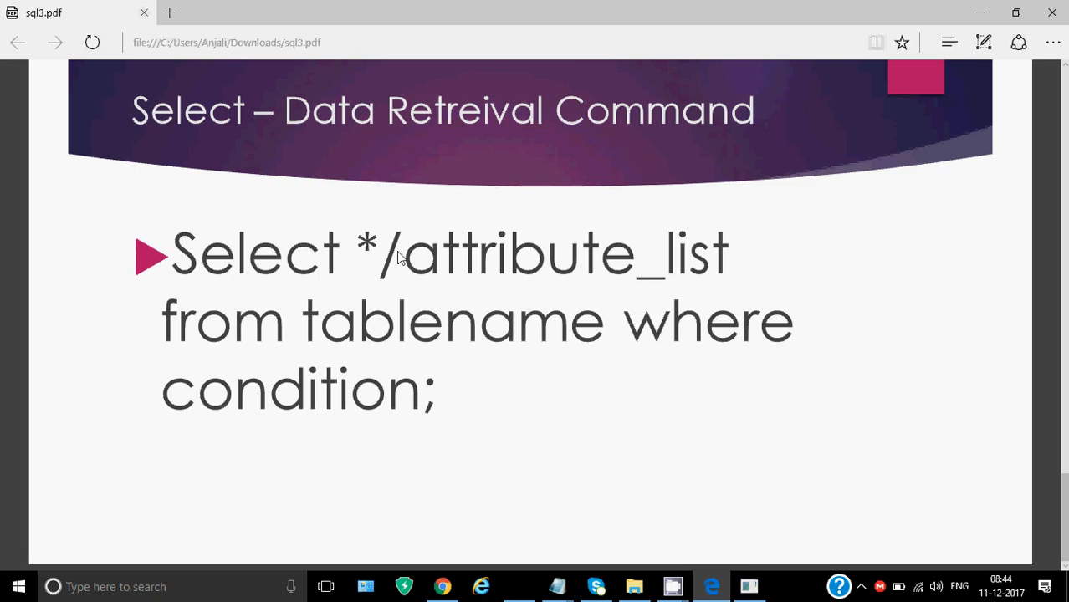
pyautogui.moveTo(422, 261)
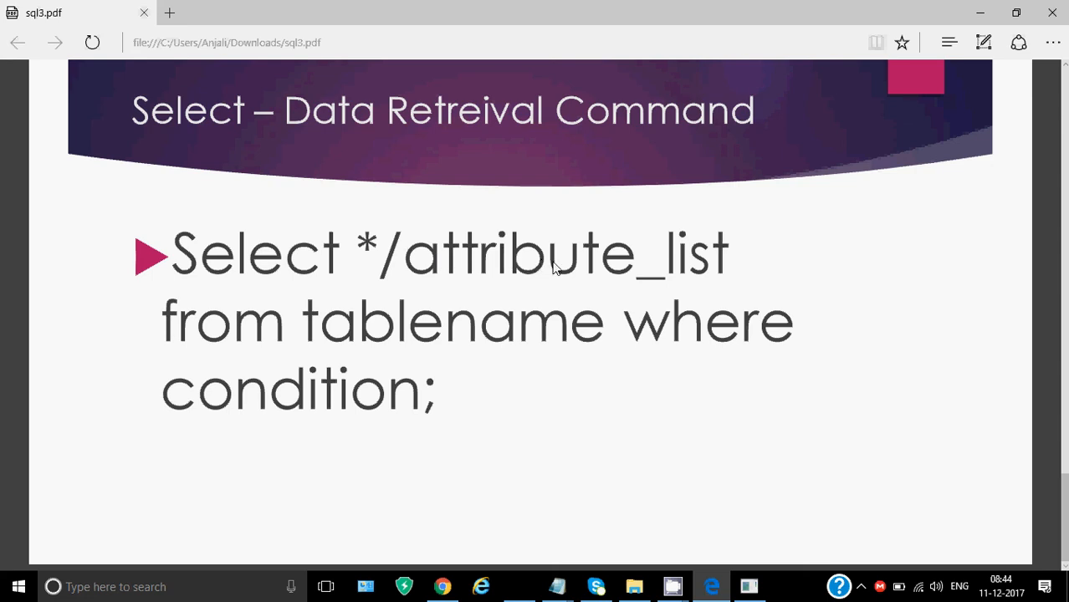
pyautogui.moveTo(481, 288)
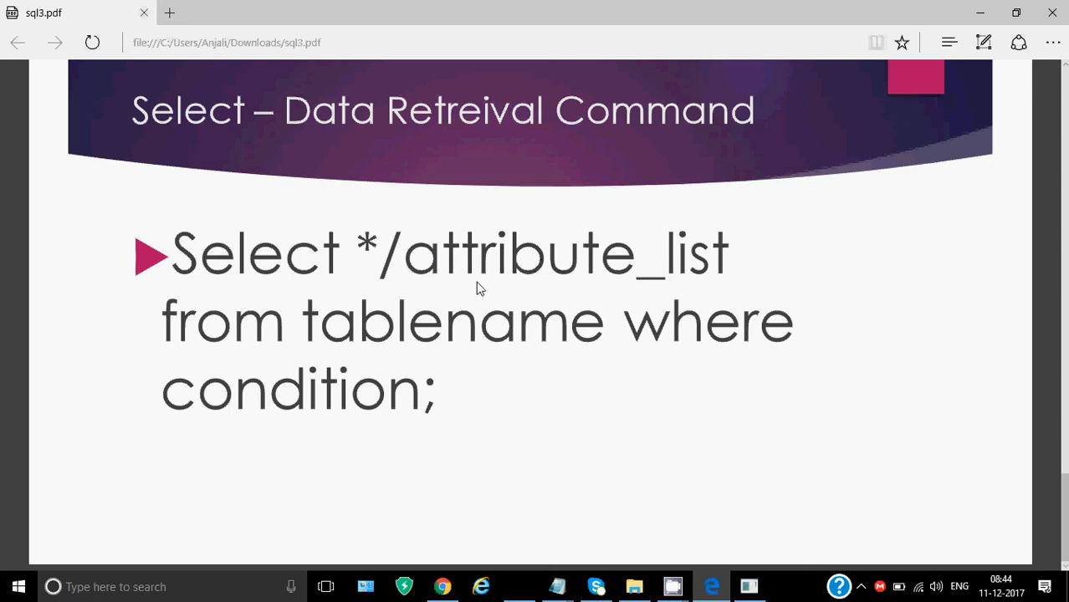
pyautogui.moveTo(490, 318)
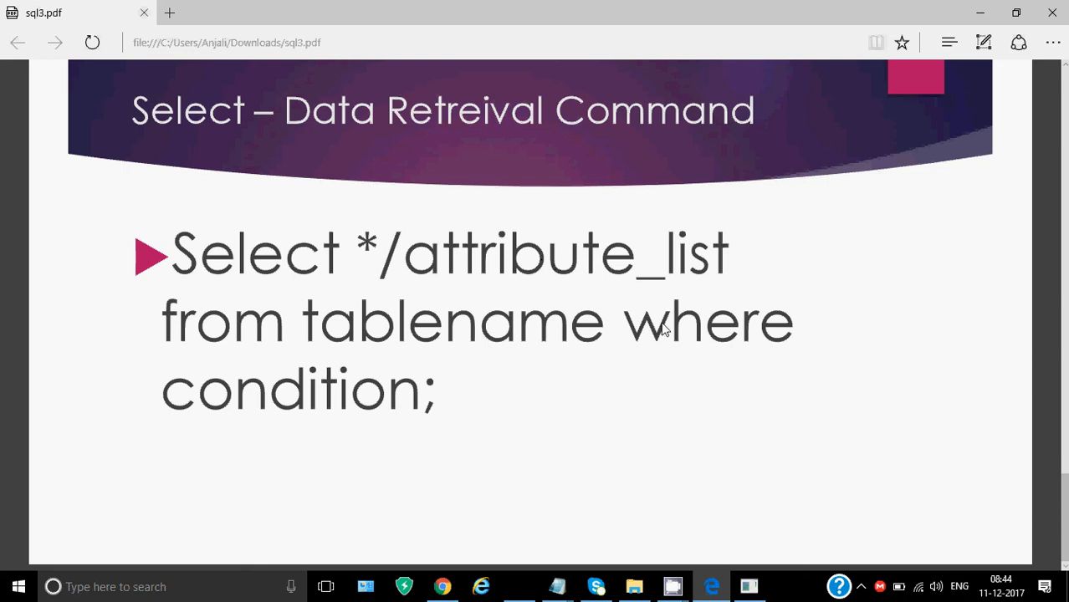
pyautogui.moveTo(660, 452)
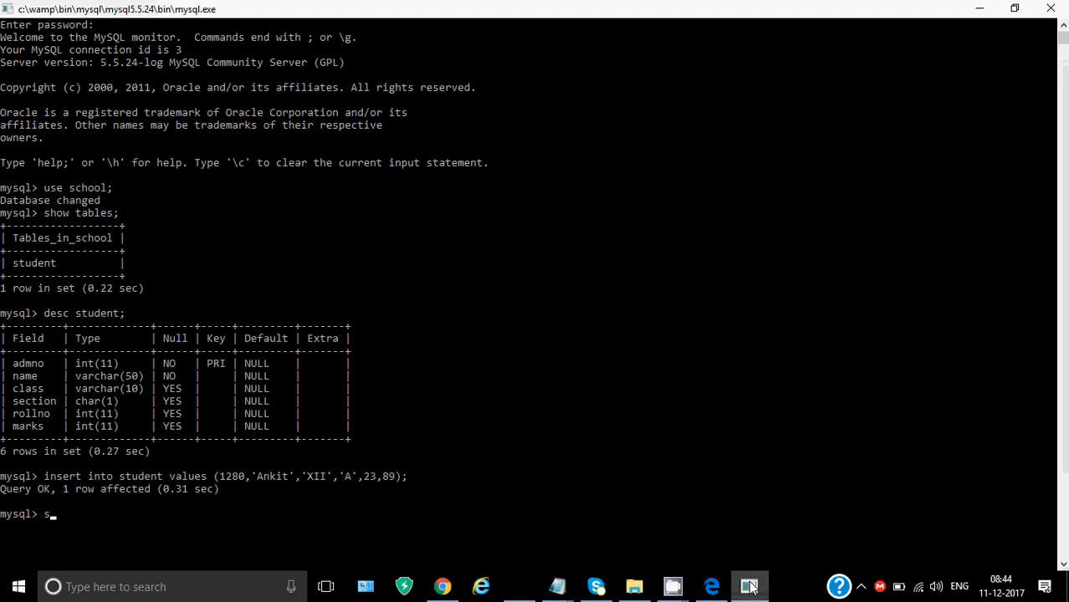
# Run select * from student; to list all ten student rows
pyautogui.write('elect')
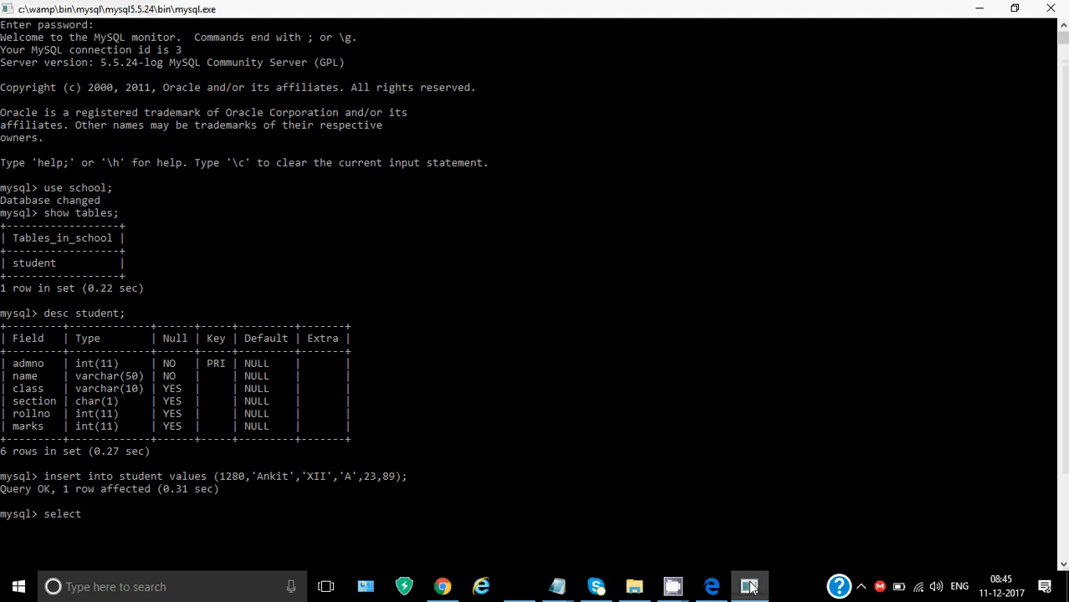
pyautogui.write('* from stu')
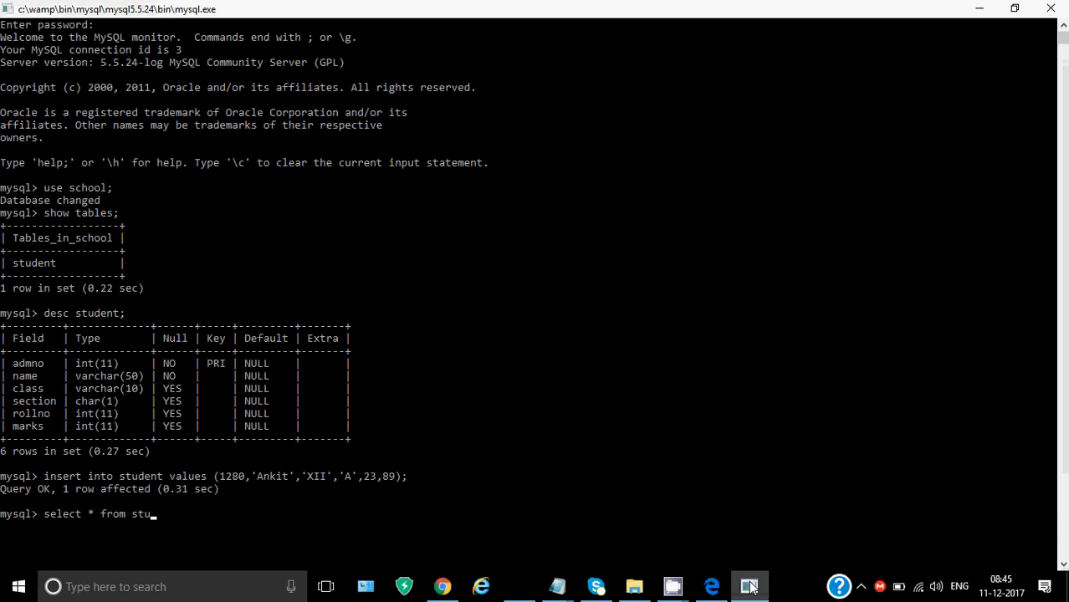
pyautogui.write('dent')
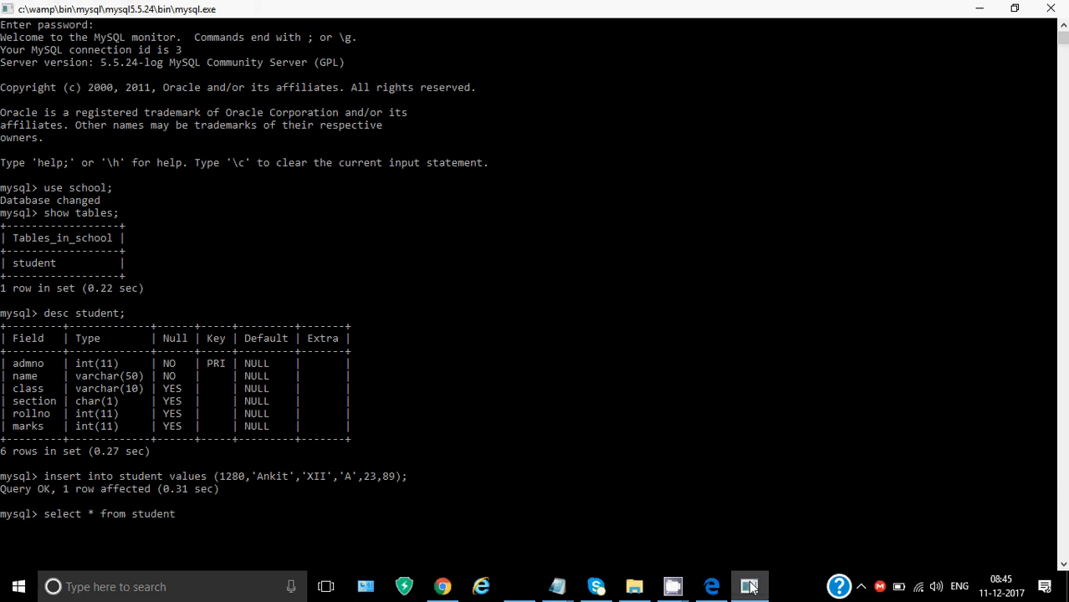
pyautogui.write(';')
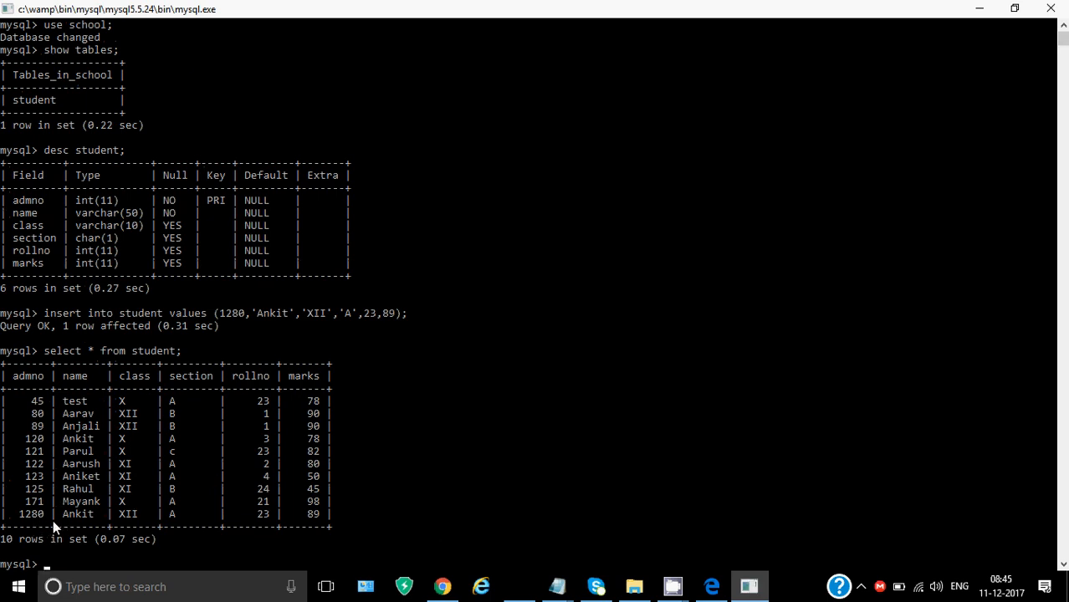
pyautogui.moveTo(333, 510)
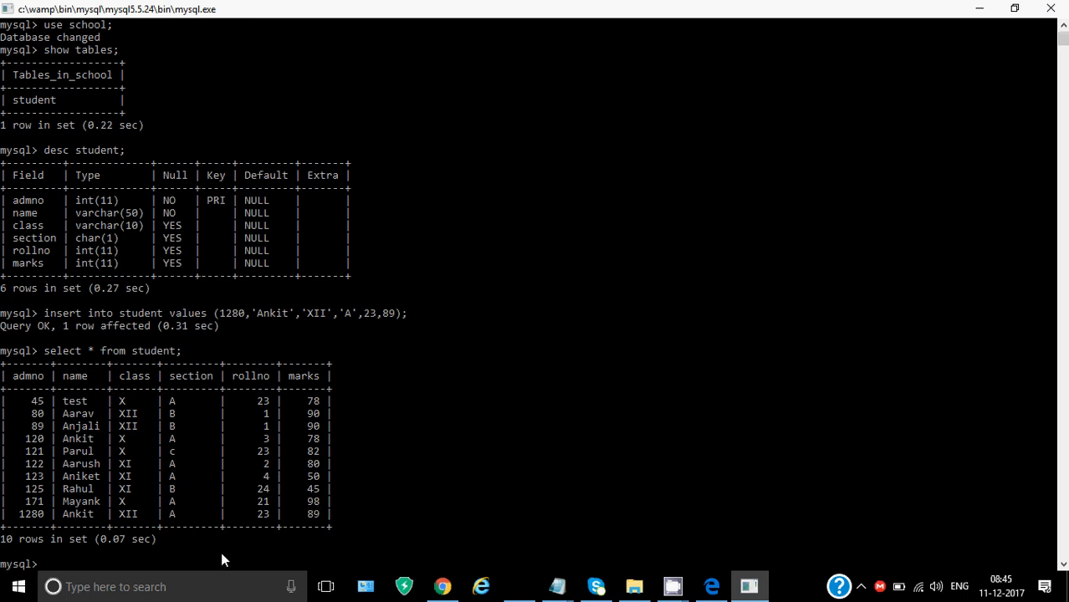
# Run select * from student where class='XII'; returning Aarav, Anjali and Ankit
pyautogui.write('select * from student;')
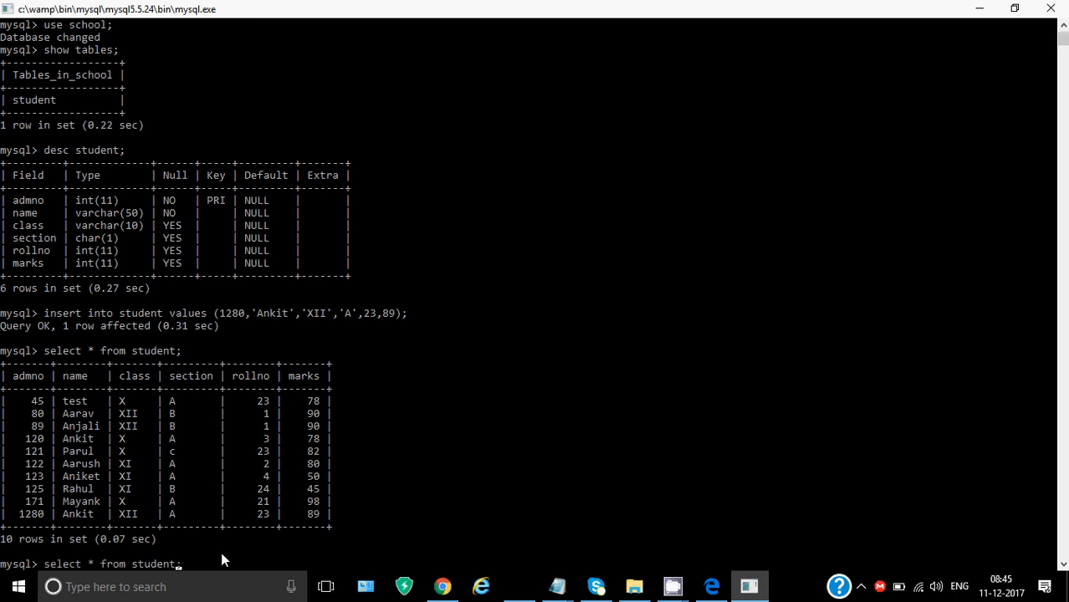
pyautogui.write('where')
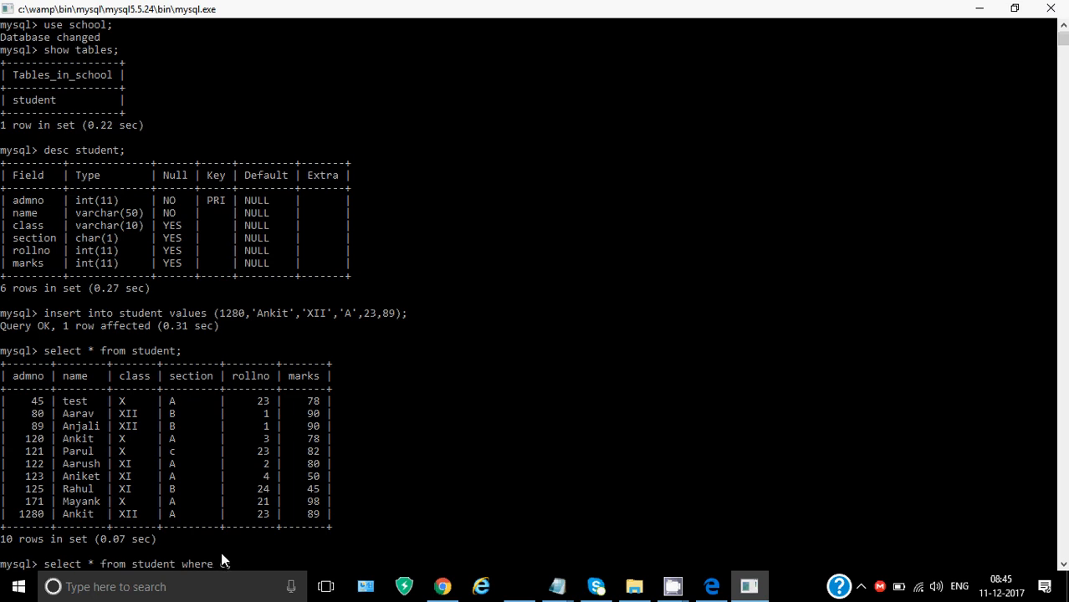
pyautogui.write("class=';")
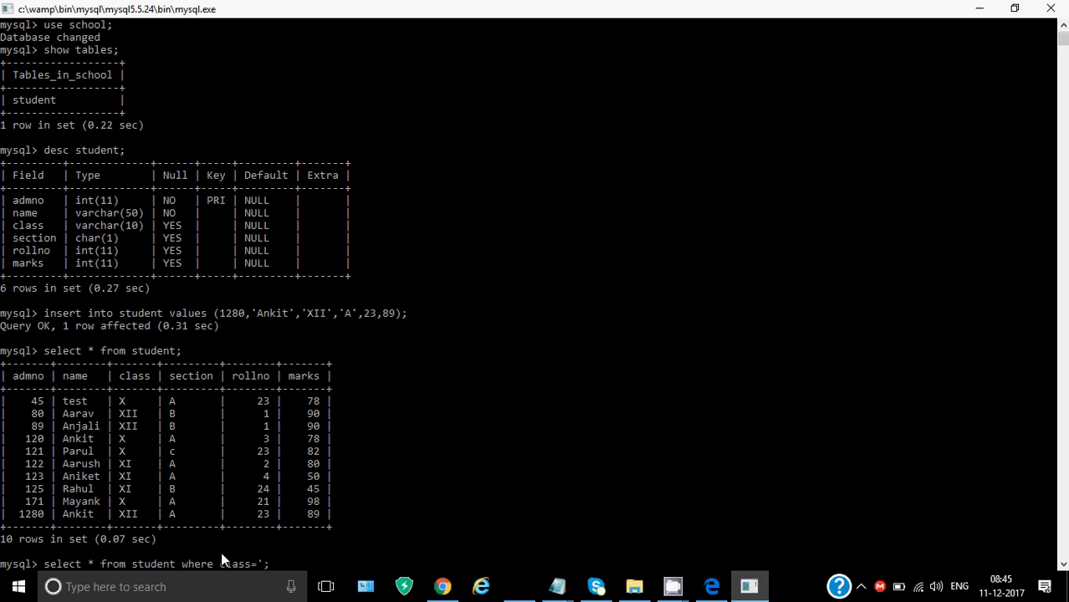
pyautogui.write('X')
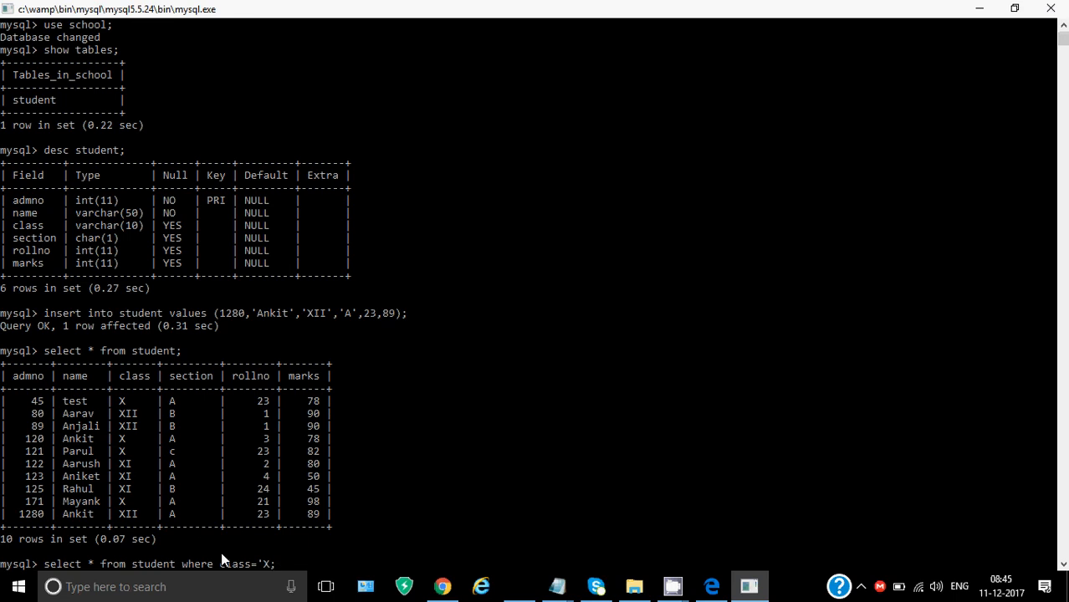
pyautogui.write('II')
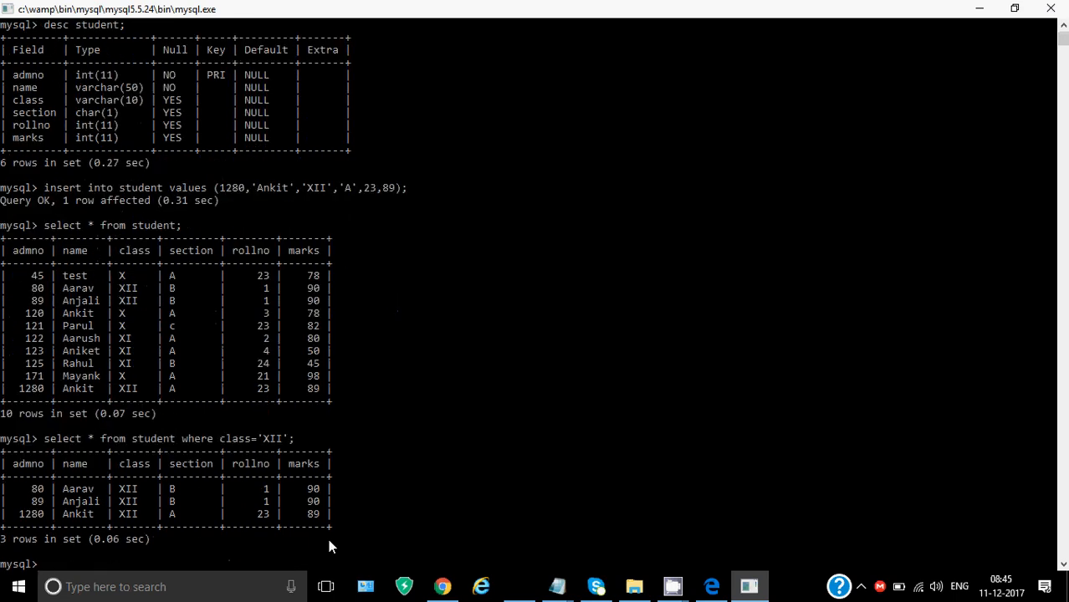
pyautogui.moveTo(134, 498)
pyautogui.write("select *from student where class='XII';")
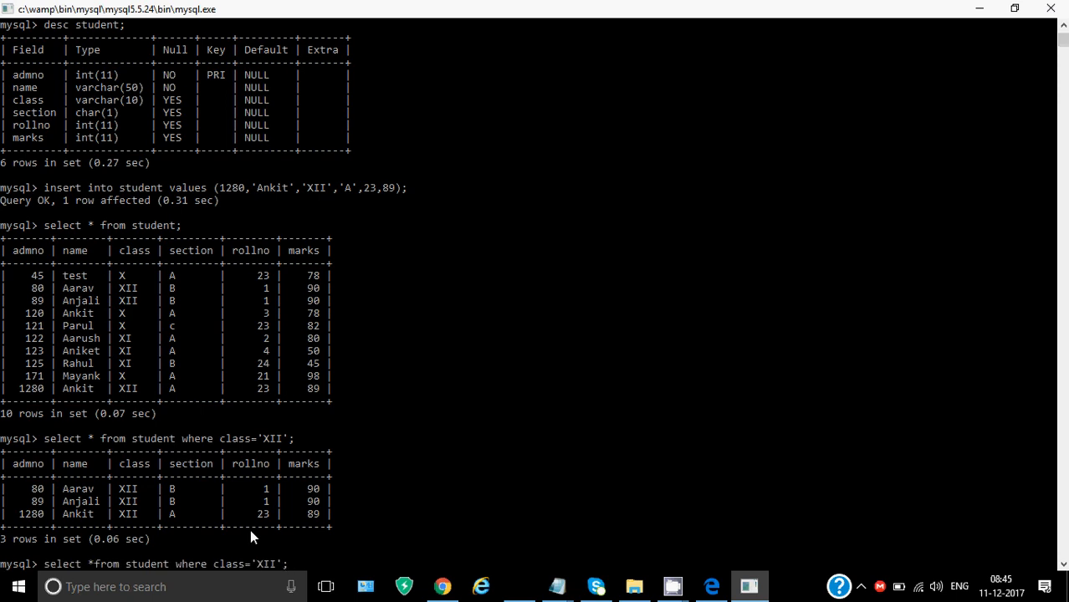
# Run select name,marks from student where class='XII'; for the three students
pyautogui.write('name,marks')
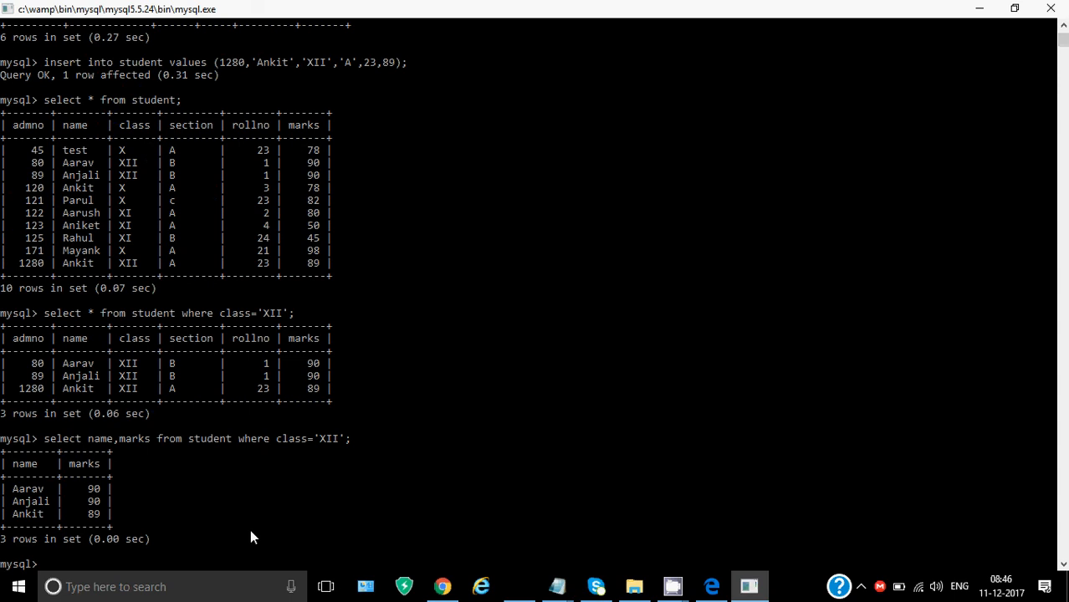
# Run update student set marks=marks+2; then relist the table to show the raised marks
pyautogui.write('u')
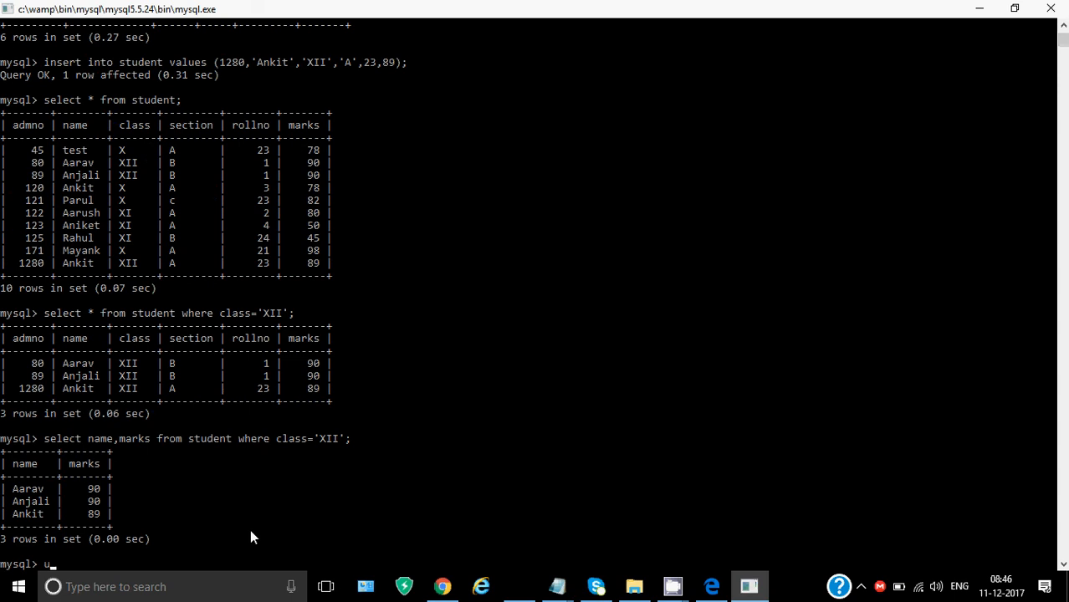
pyautogui.write('pdate se')
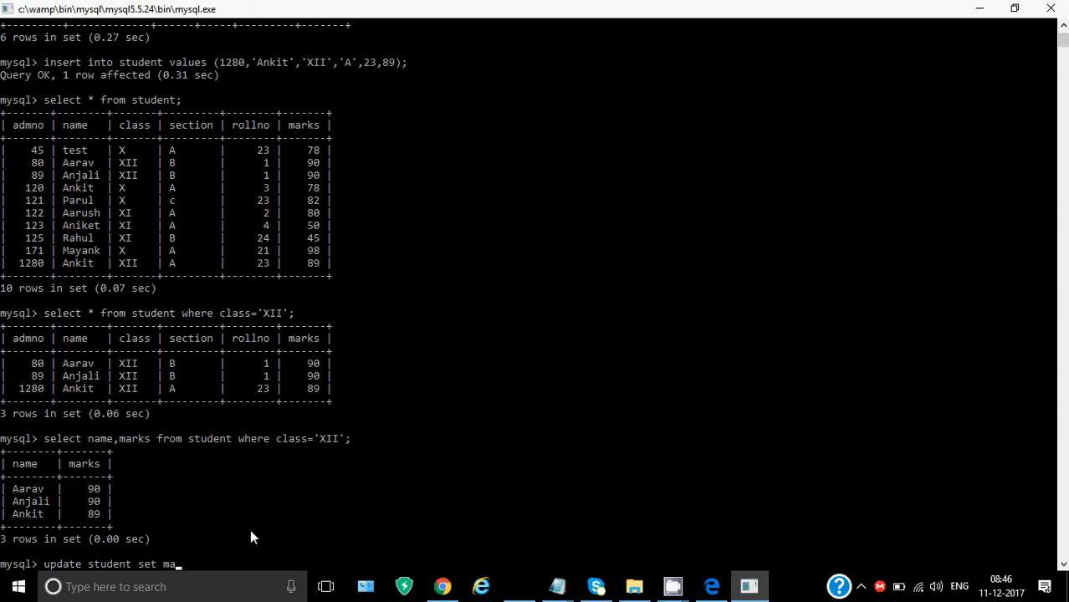
pyautogui.write('rks=m')
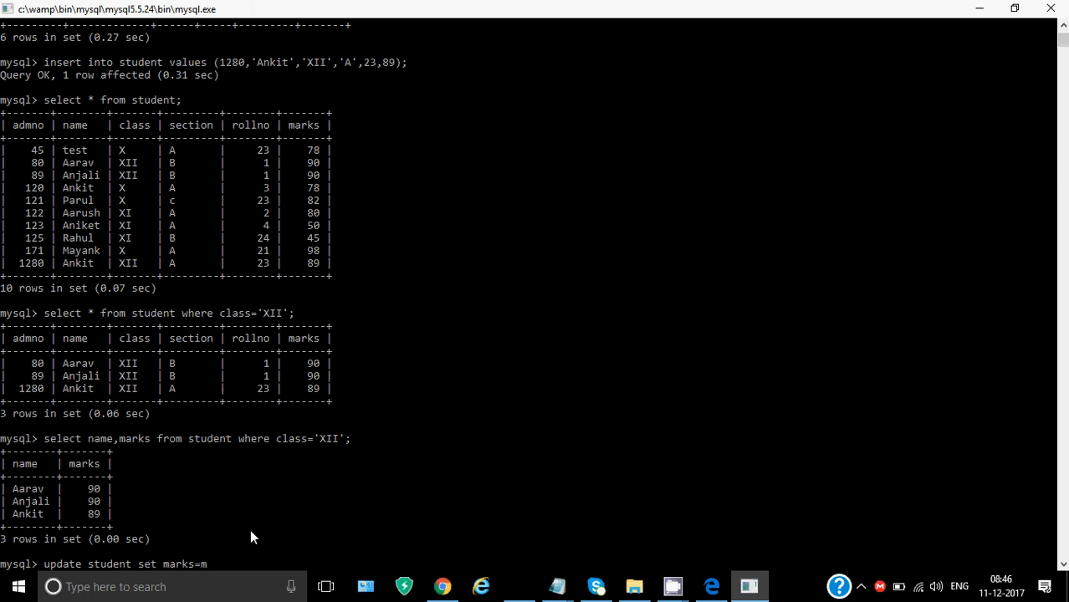
pyautogui.write('arks+2;')
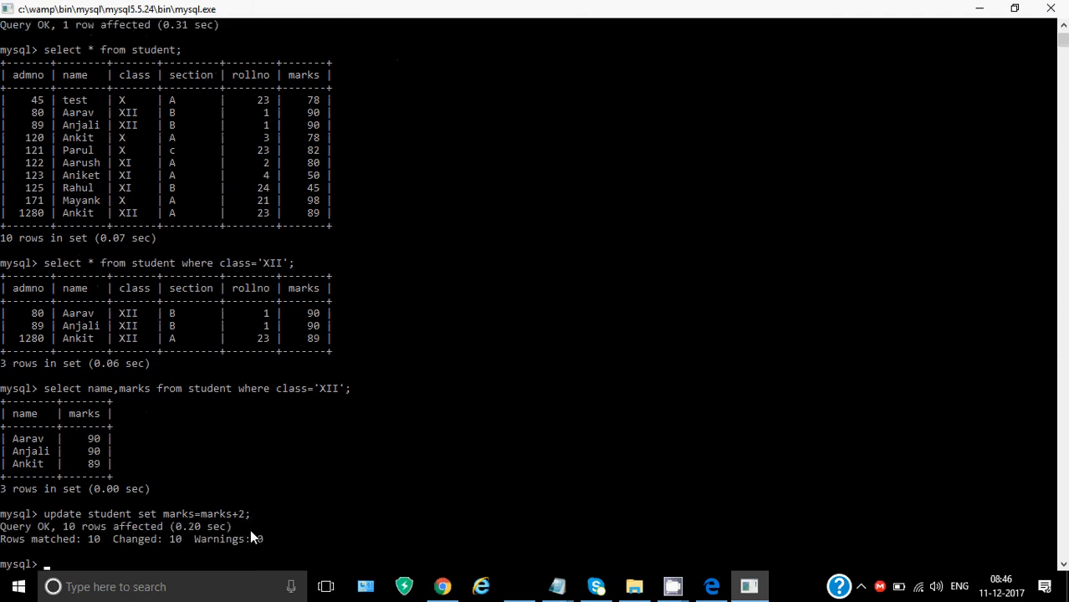
pyautogui.write("select * from student where class='XII';")
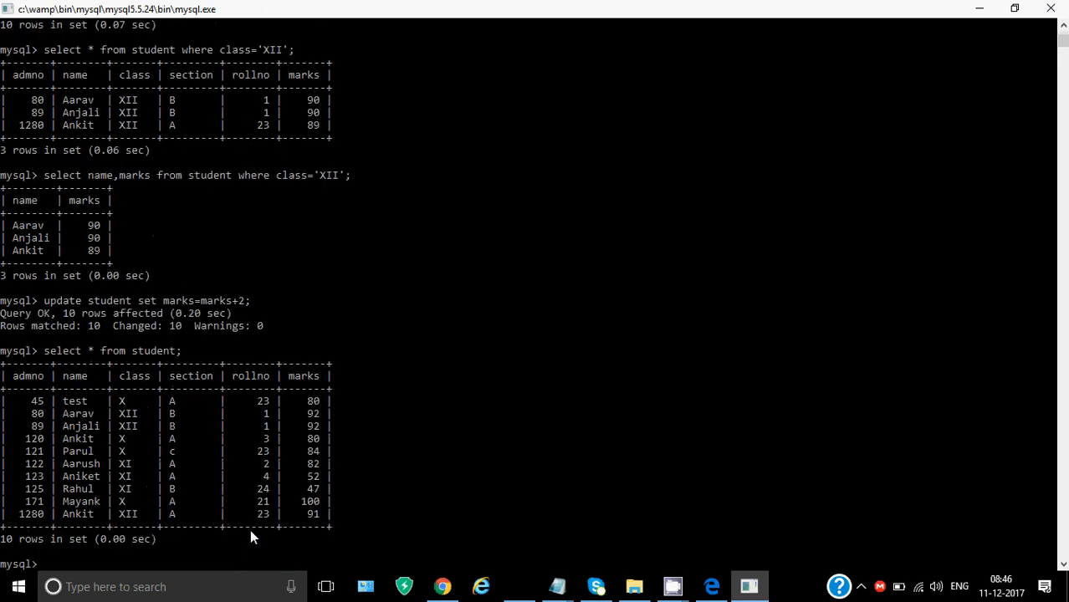
pyautogui.moveTo(308, 140)
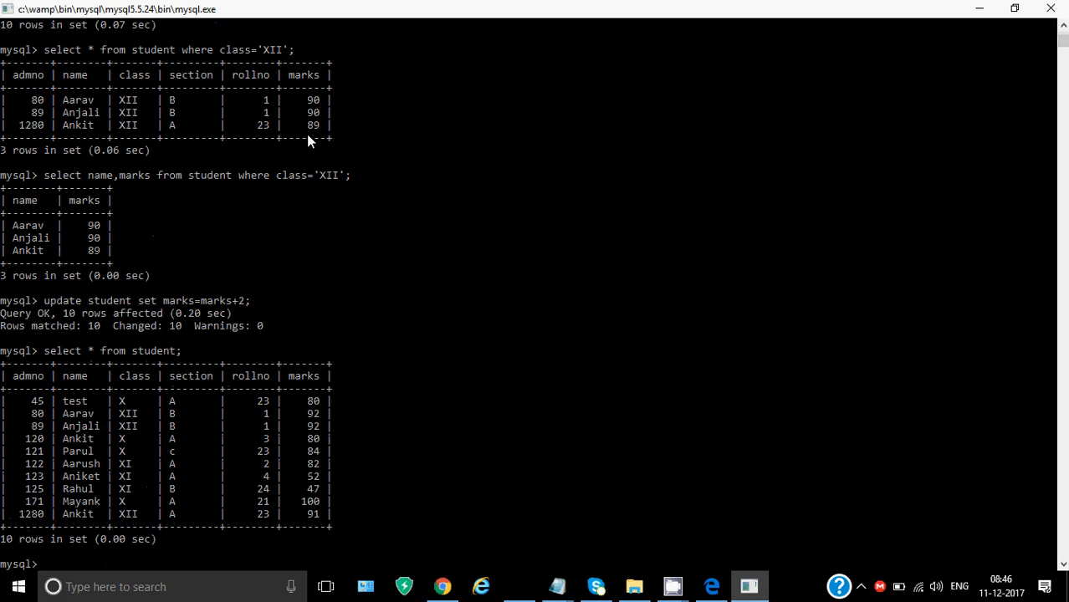
pyautogui.moveTo(313, 134)
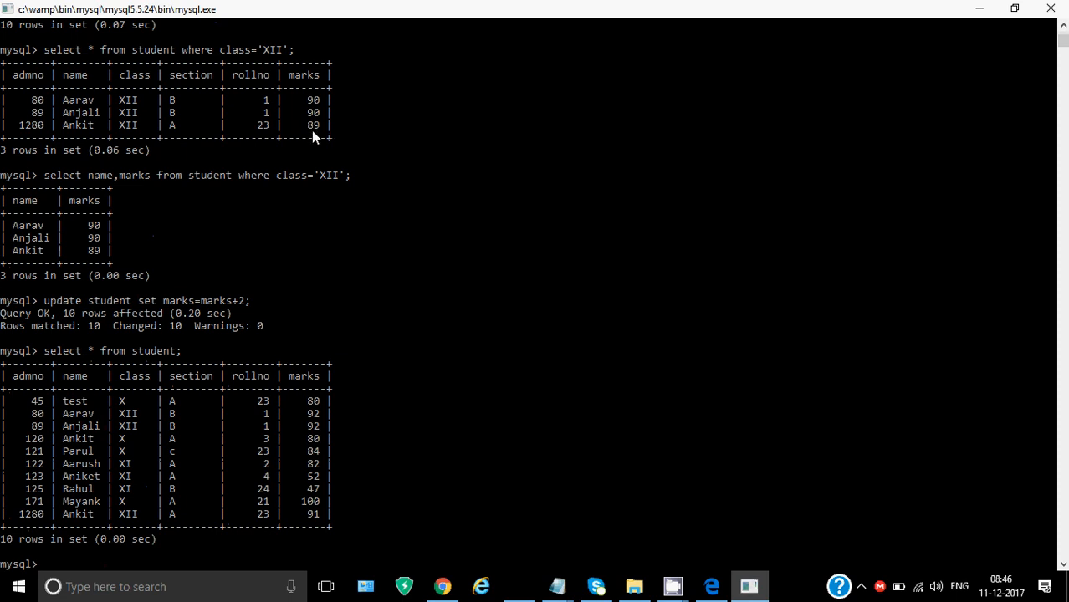
pyautogui.moveTo(325, 526)
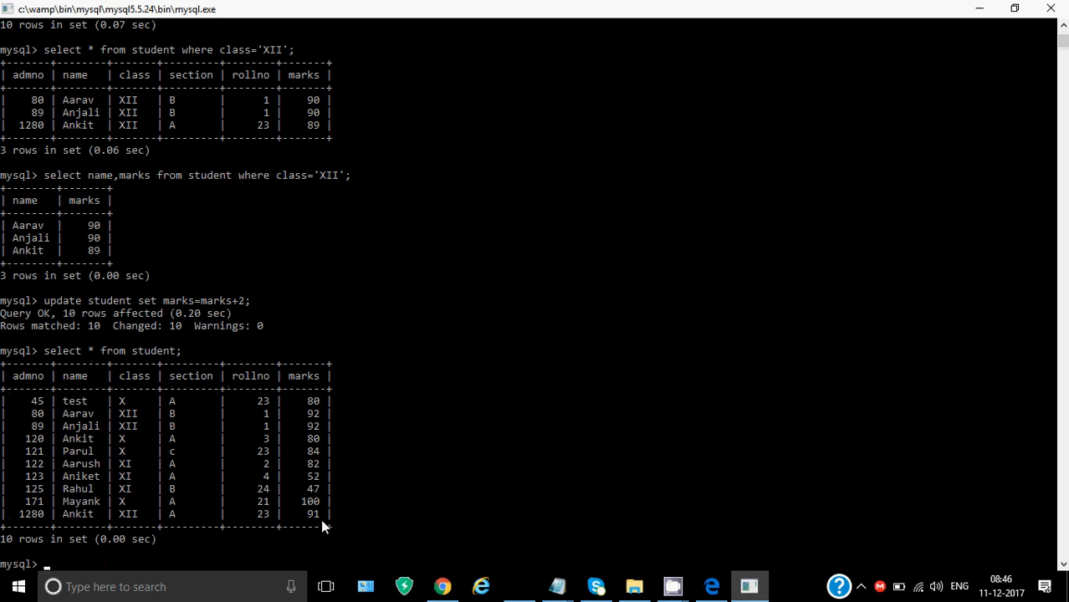
pyautogui.moveTo(251, 586)
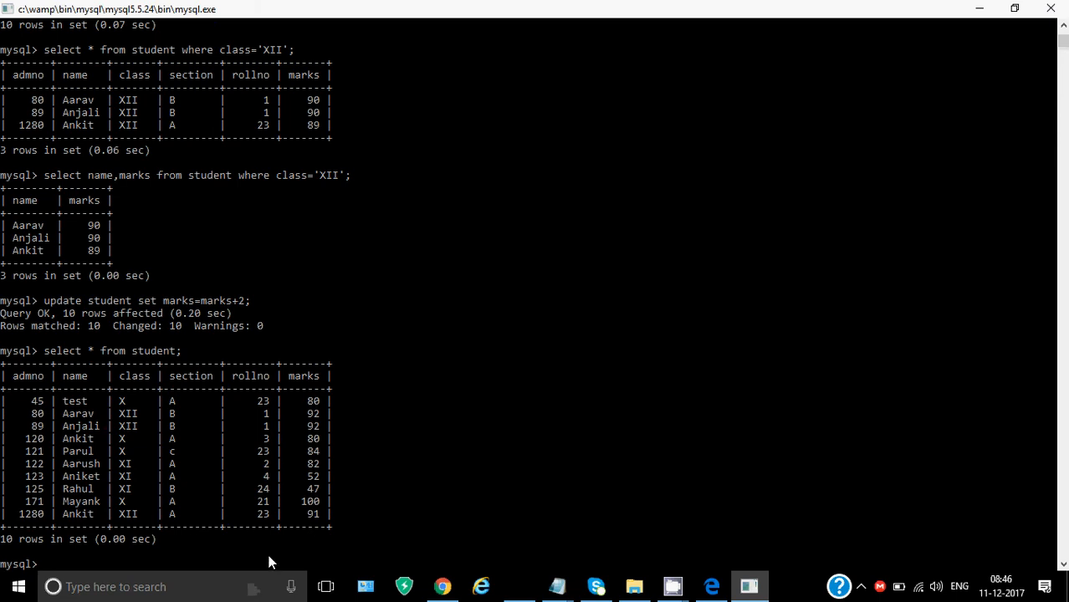
# Run delete from student where admno=125, then relist student to confirm 9 rows remain
pyautogui.write('delete from stude')
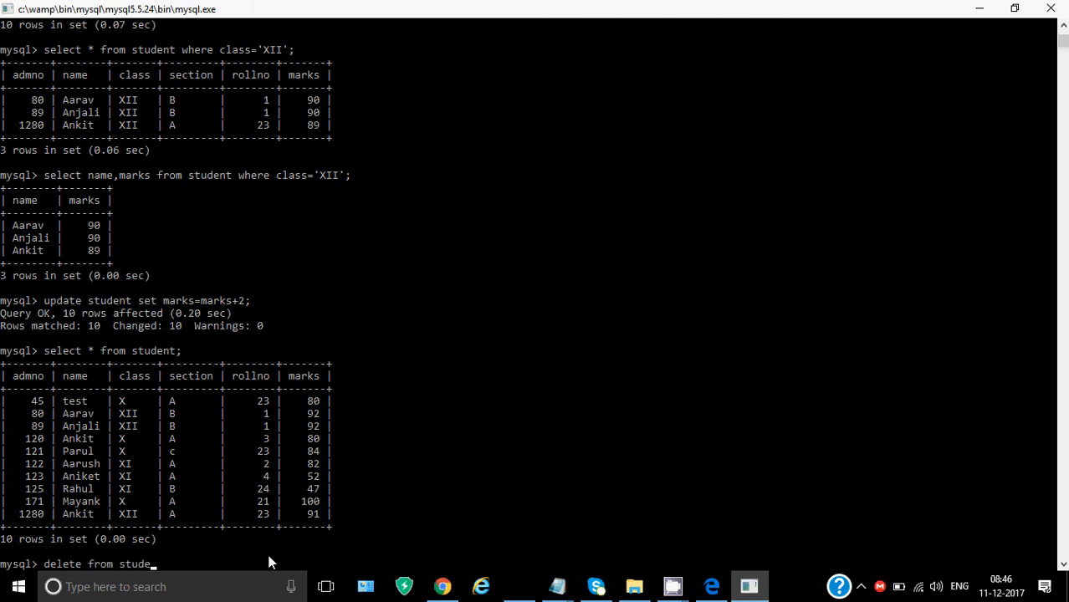
pyautogui.write('nt where')
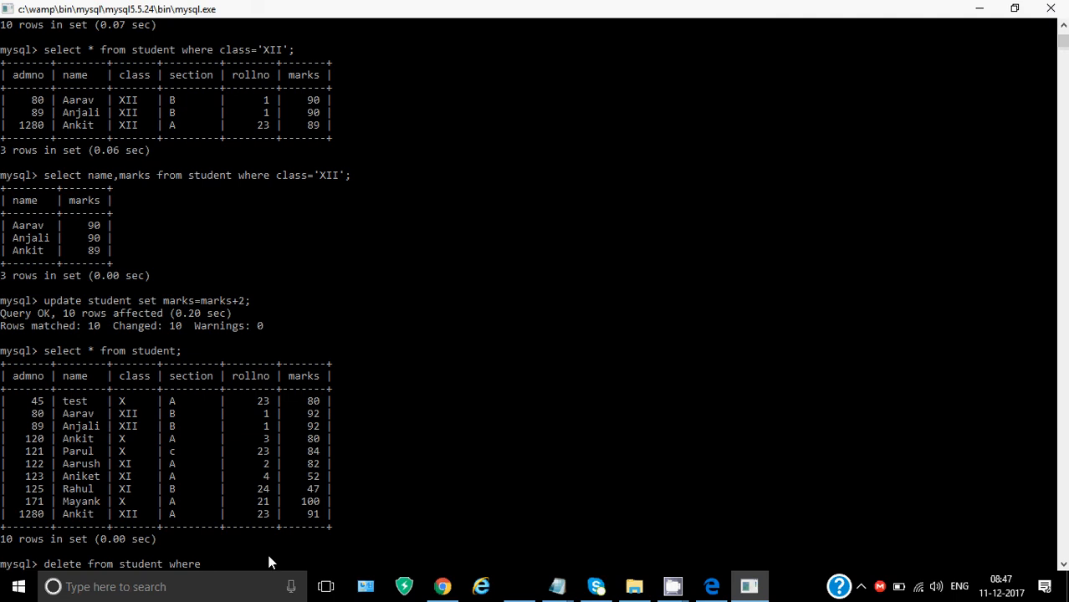
pyautogui.write('admno=')
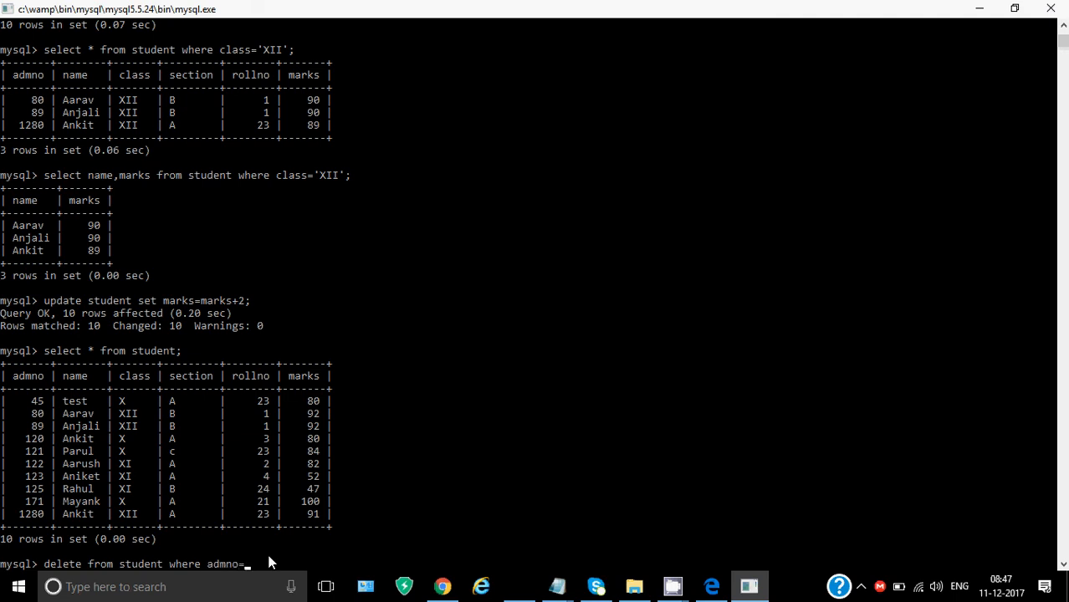
pyautogui.write('125;')
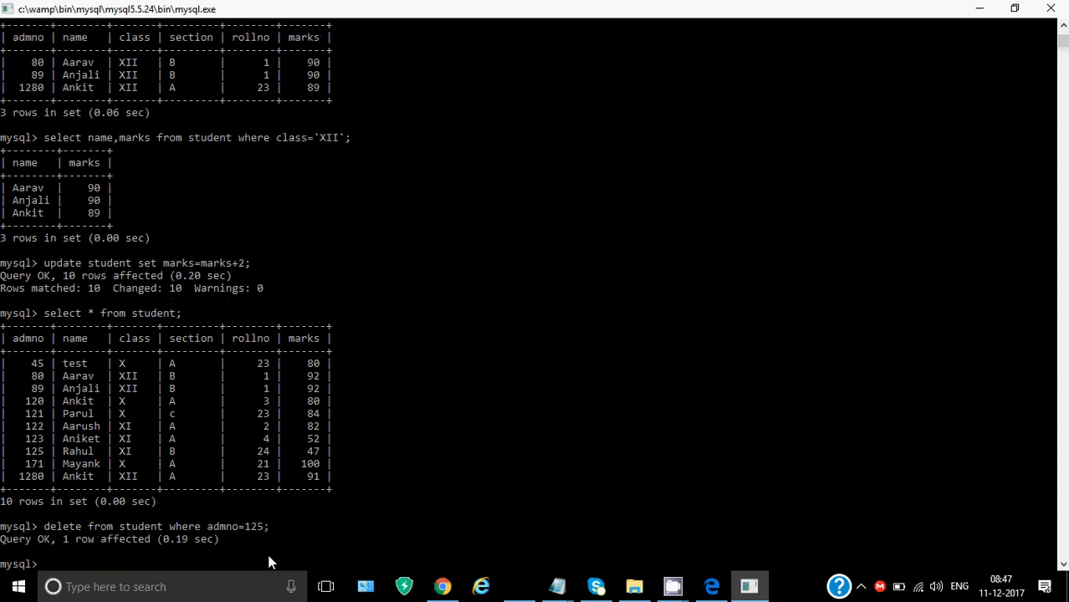
pyautogui.write('select * from student;')
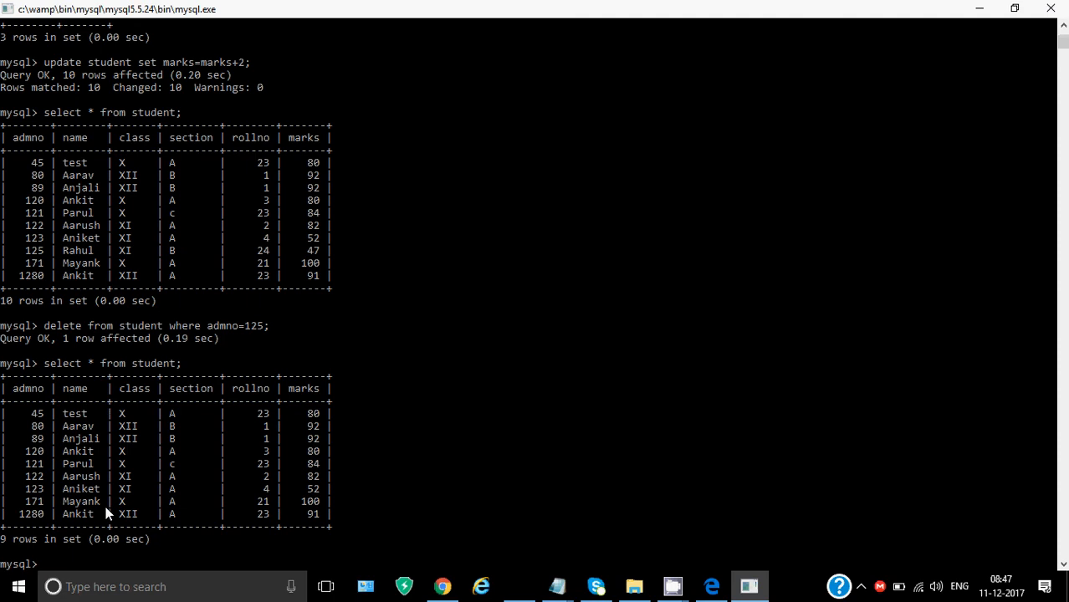
pyautogui.moveTo(107, 537)
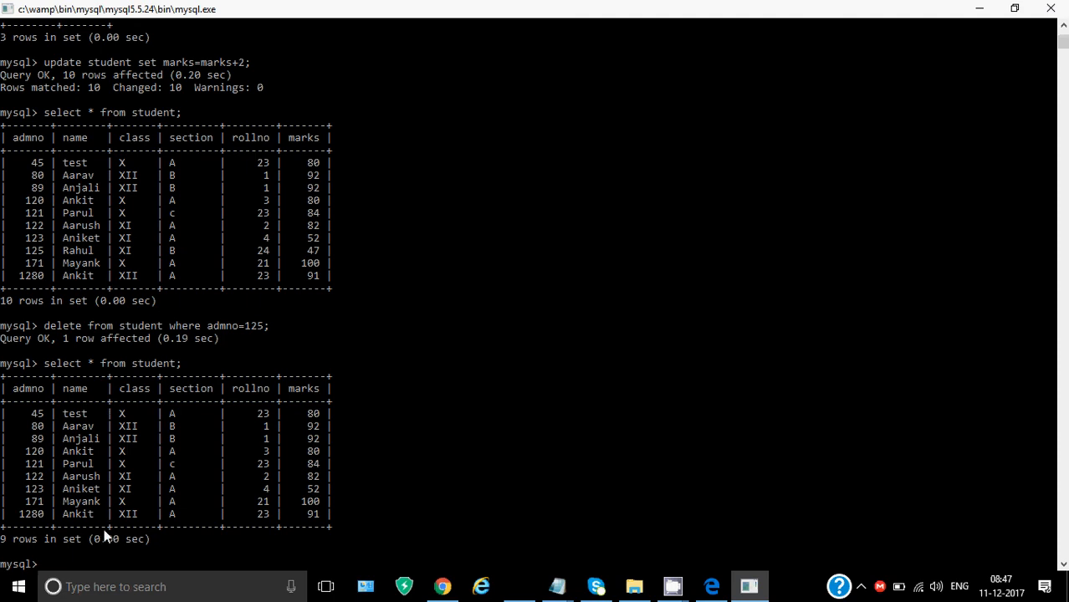
pyautogui.moveTo(184, 516)
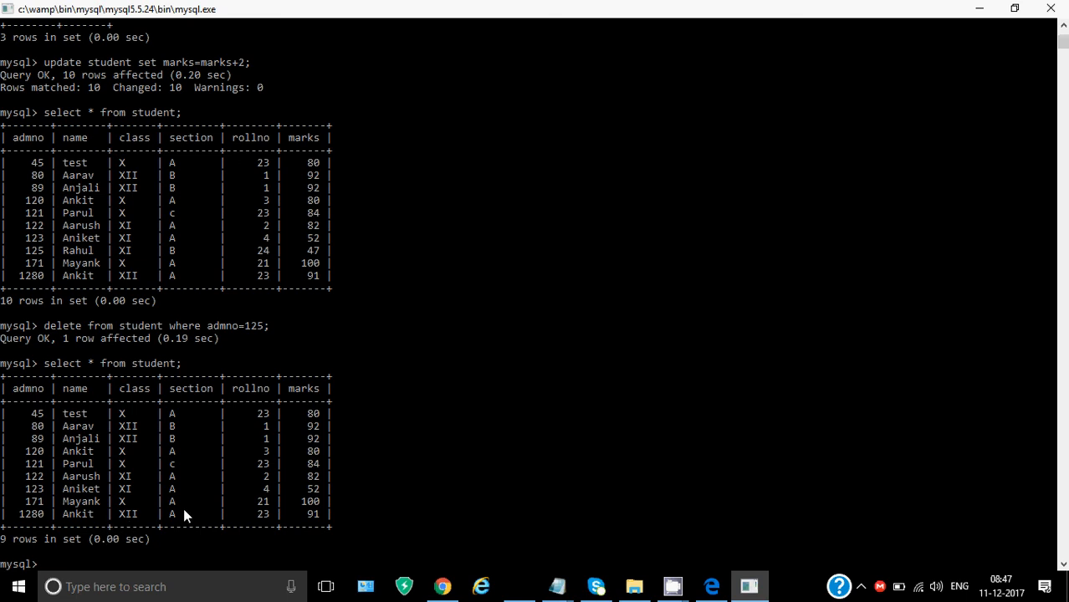
pyautogui.moveTo(254, 518)
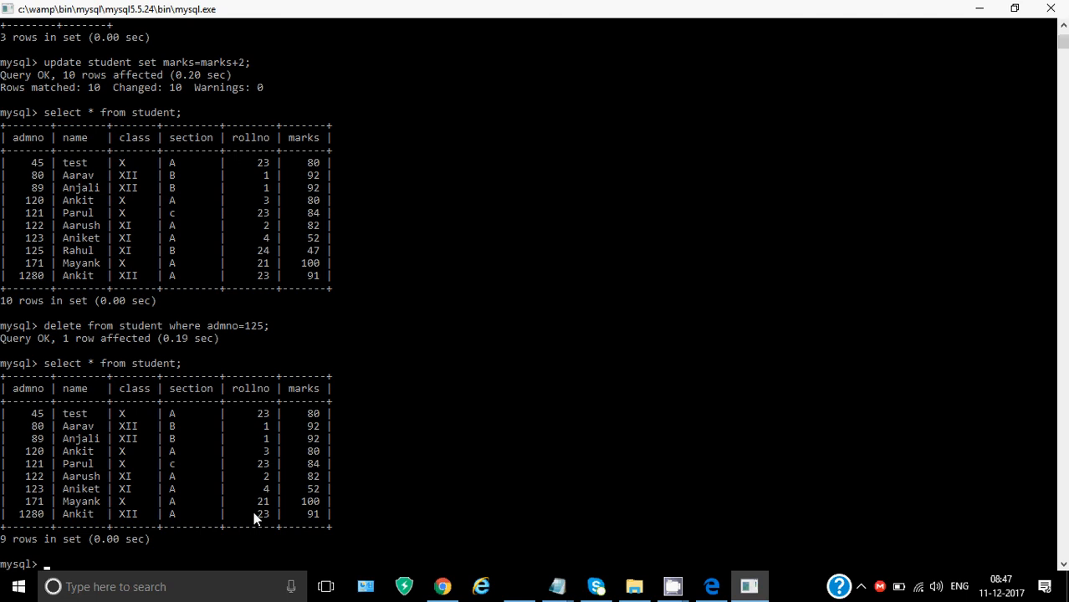
pyautogui.moveTo(576, 562)
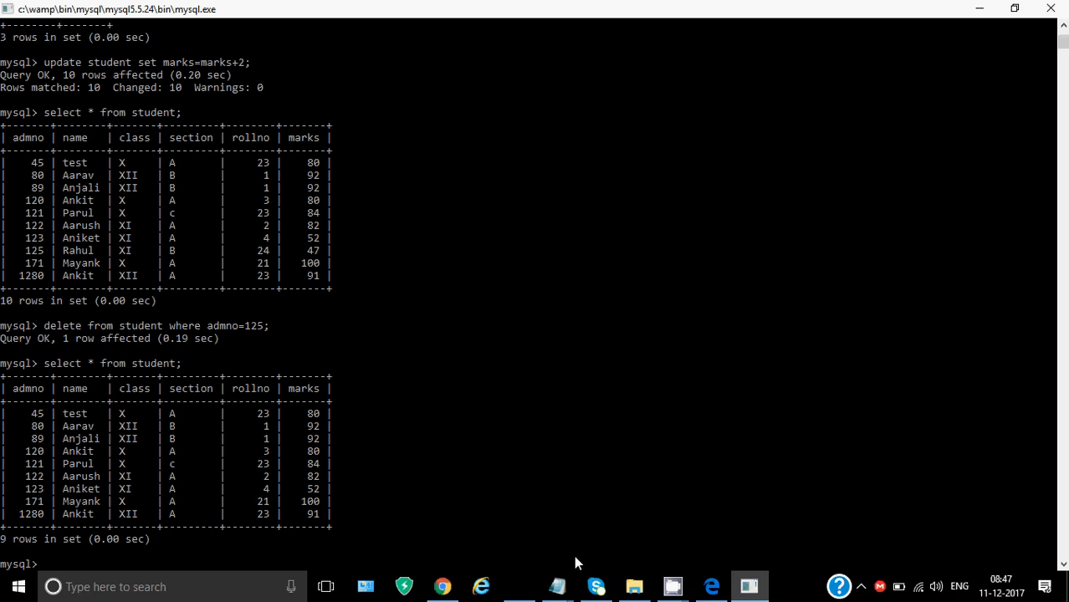
pyautogui.moveTo(711, 586)
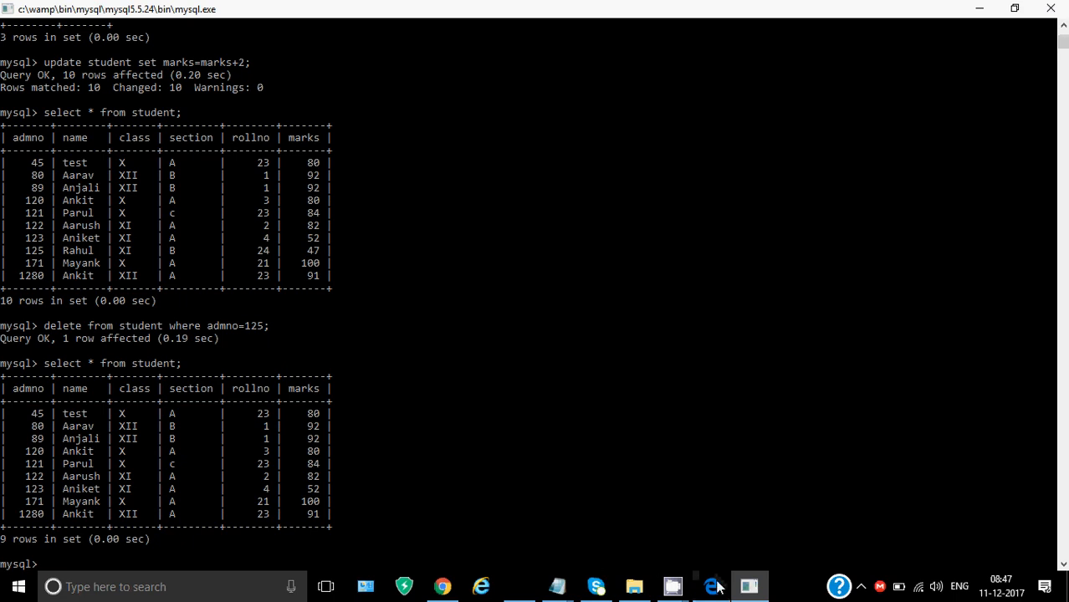
# Return to the sql3.pdf slide showing the Select – Data Retrieval Command syntax
pyautogui.click(709, 585)
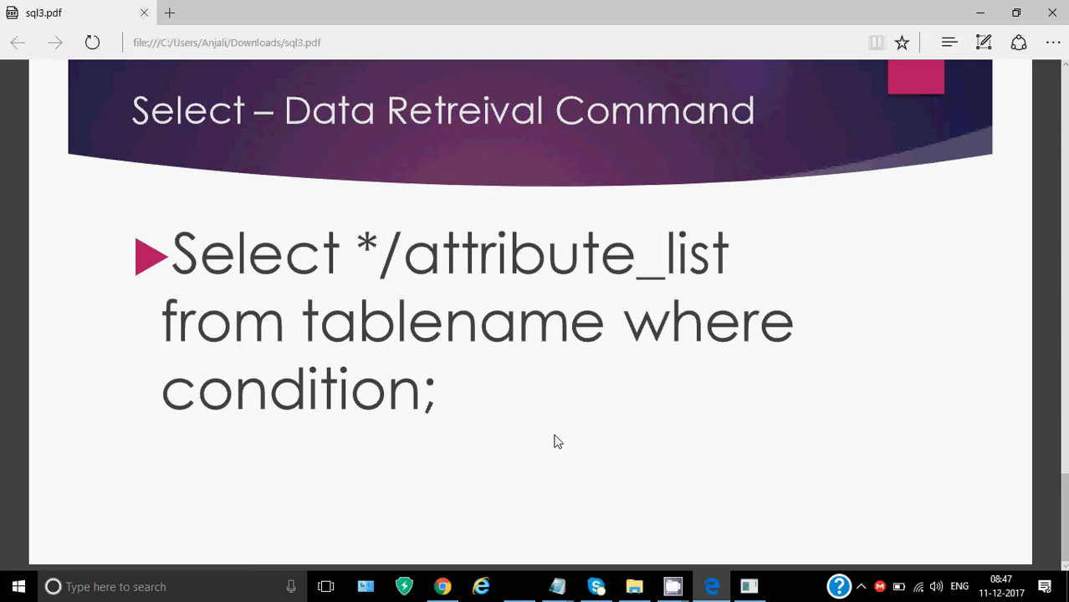
pyautogui.moveTo(648, 492)
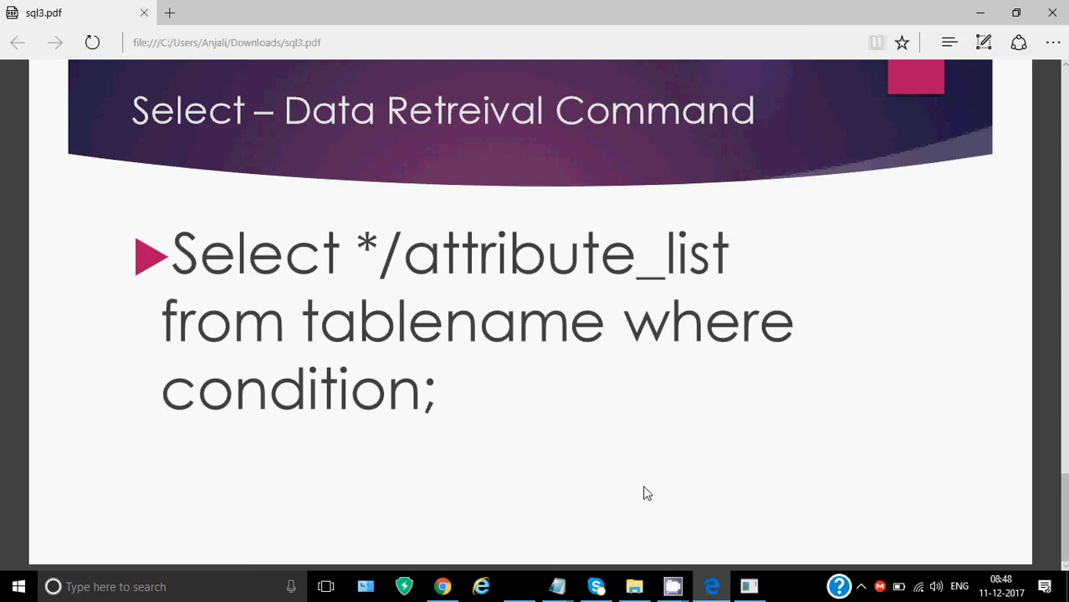